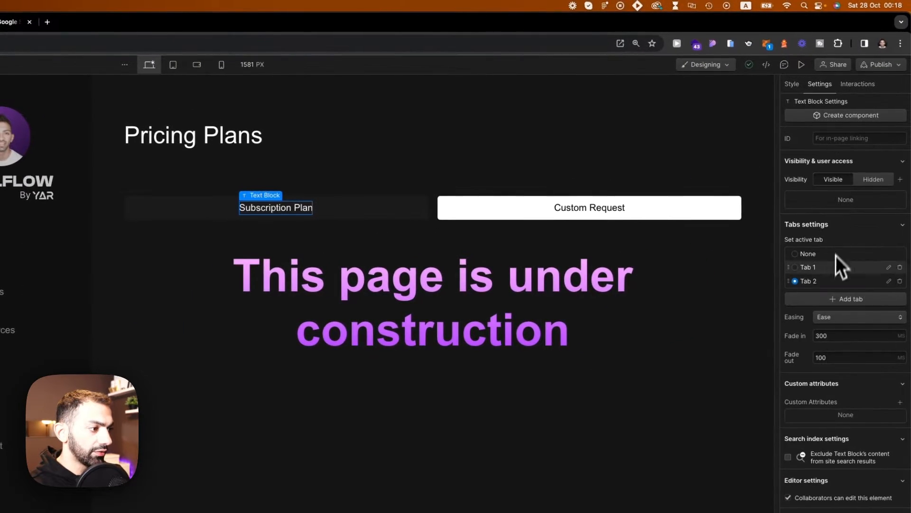
Remove the under-construction heading and place an empty Div Block in the Custom Request tab pane.
click(795, 267)
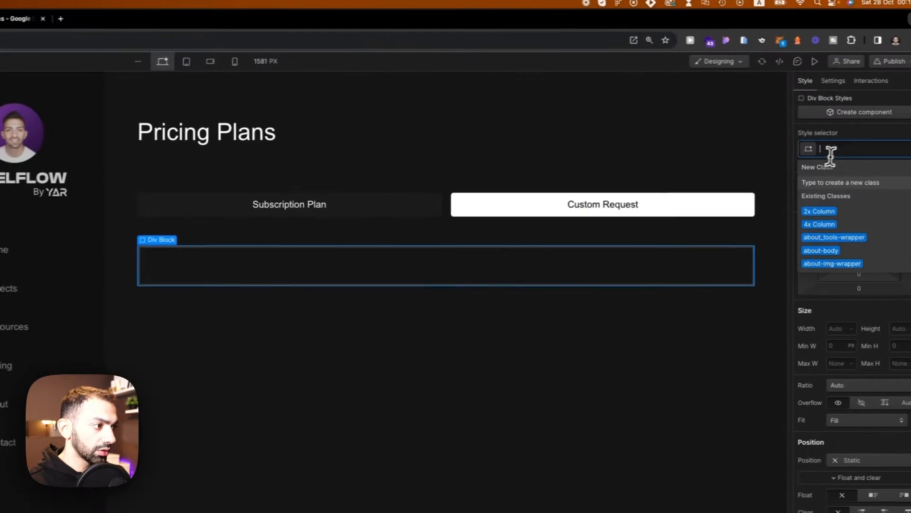
Create the class custom-request9tab on the selected Div Block via the Style selector.
text(contac)
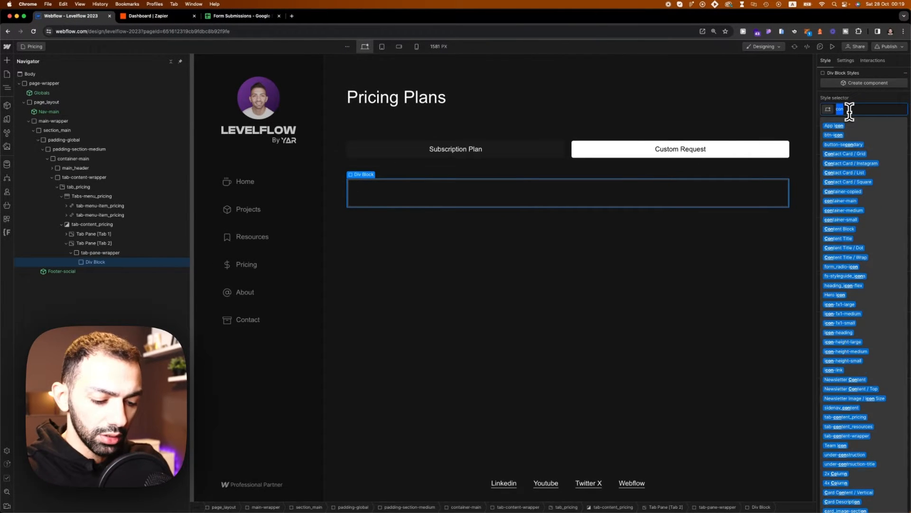
text(custom-request9tab)
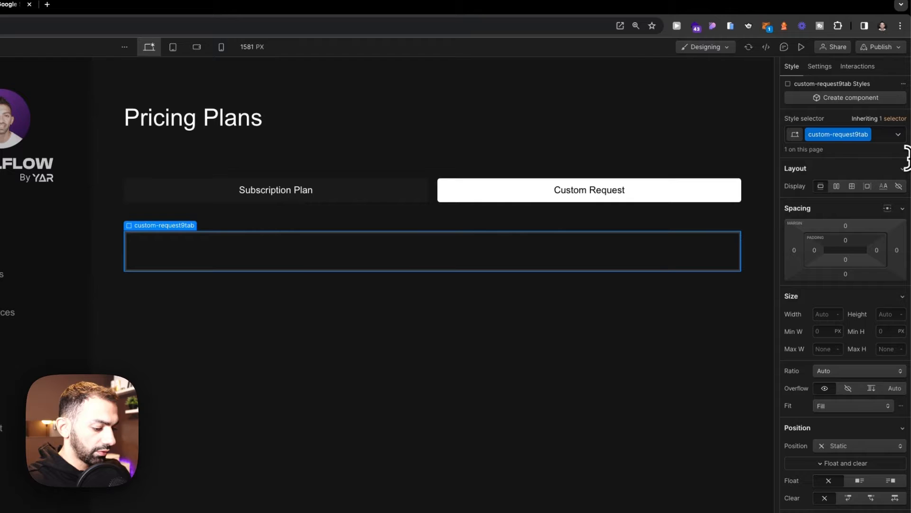
double_click(837, 134)
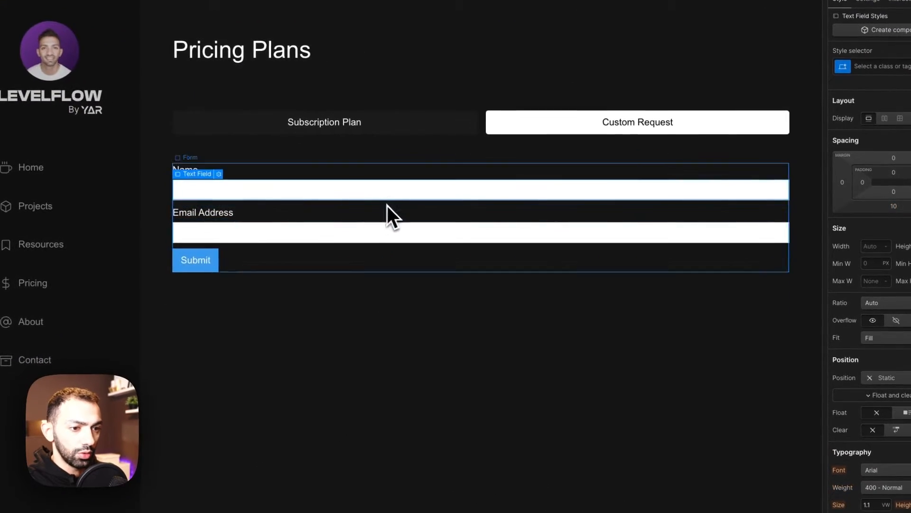
Apply the Text Field class to the form fields and rename it text-field-main.
text(text)
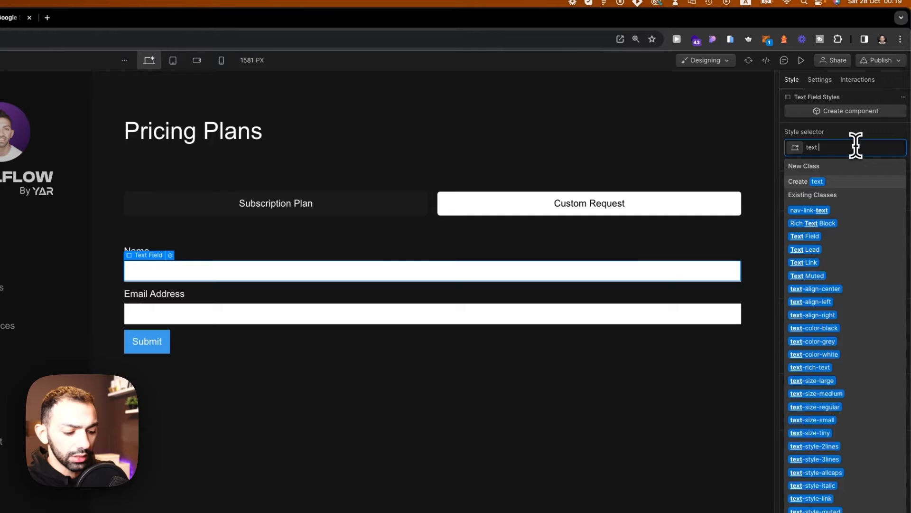
click(804, 235)
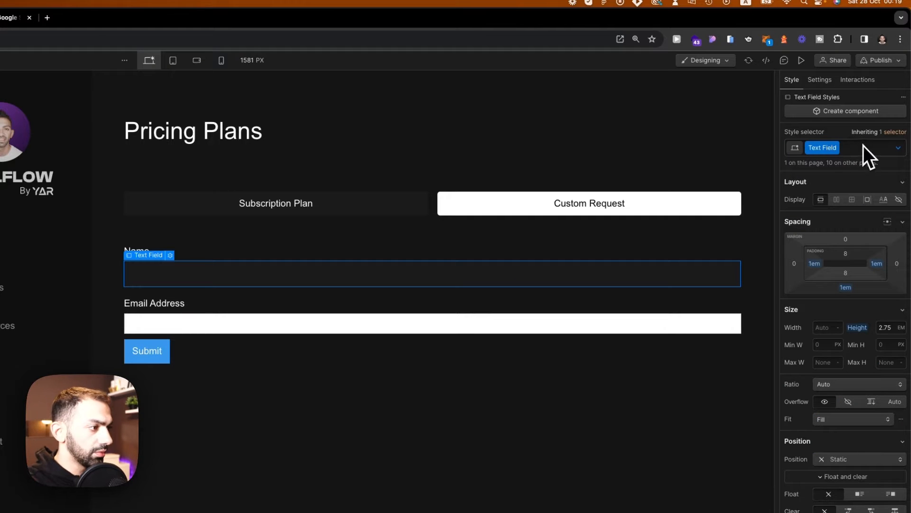
click(822, 147)
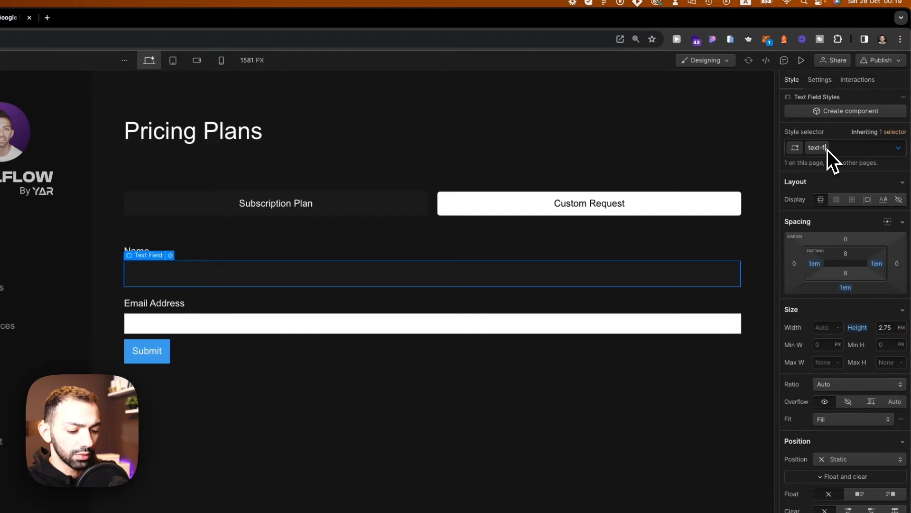
text(text-field-main)
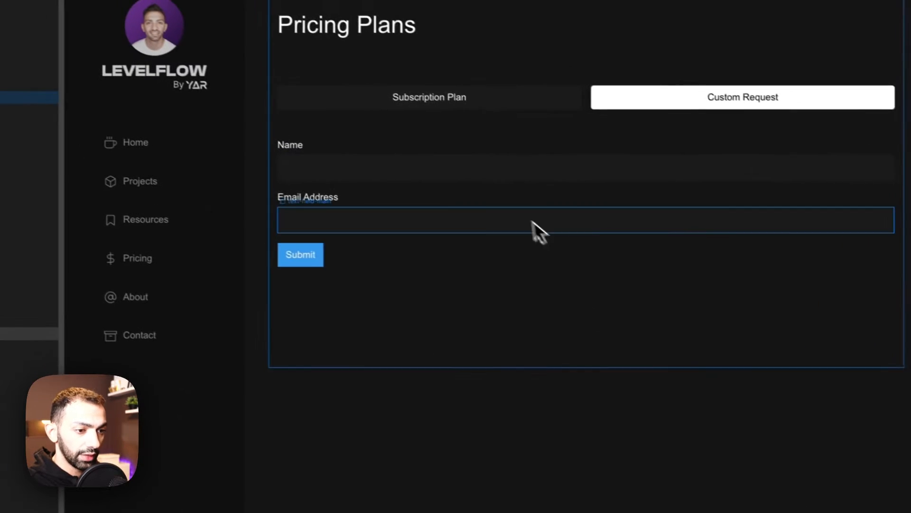
click(302, 151)
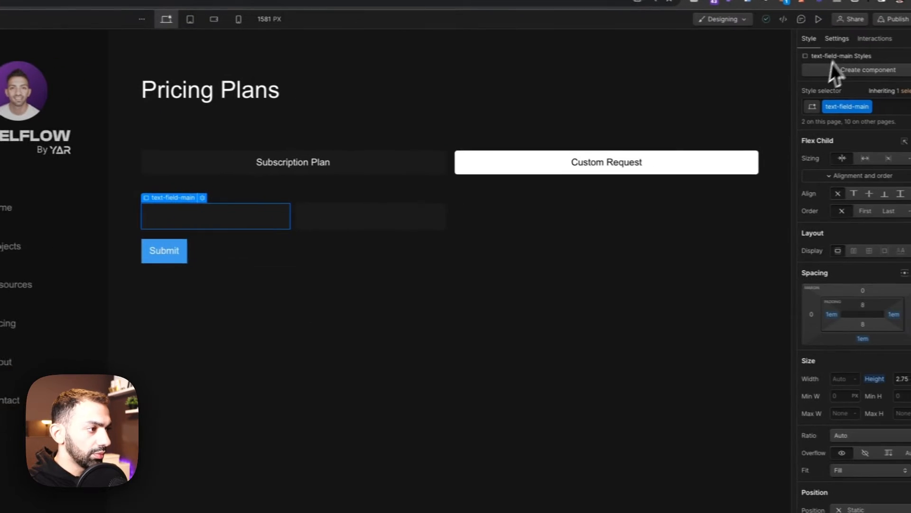
Name the first two fields Full Name and Email Address in their settings.
click(837, 38)
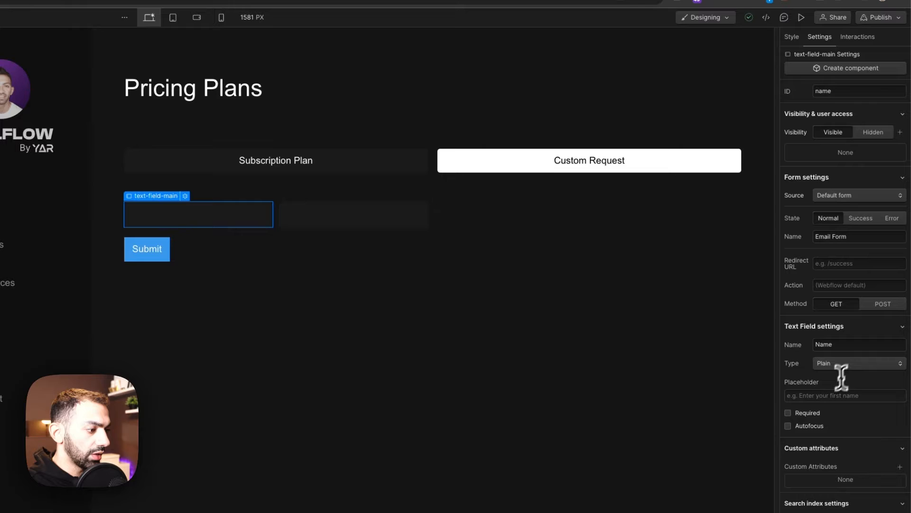
text(Fi)
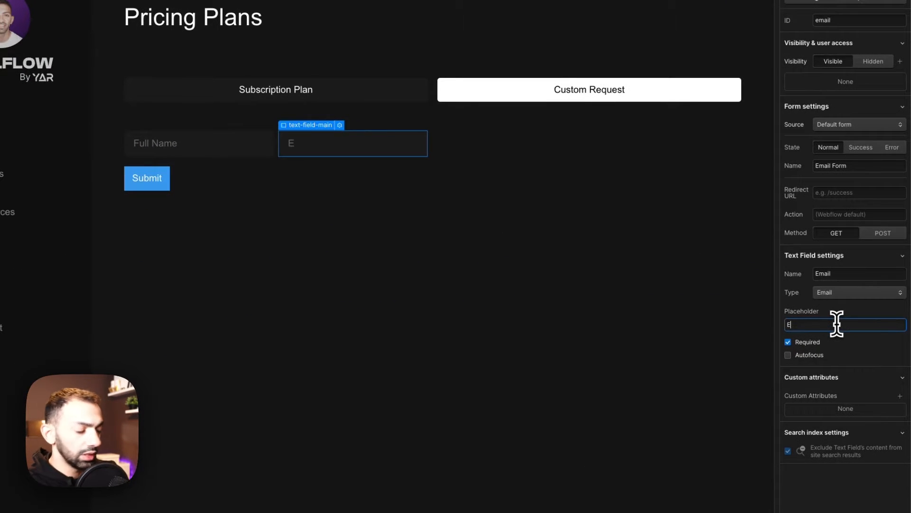
text(mail Address)
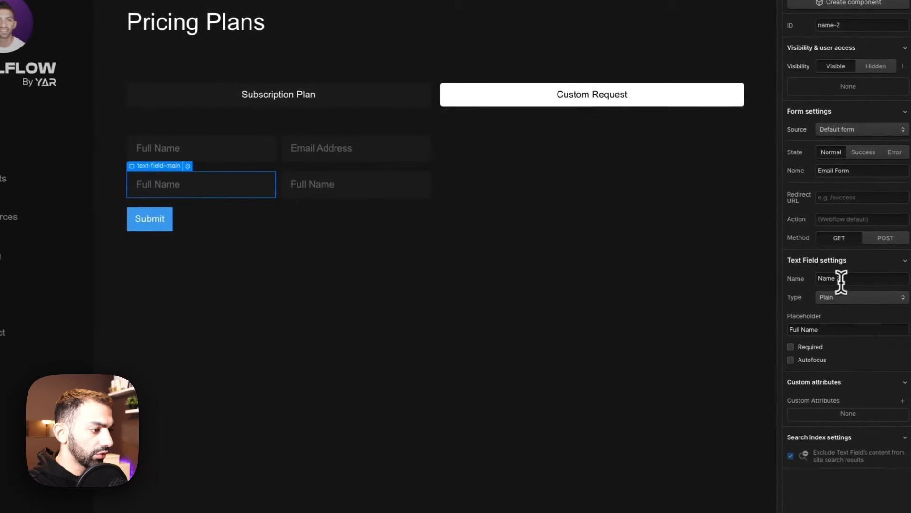
Name the remaining fields Company Name and Industry with matching placeholders.
text(company)
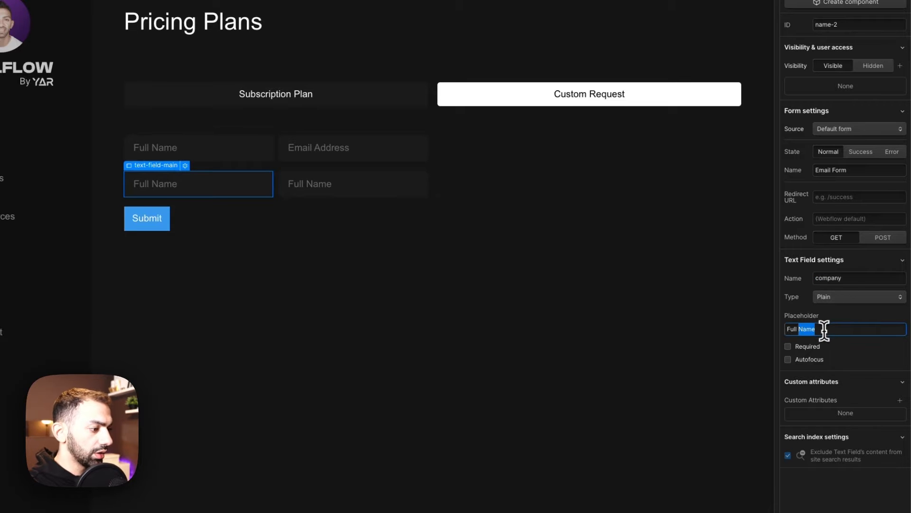
text(C)
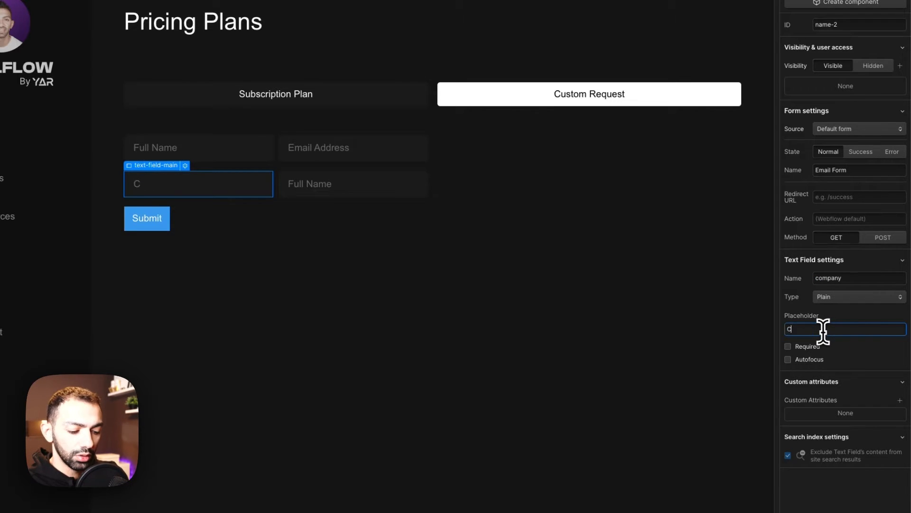
text(ompany name)
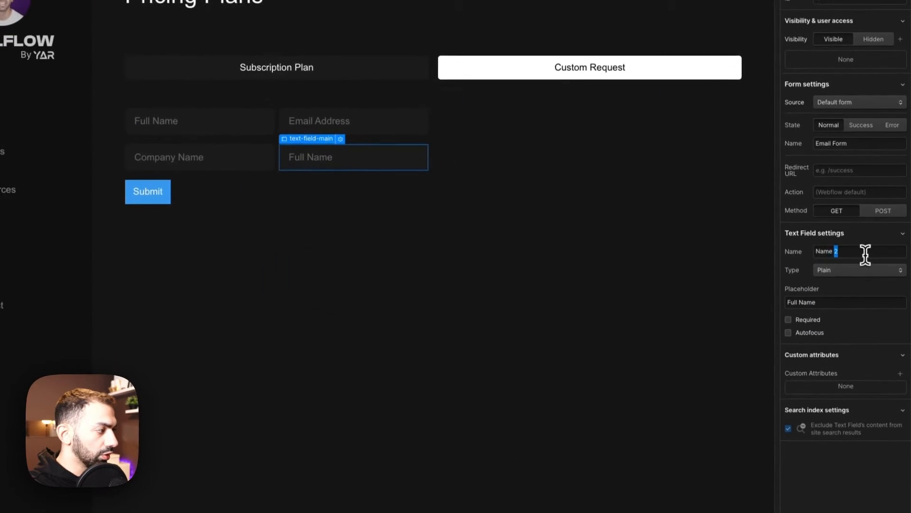
text(Indust)
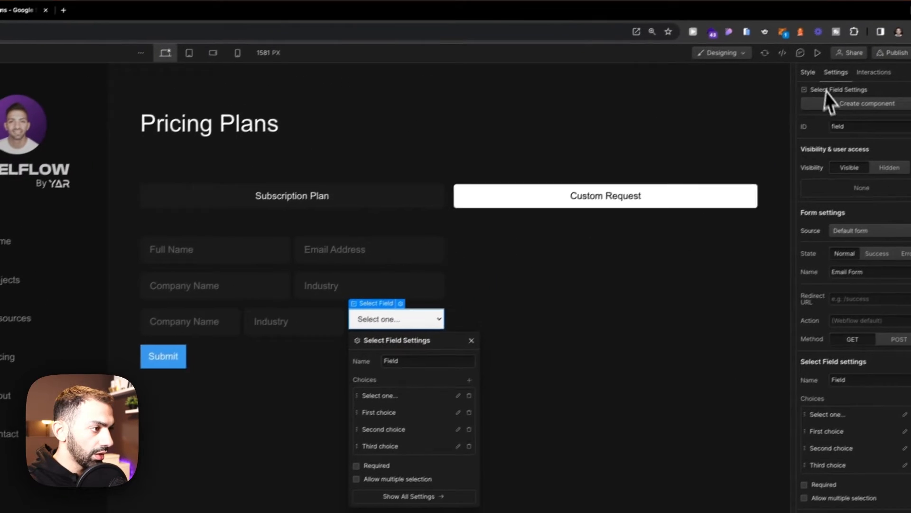
Style the new select with text-field-main and rename its class dropdown-field-form.
click(806, 72)
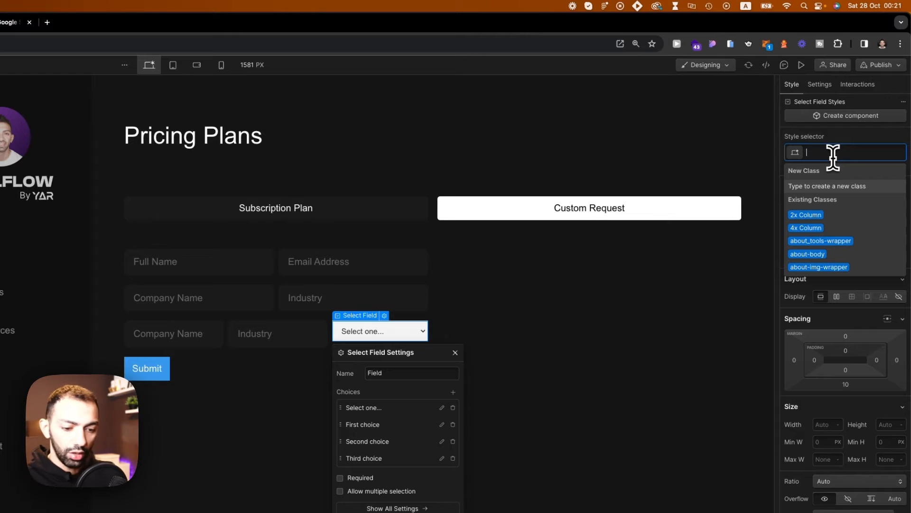
text(text-f)
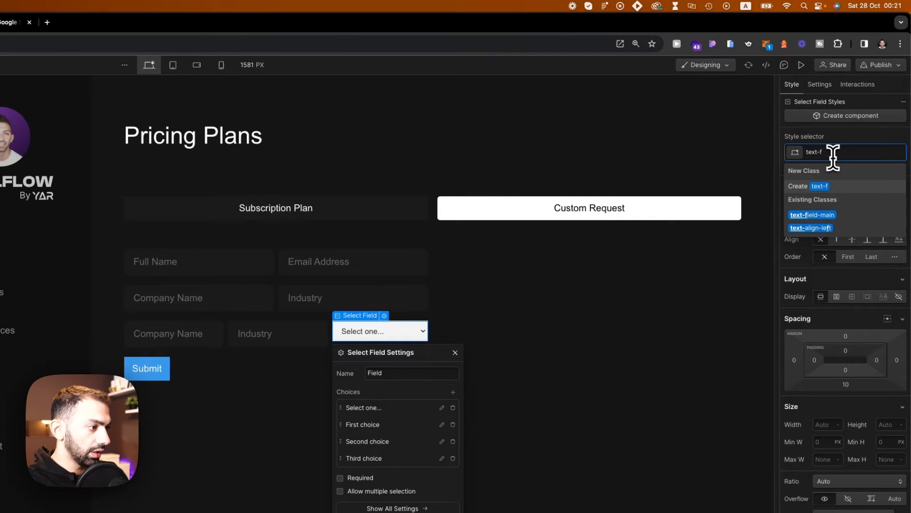
click(811, 215)
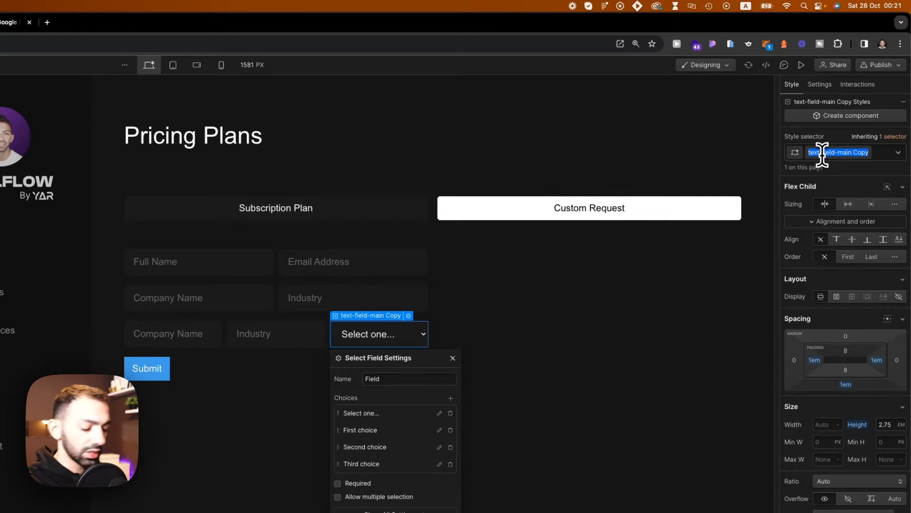
text(dropdown)
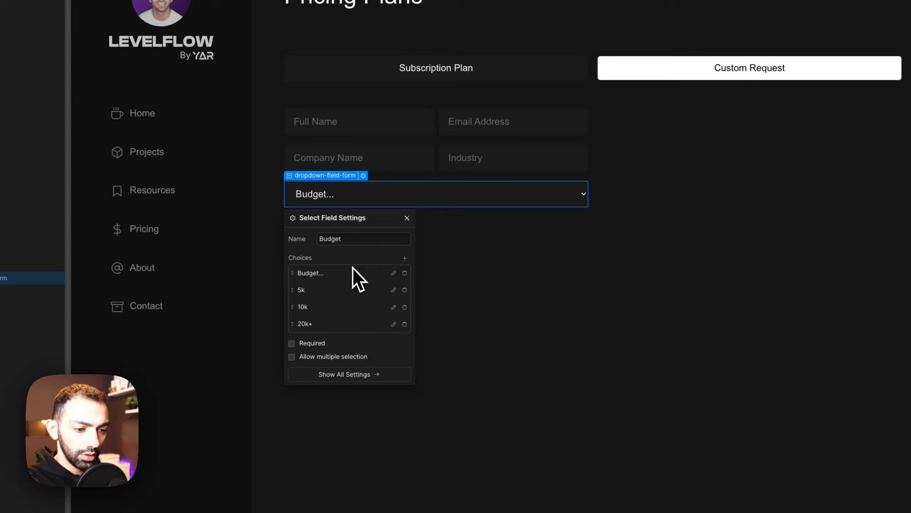
Make the Budget dropdown a required field.
click(291, 343)
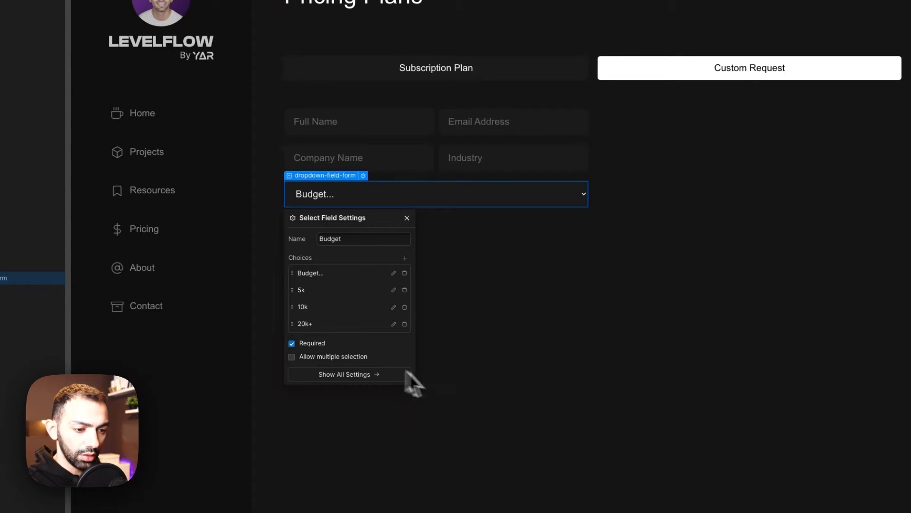
click(407, 218)
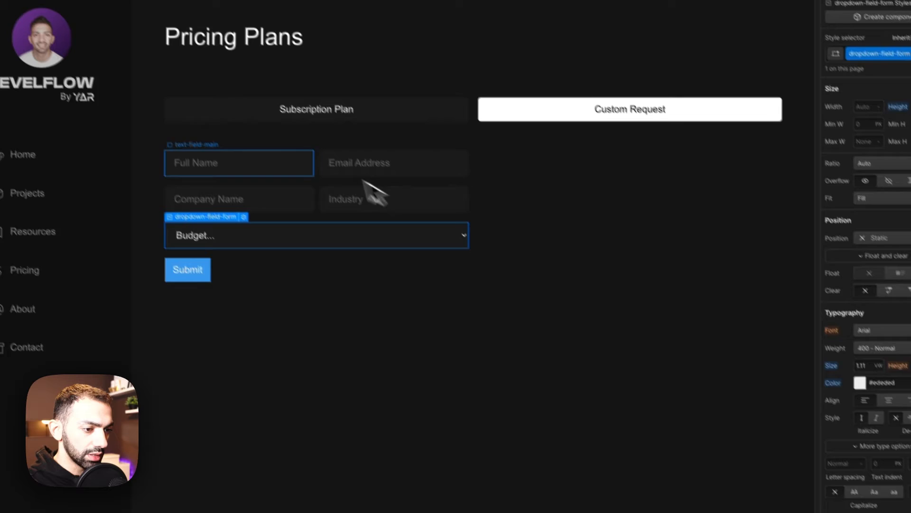
click(898, 82)
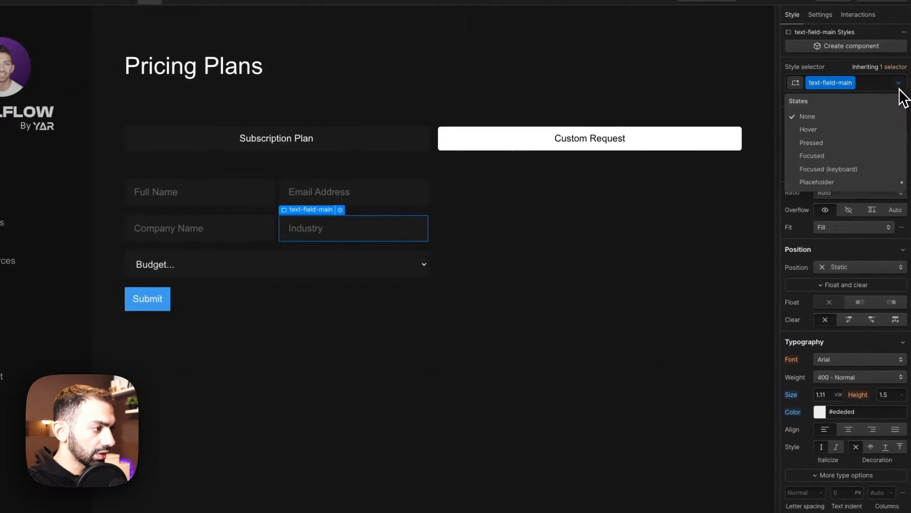
click(817, 182)
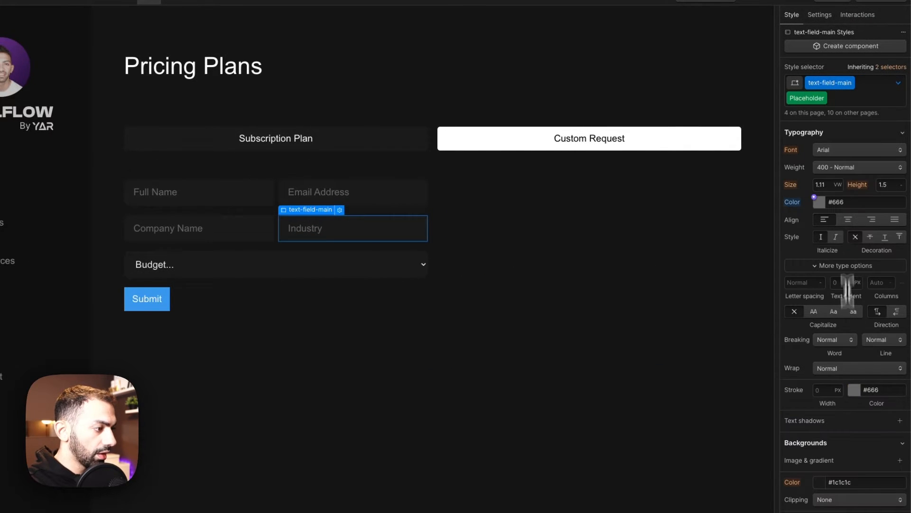
click(273, 245)
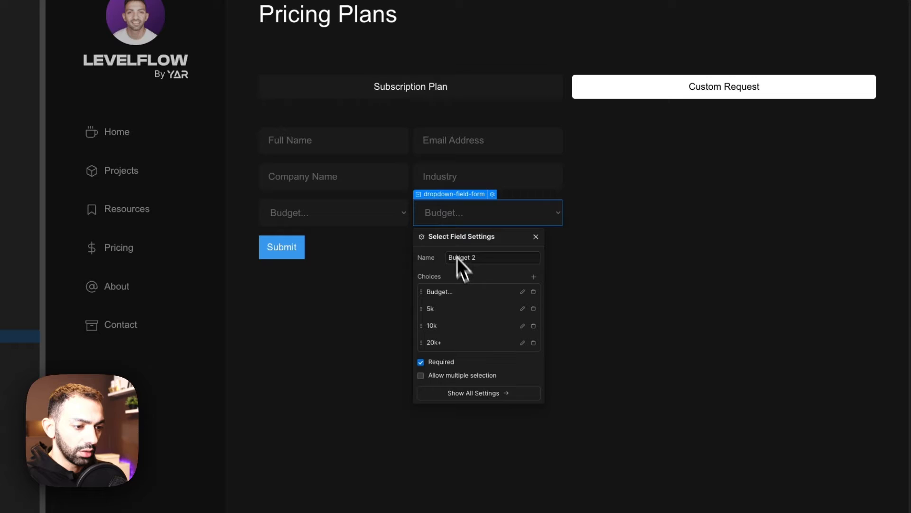
Rename the duplicated select to Service and start its choices with 'Service required'.
text(Service)
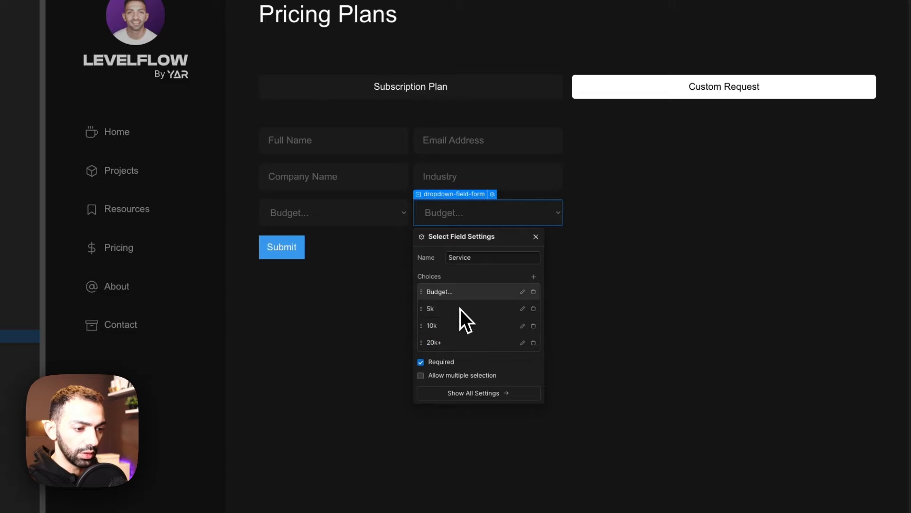
text(Service required)
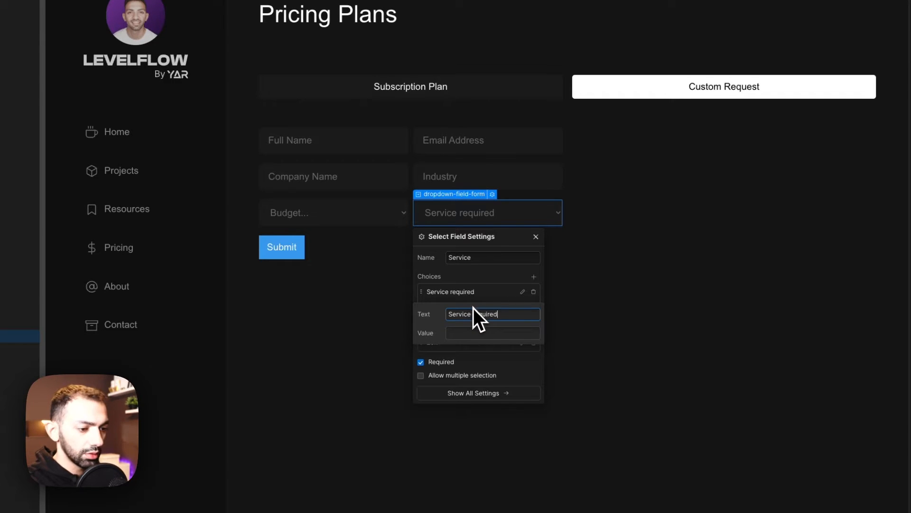
text(5k)
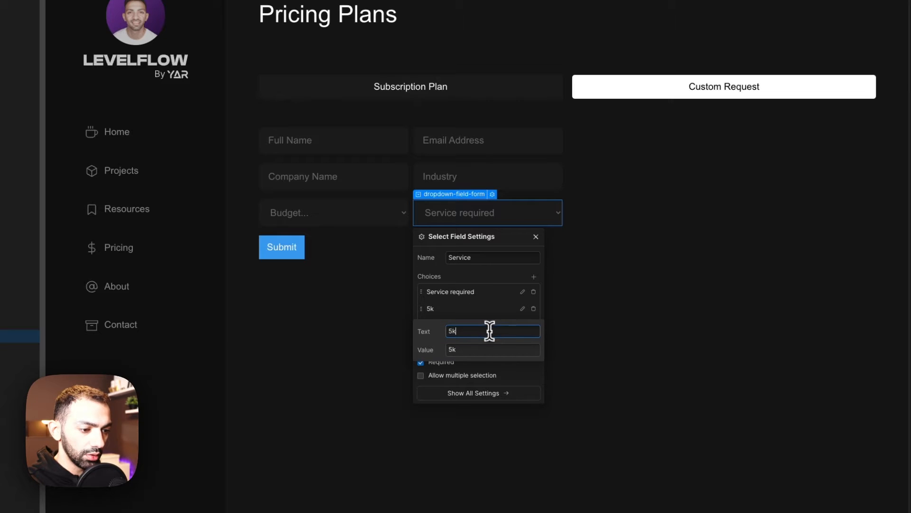
double_click(453, 331)
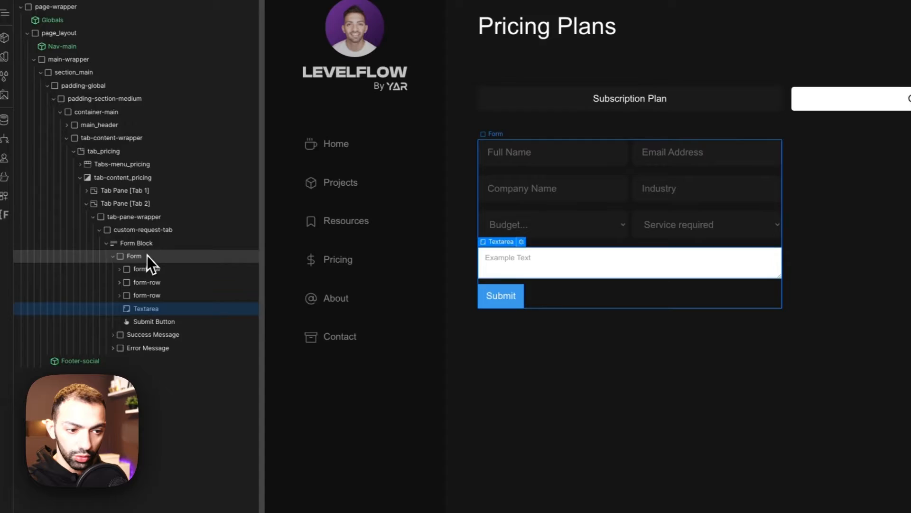
Apply the text-field class to the textarea so it matches the dark field style.
text(te)
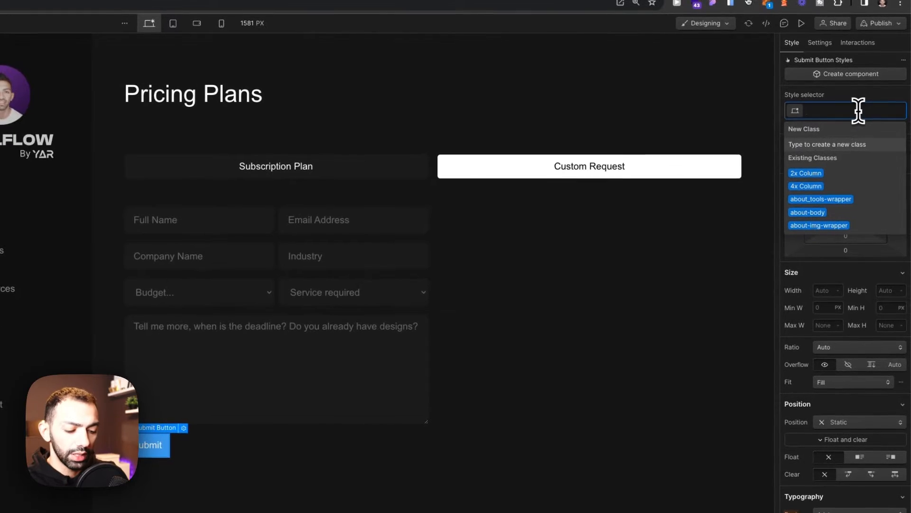
Assign the existing btn class to the form's Submit button.
text(btn)
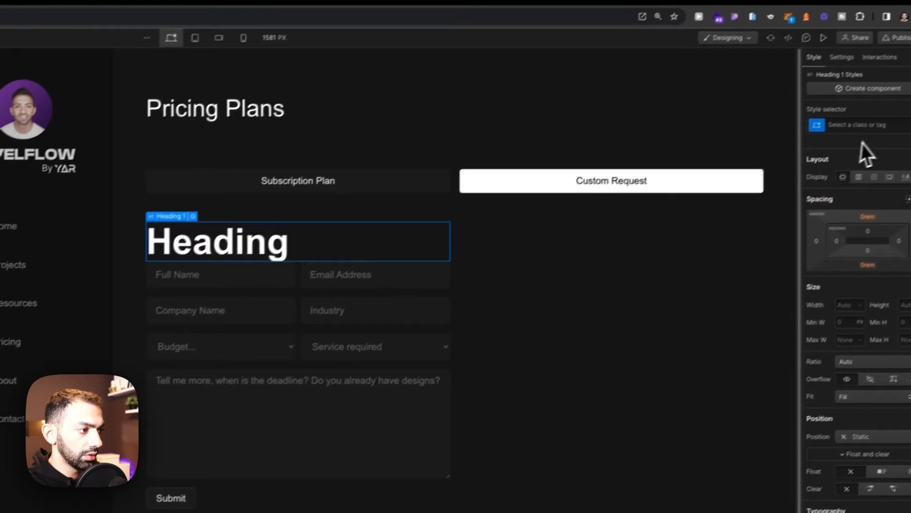
Set the heading to H3 and change its text to 'Let's work together'.
click(843, 56)
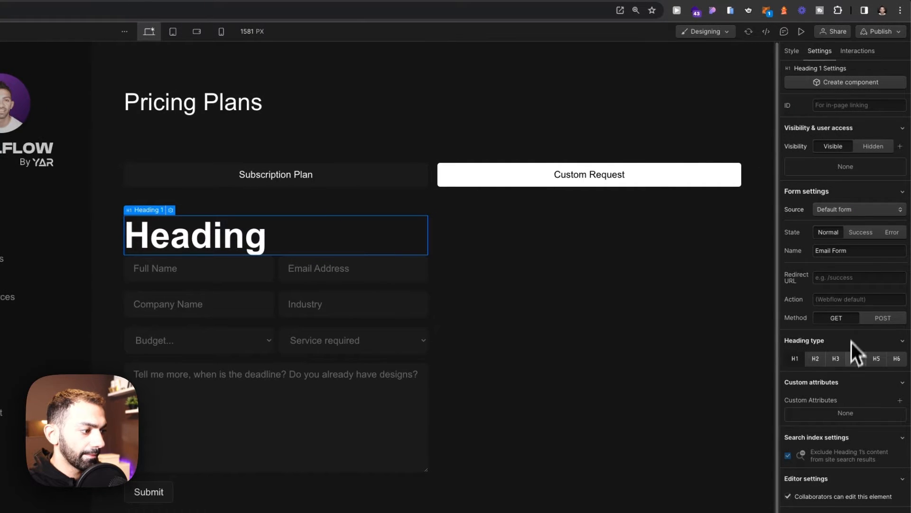
double_click(195, 234)
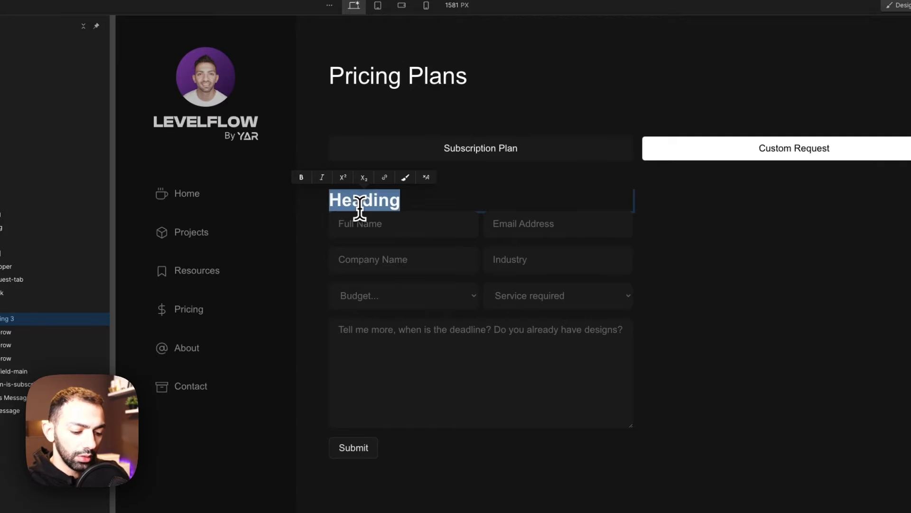
text(Let's)
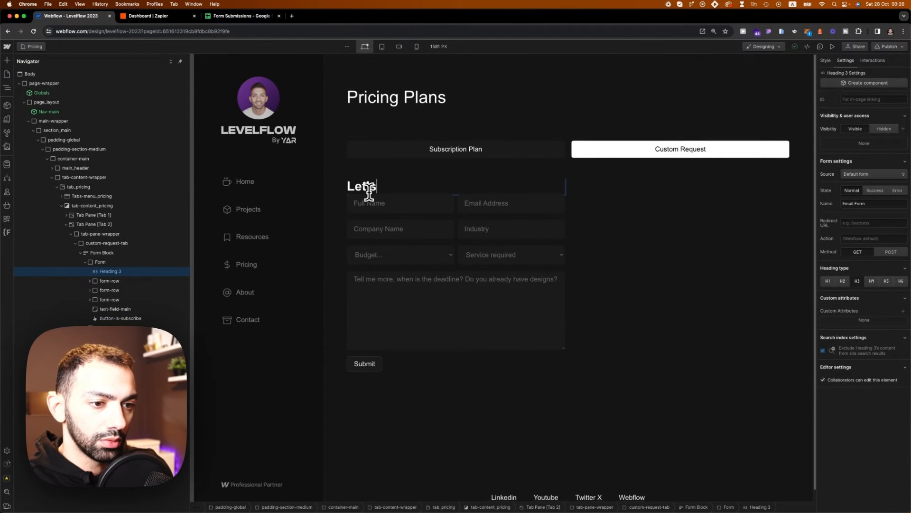
text(work together)
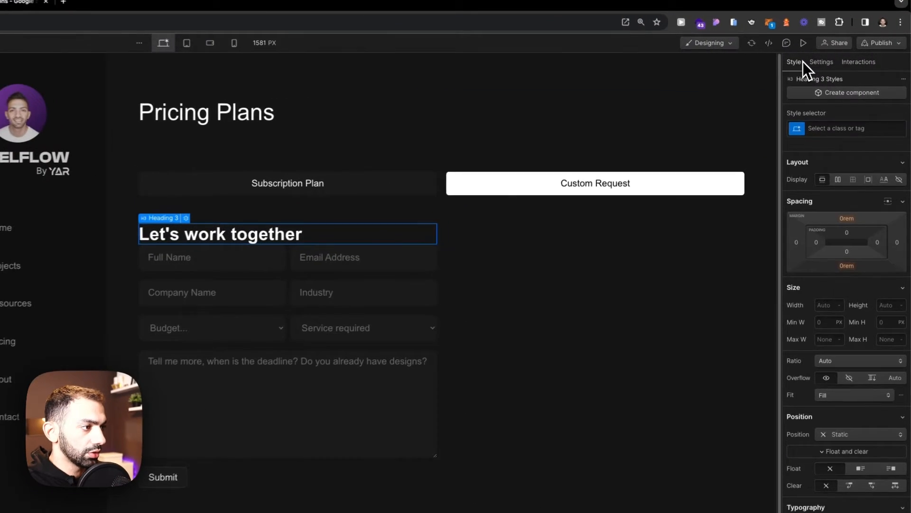
Assign a heading class to the 'Let's work together' H3.
click(837, 129)
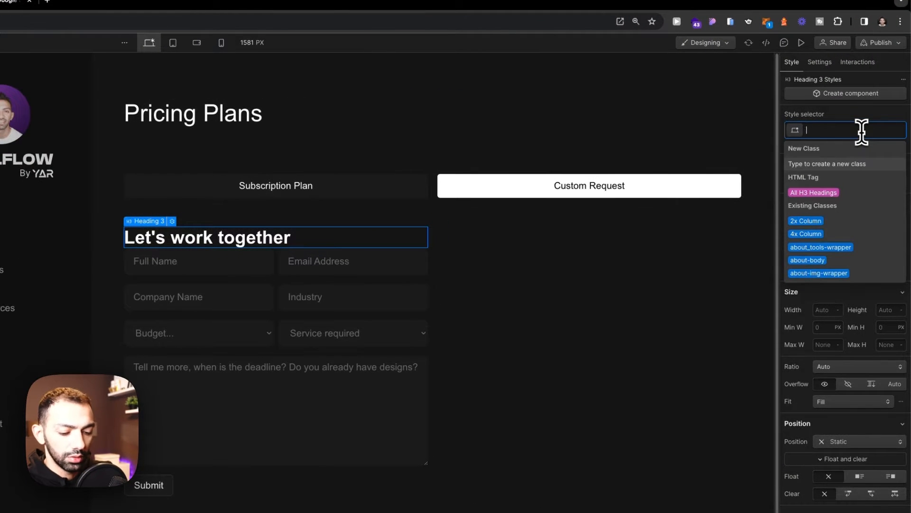
text(heading)
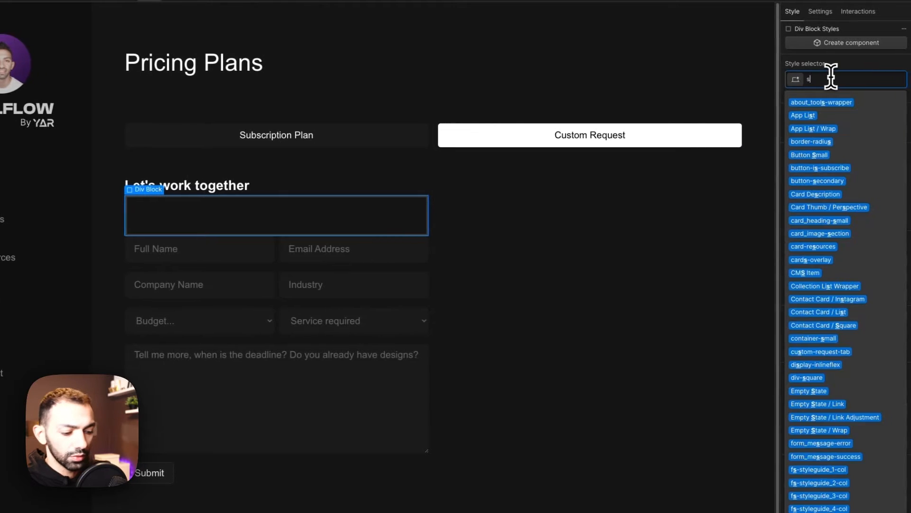
Give the spacer Div Block the space-20 class with a height of 20.
text(pace-20)
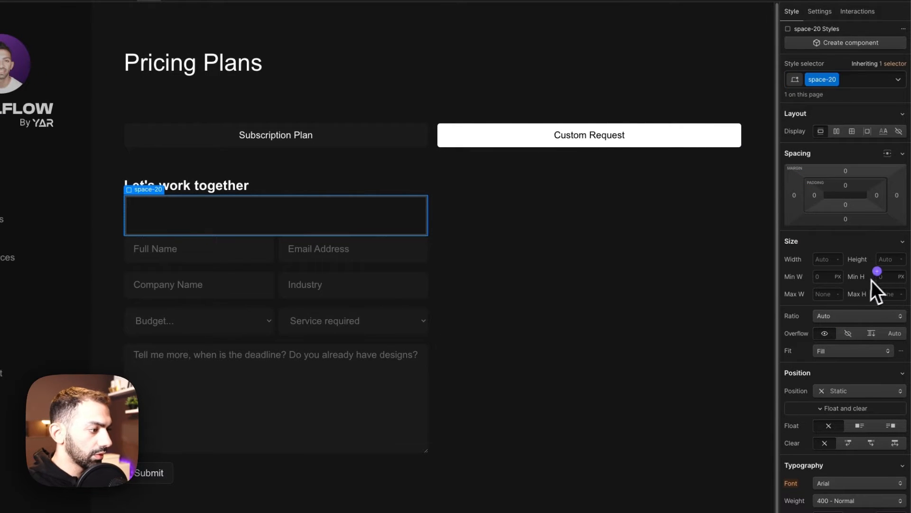
click(890, 258)
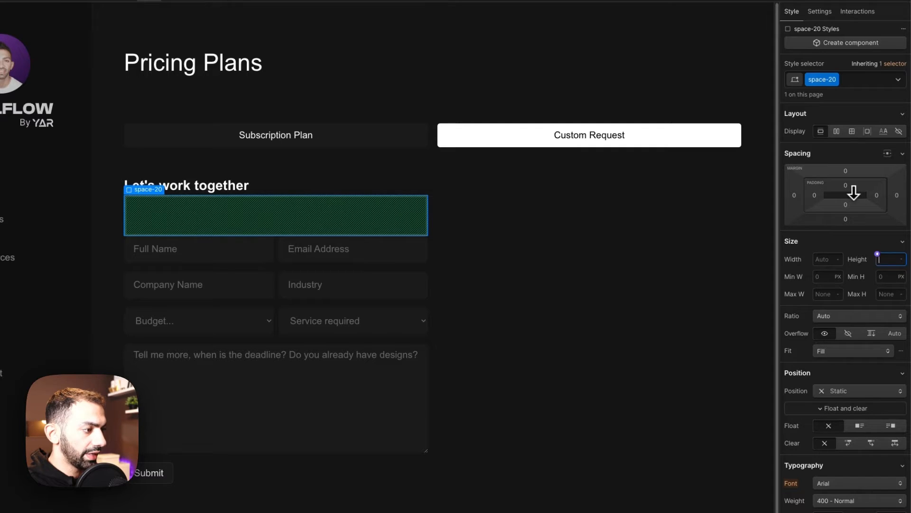
text(20)
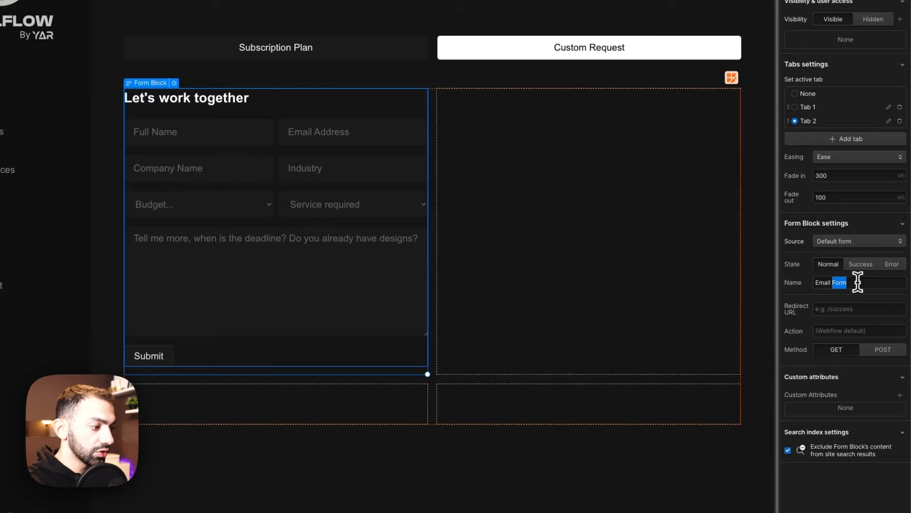
Rename the form block from Email Form to pricing-request in its settings.
text(pricing-request)
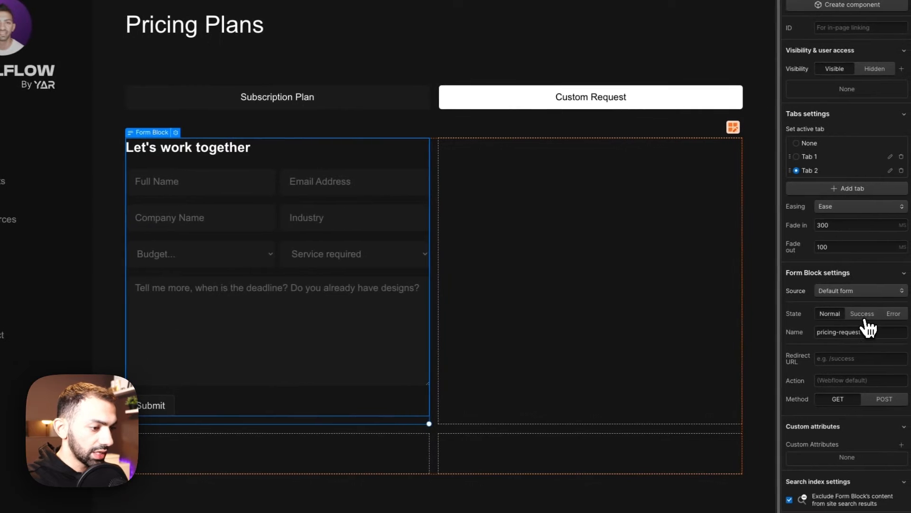
Switch the form to its Success state and restyle the thank-you message's typography and background.
click(862, 313)
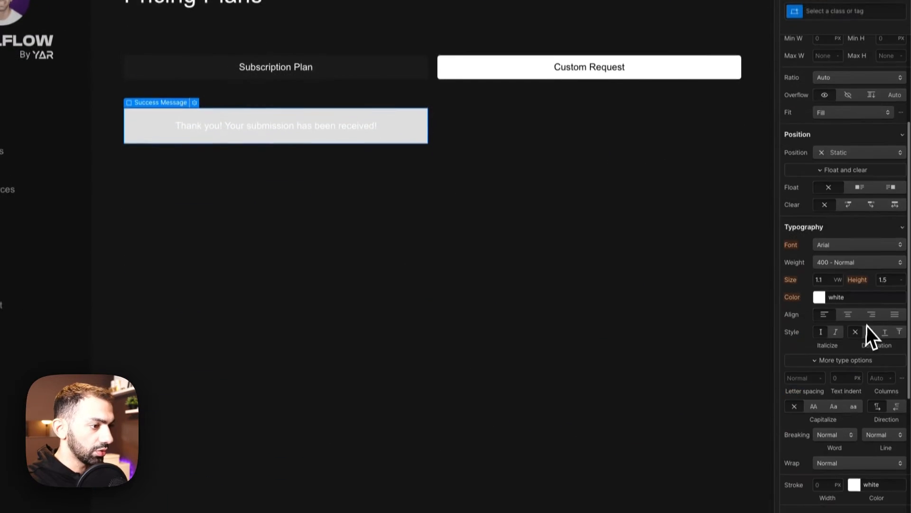
click(820, 383)
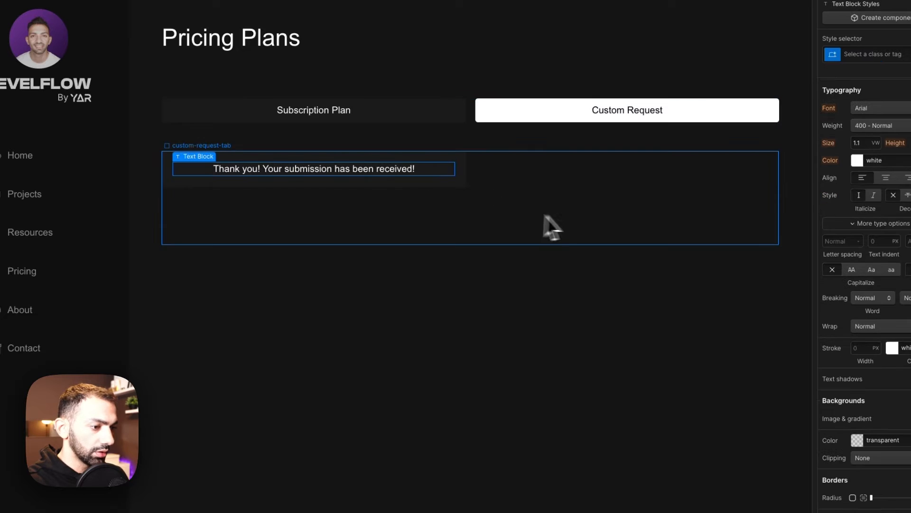
scroll(down, 3)
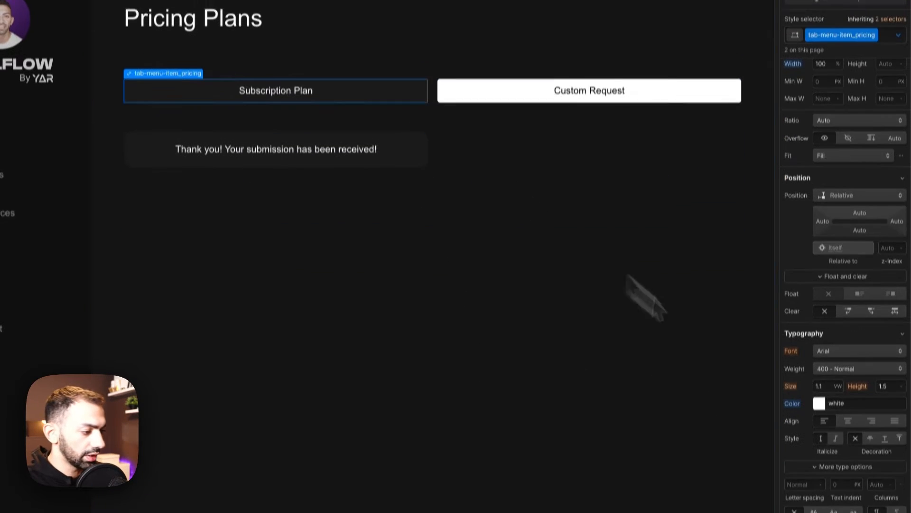
scroll(down, 3)
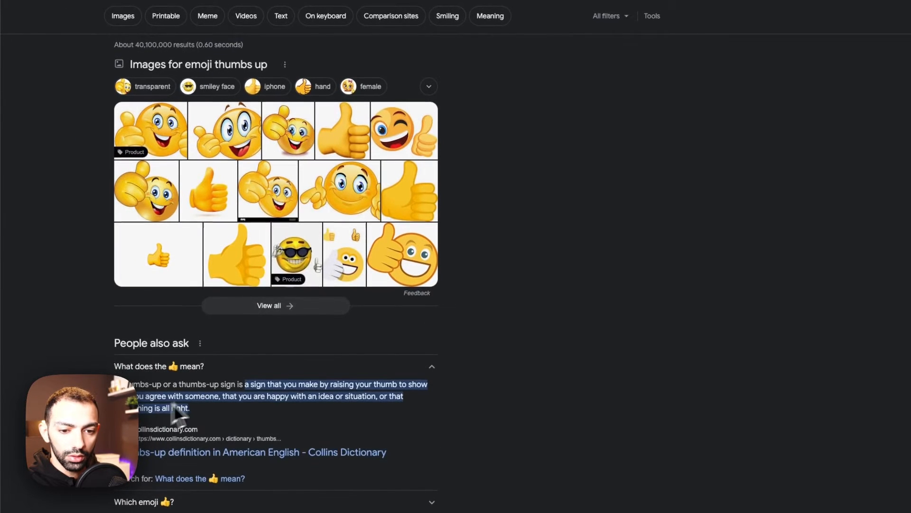
Copy the 👍 thumbs-up emoji from the Google search results.
scroll(down, 3)
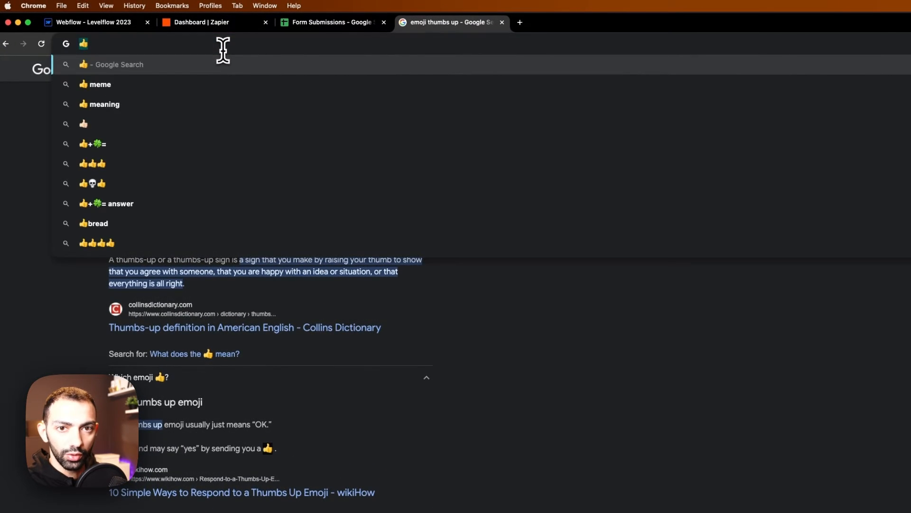
click(93, 22)
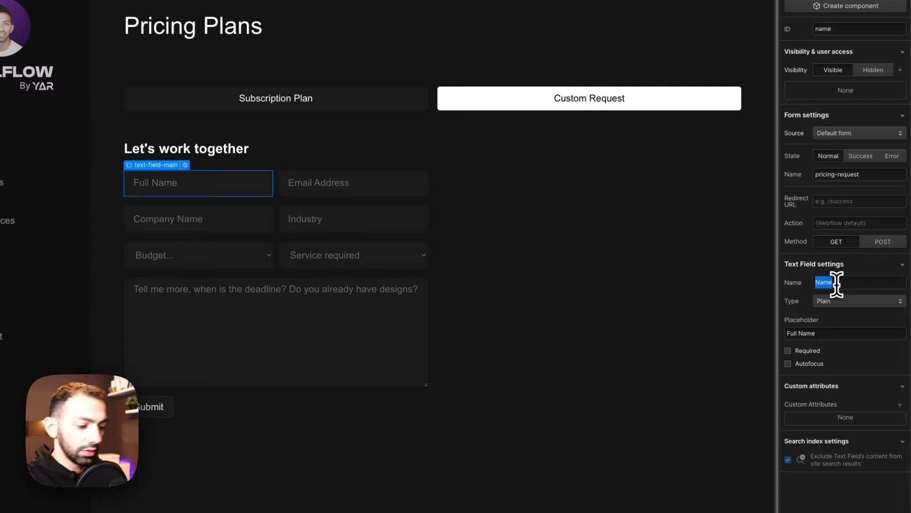
Name the form inputs full-name, email-address and select the Industry field for naming.
text(full-name)
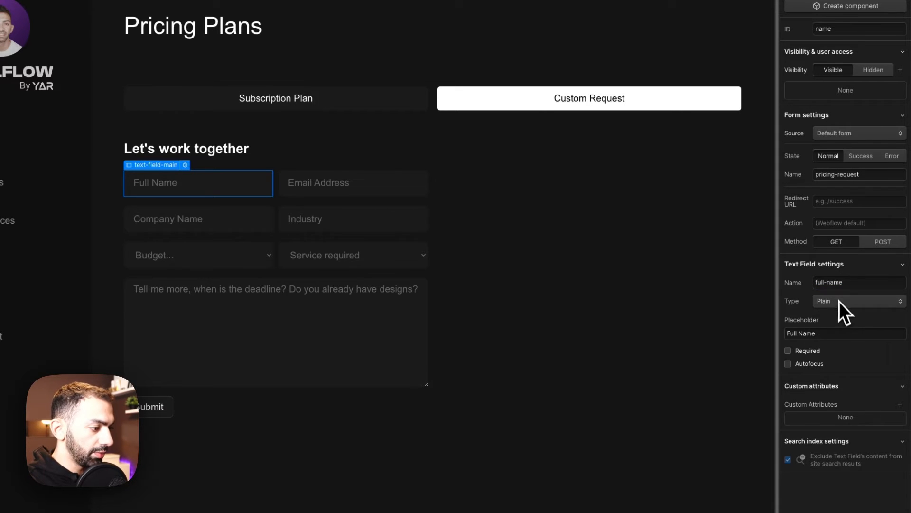
click(353, 189)
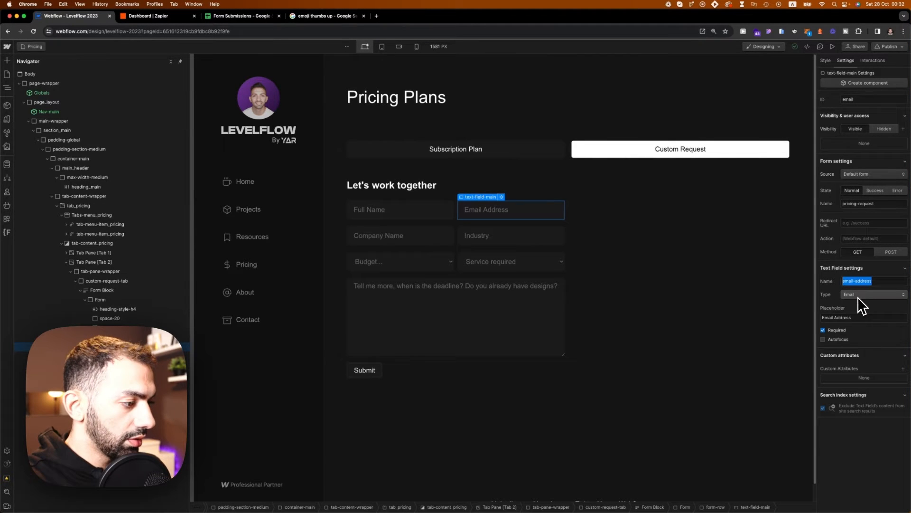
click(401, 261)
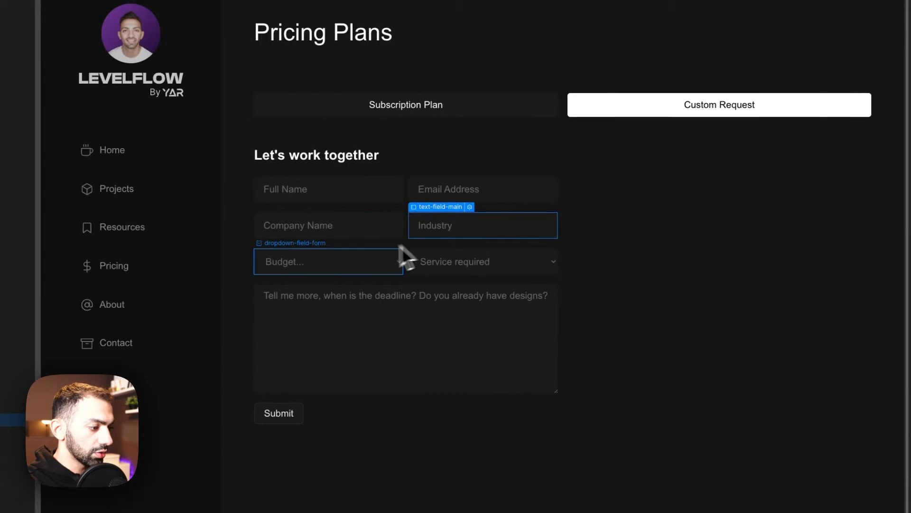
click(329, 261)
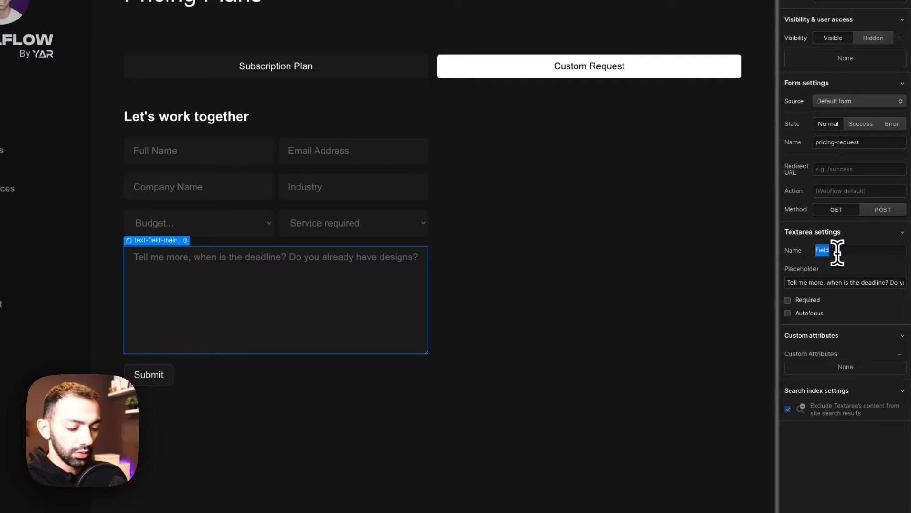
Name the message field message-pri… and select the custom-request-tab container in the Navigator.
text(message-pri)
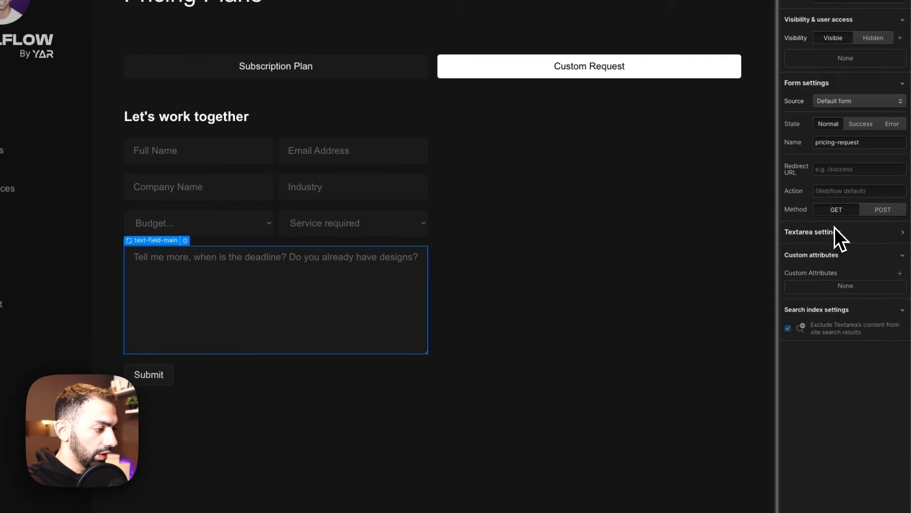
click(843, 232)
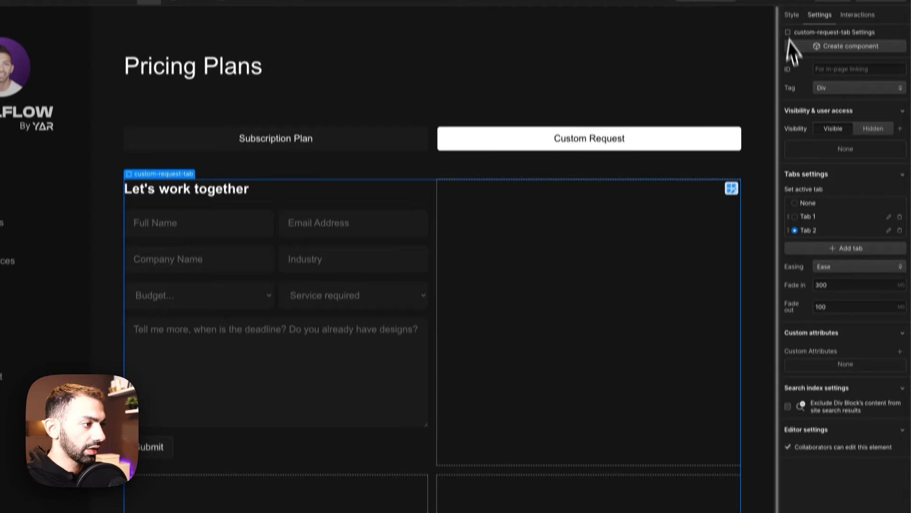
click(791, 42)
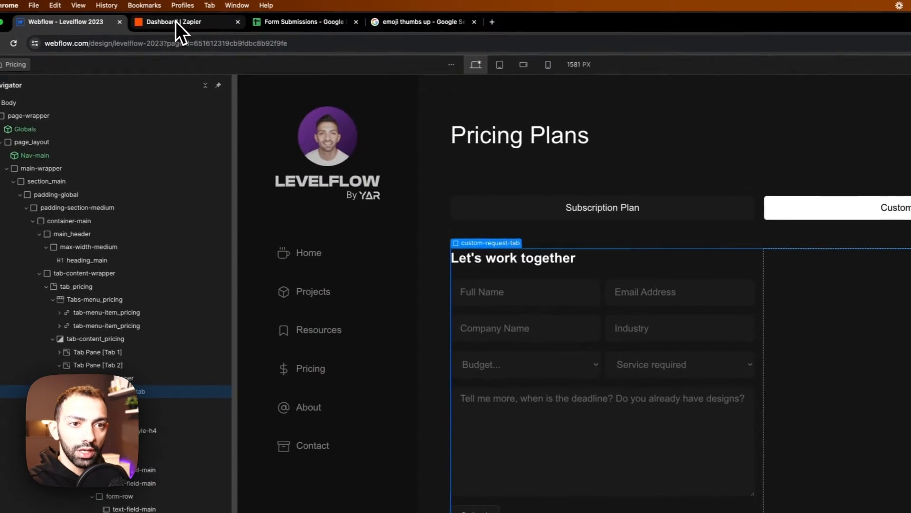
Describe automating Webflow form submissions to Google Sheets and generate a suggested Zap.
click(183, 21)
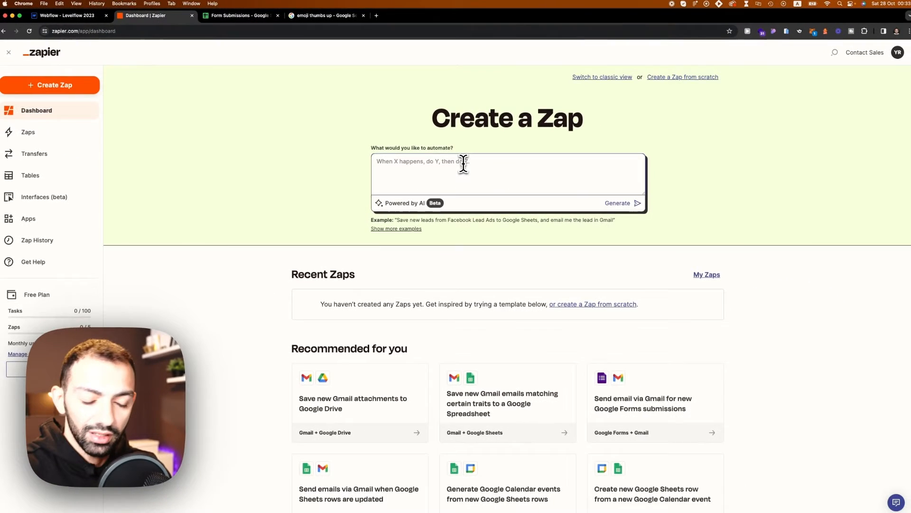
text(I want)
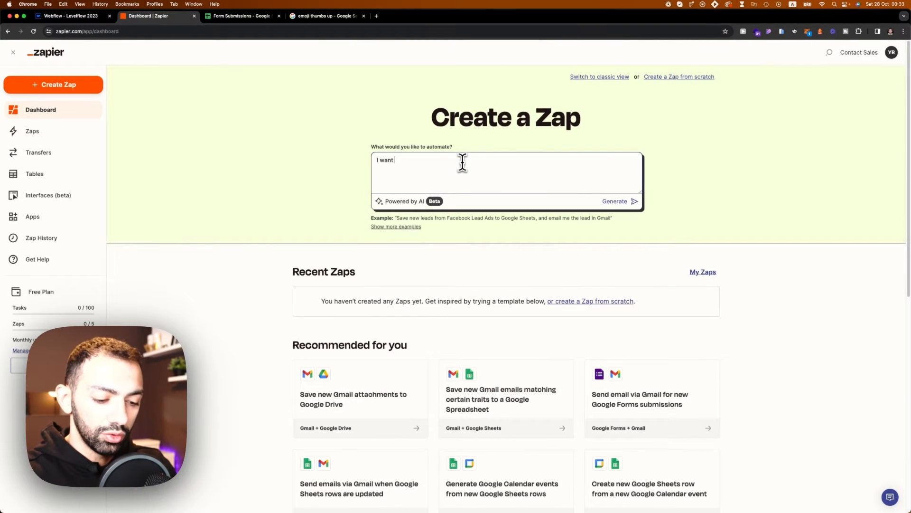
text(to automate)
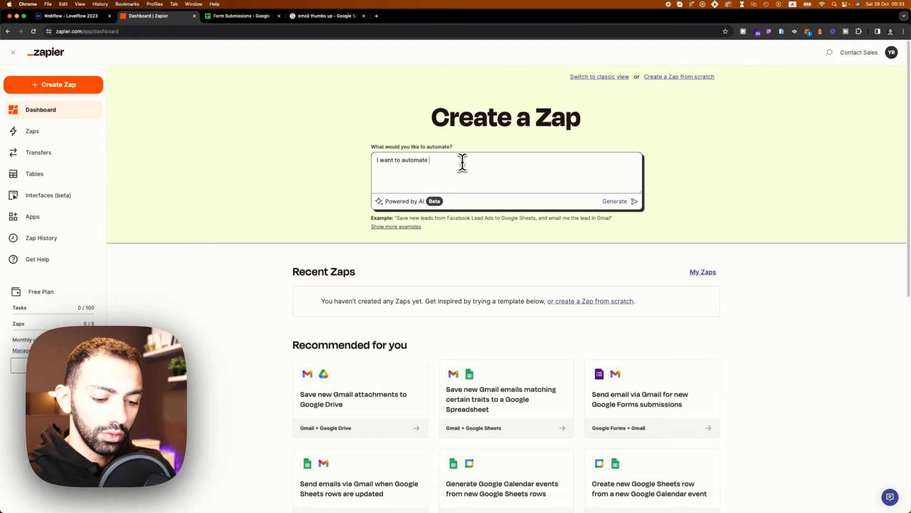
text(Webflow form submissions to)
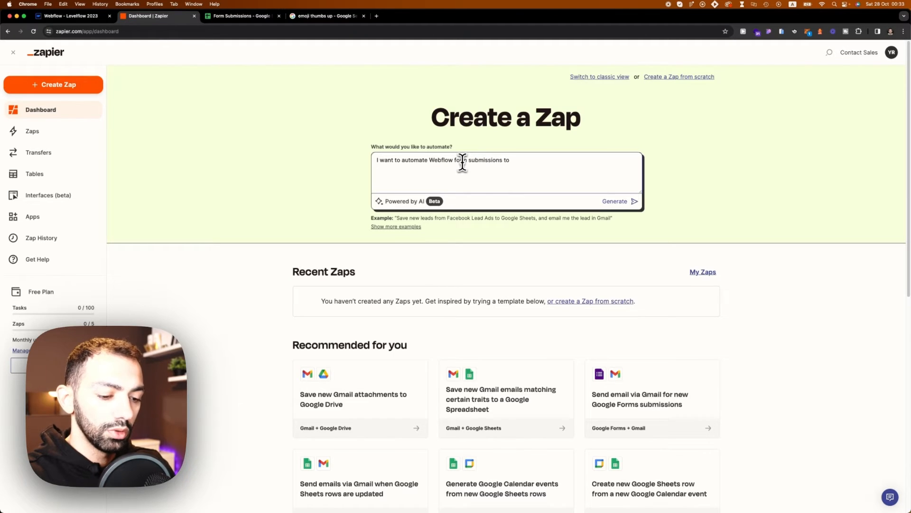
text(my google)
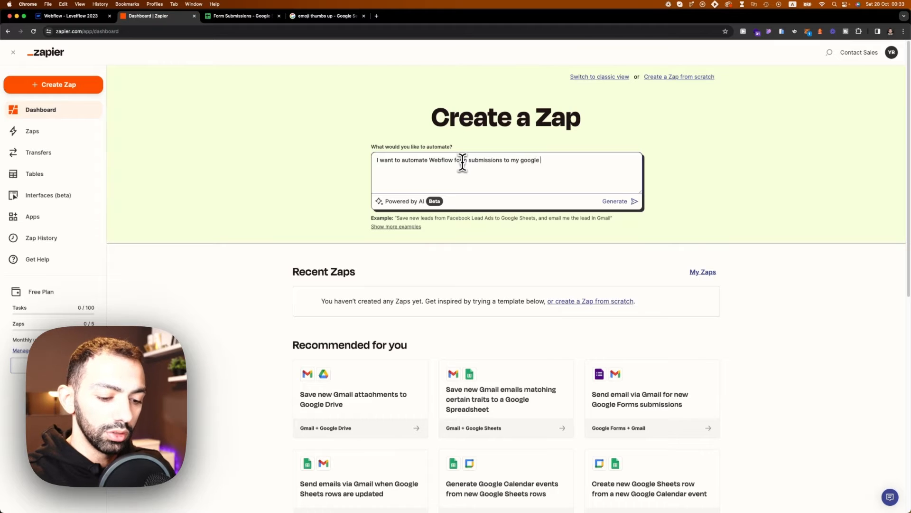
click(614, 202)
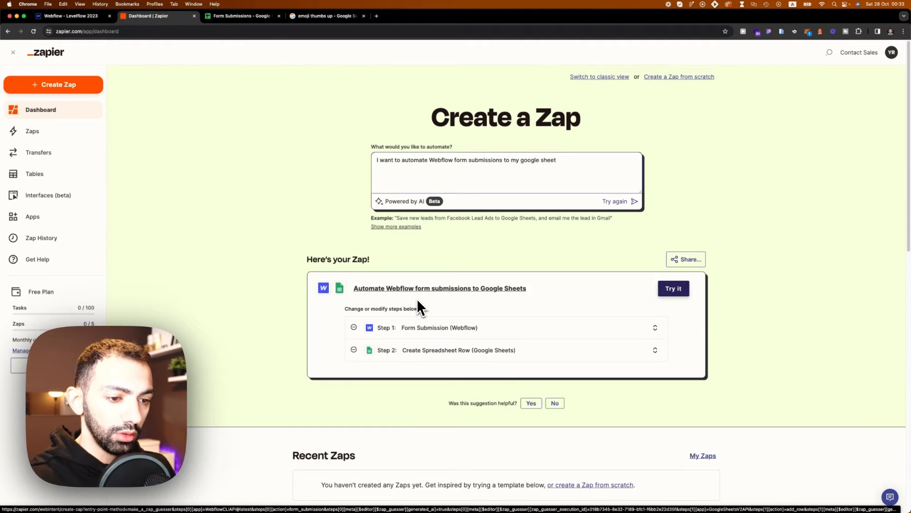
Open the suggested Webflow-to-Google-Sheets Zap as a draft in the editor.
scroll(down, 3)
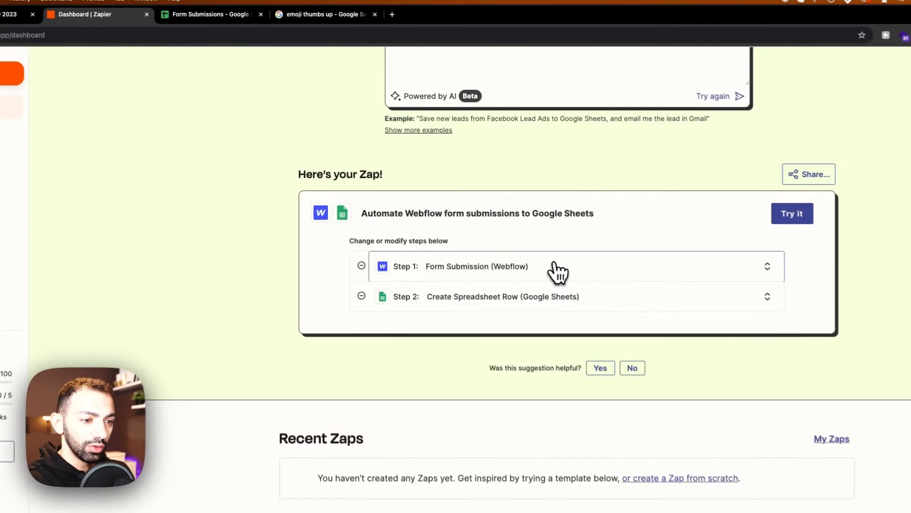
click(792, 213)
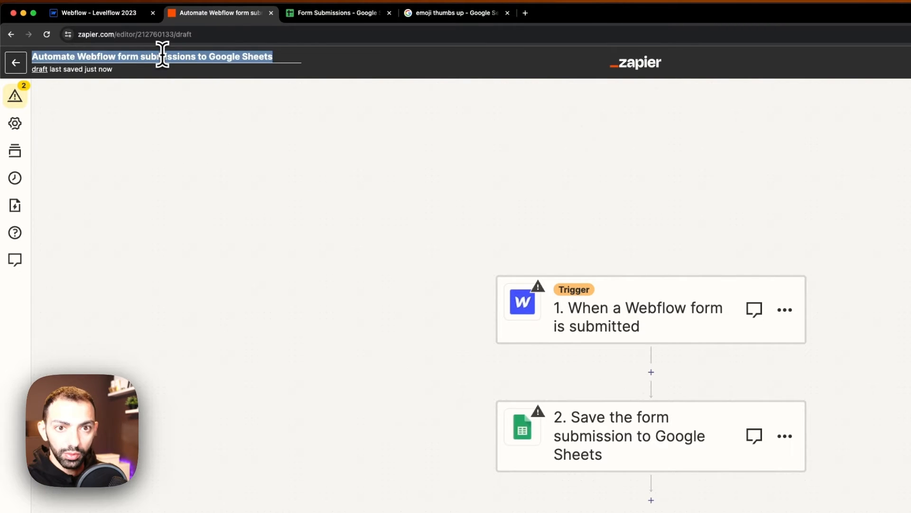
Retitle the Zap Pricing Form Submission - 2023 and open the Webflow trigger.
text(Pricing Form Submission)
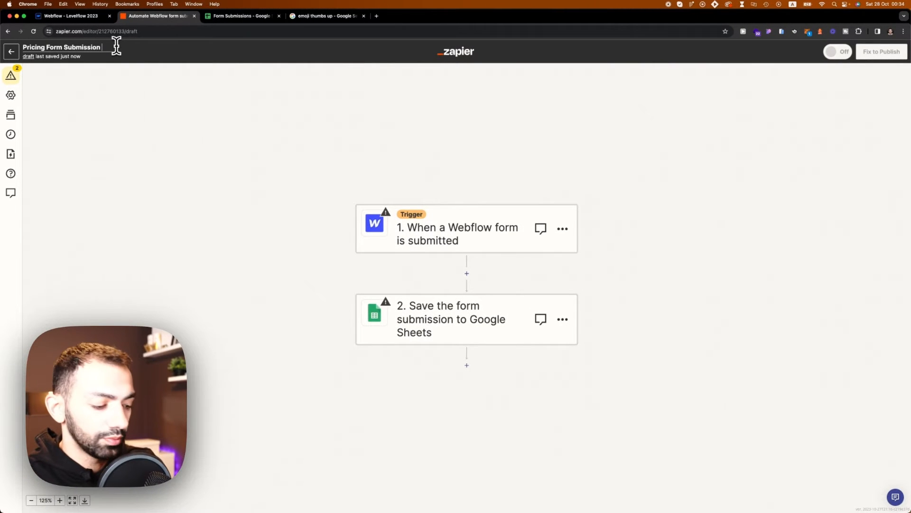
text(- 2023)
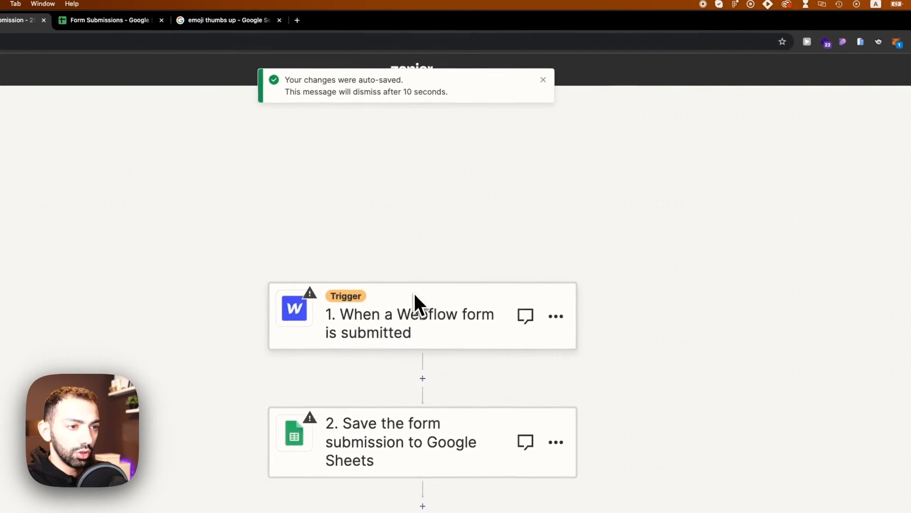
click(410, 323)
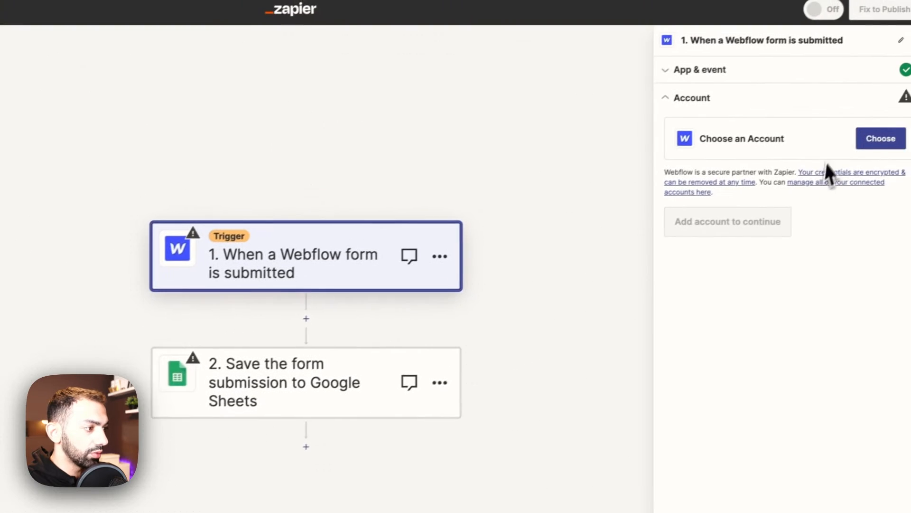
Connect a new Webflow account, authorizing the Levelflow 2023 site for Zapier.
click(880, 139)
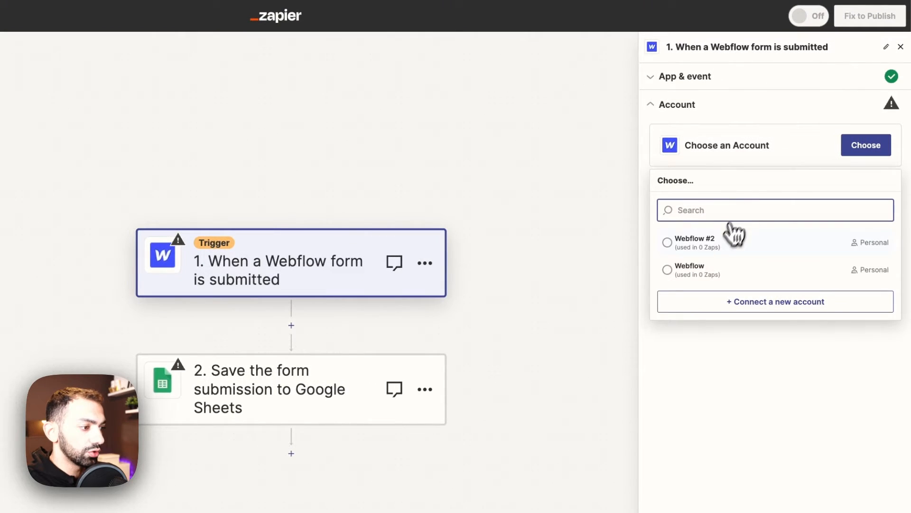
click(690, 242)
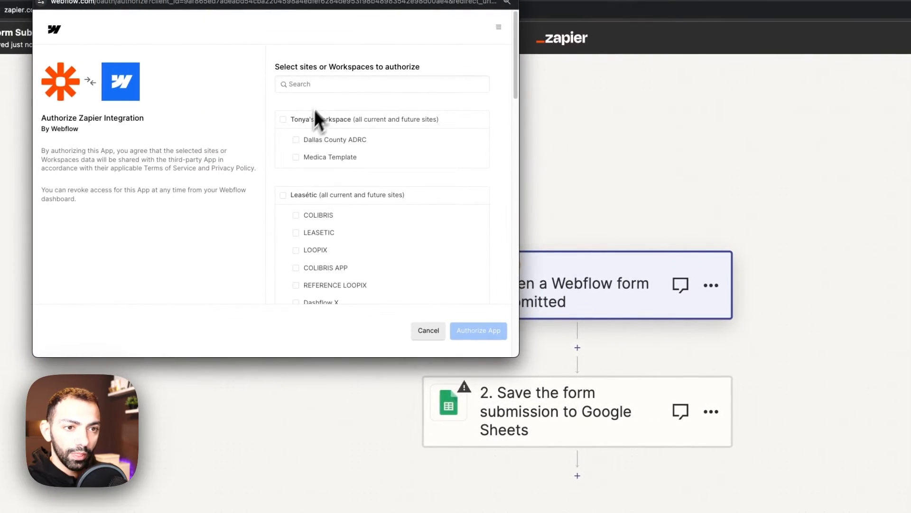
text(level)
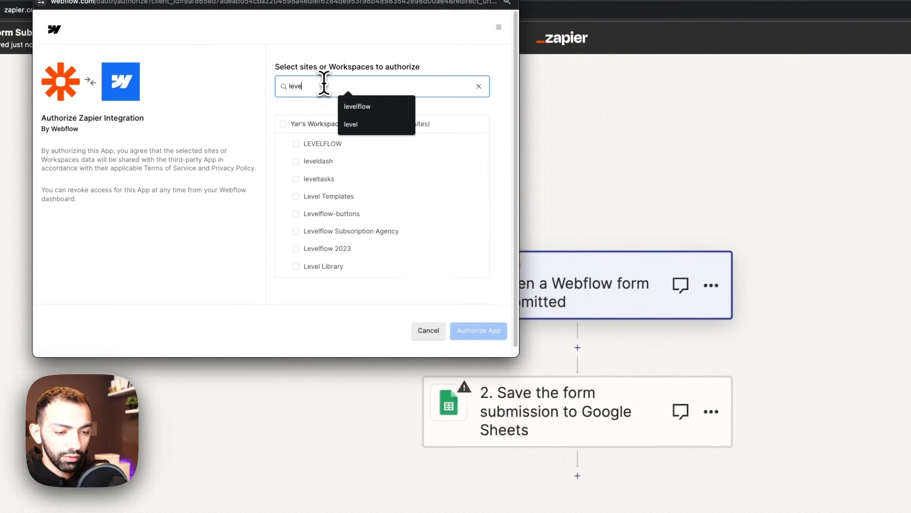
click(357, 107)
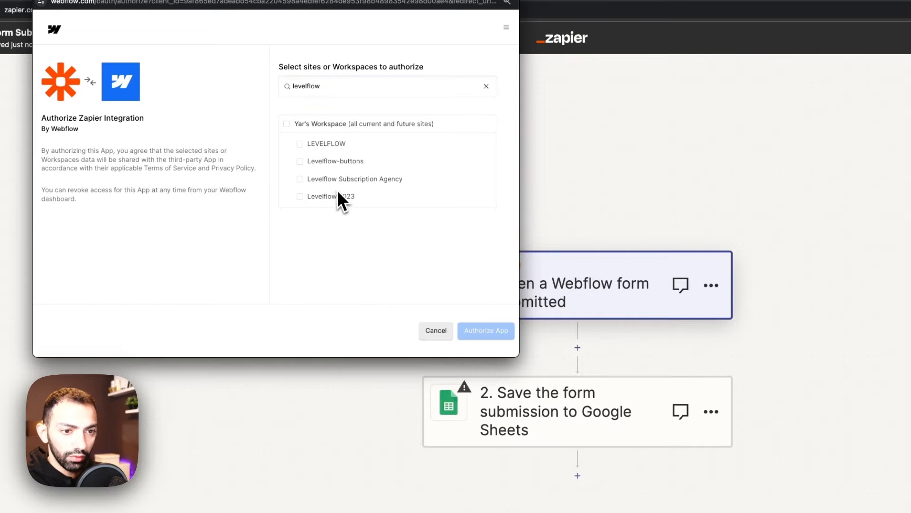
click(299, 196)
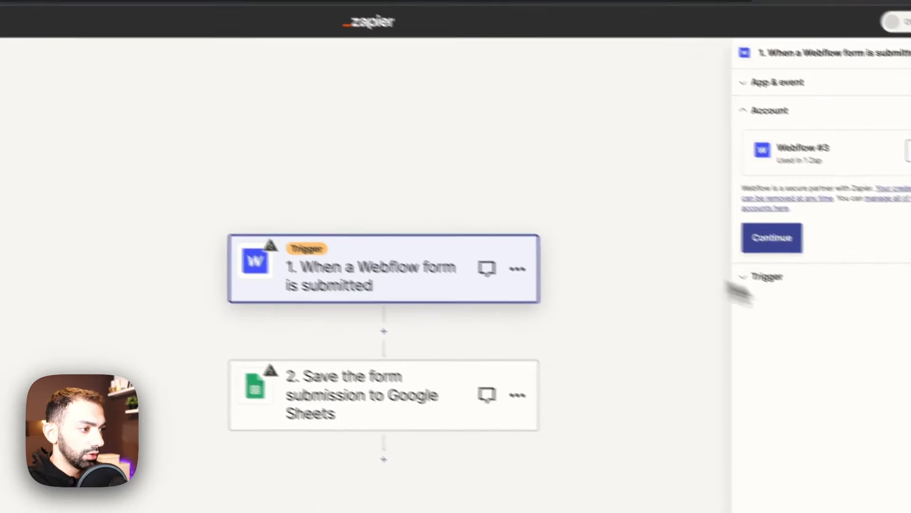
Confirm the Webflow account and set the trigger's Site Name to Levelflow 2023.
click(772, 237)
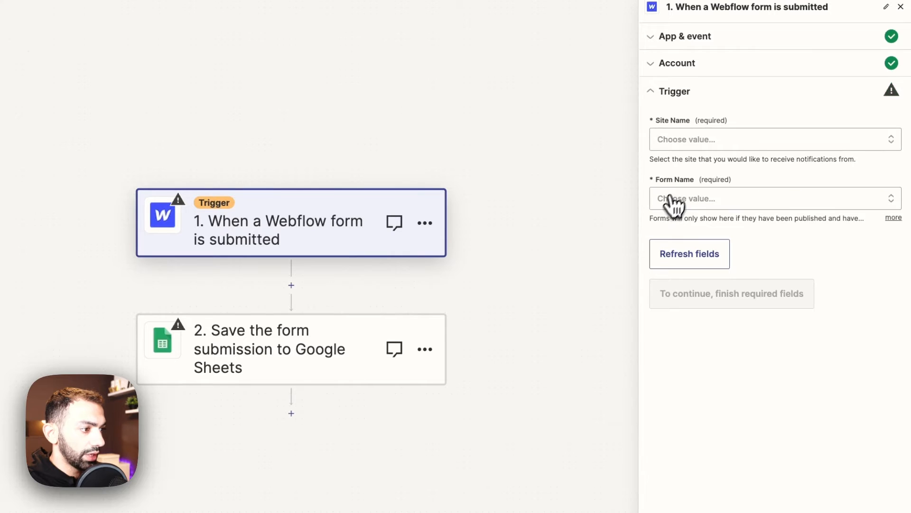
click(773, 139)
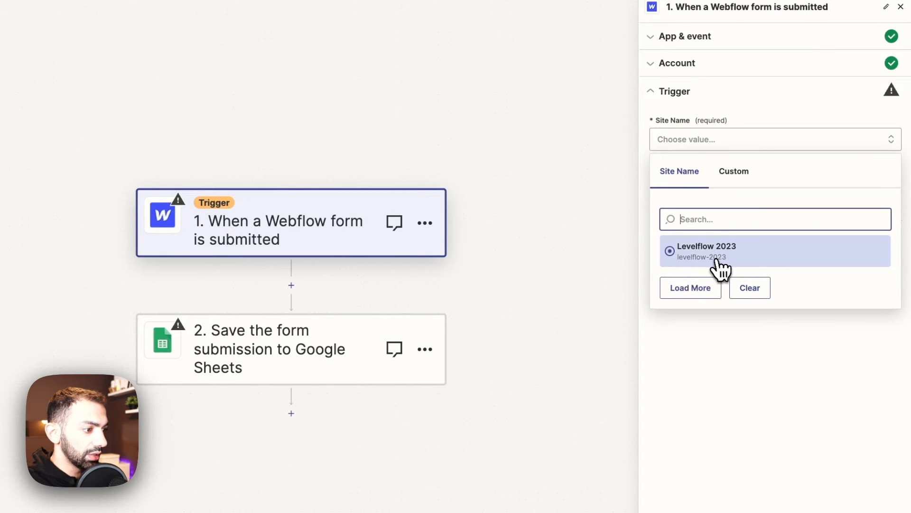
click(707, 251)
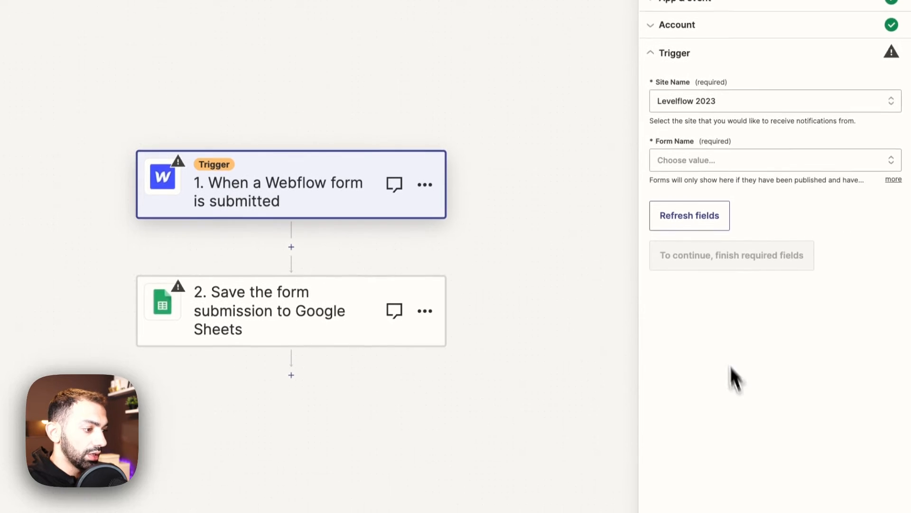
click(775, 160)
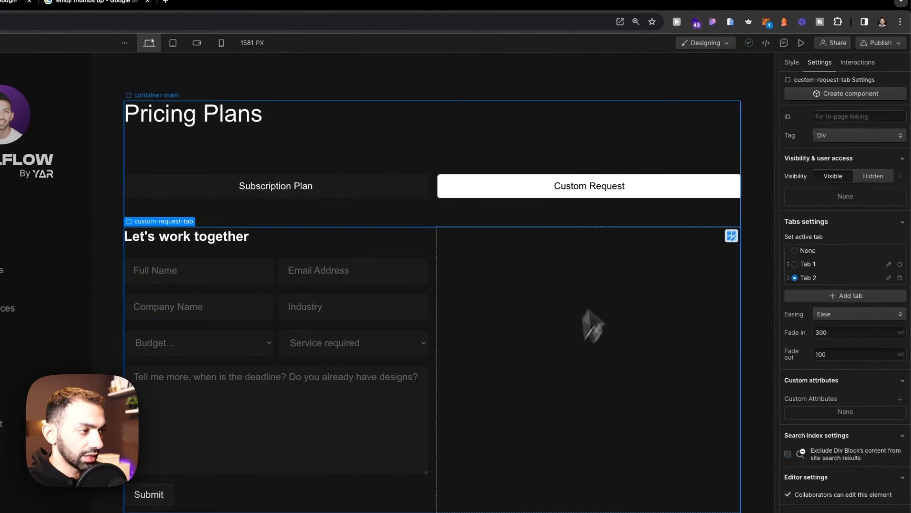
Publish the Webflow site to staging and production domains and view the live site.
click(880, 42)
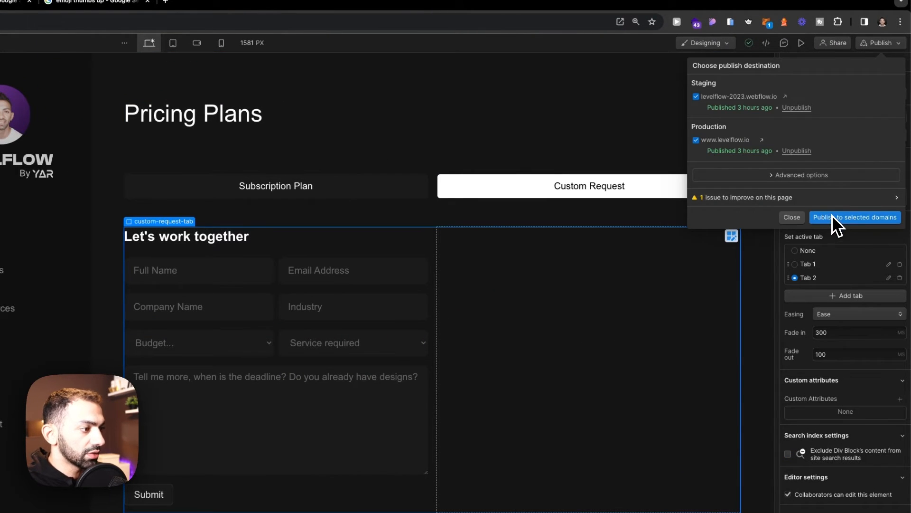
click(854, 216)
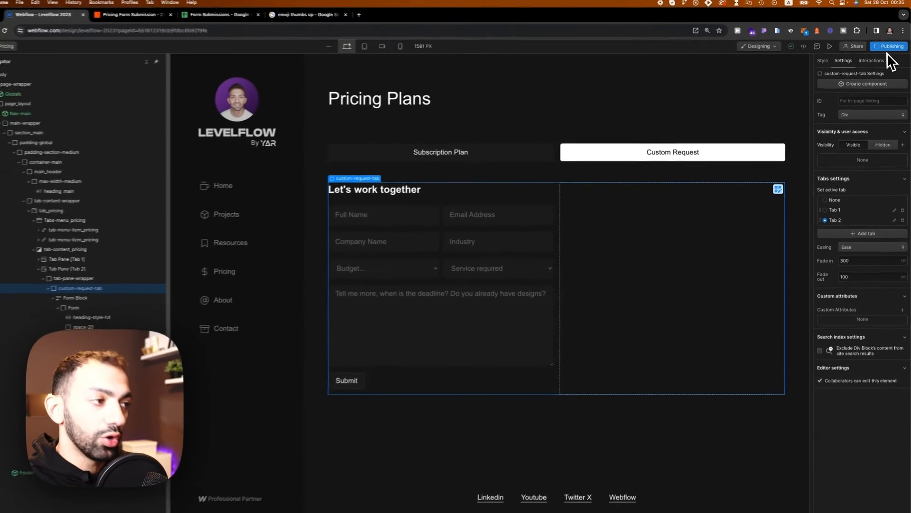
click(889, 45)
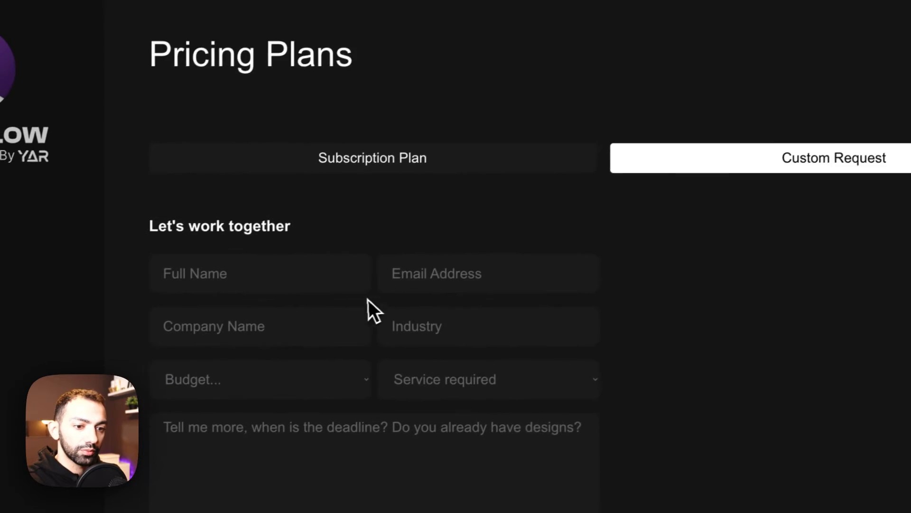
Fill the live pricing form with test details (Yar, Develop on Webflow, Hello) and submit it.
text(Yar)
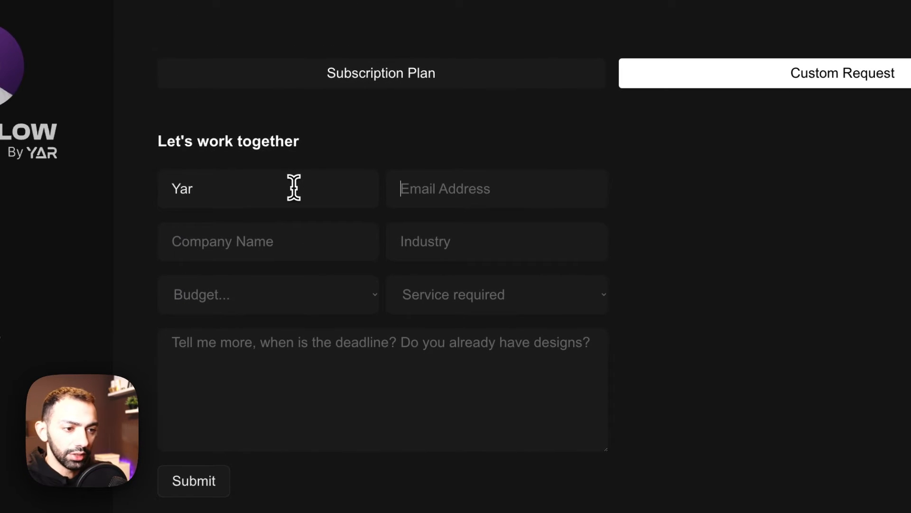
text(yar@yar.yar)
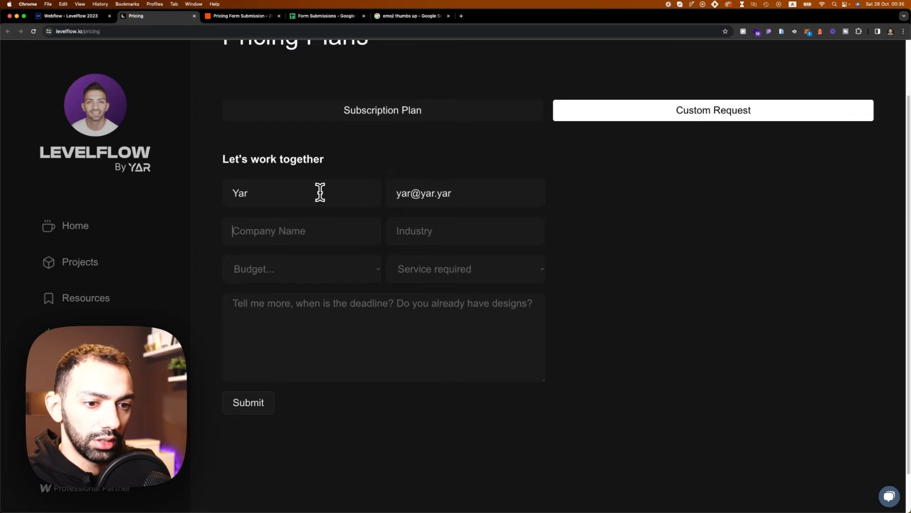
text(Yar)
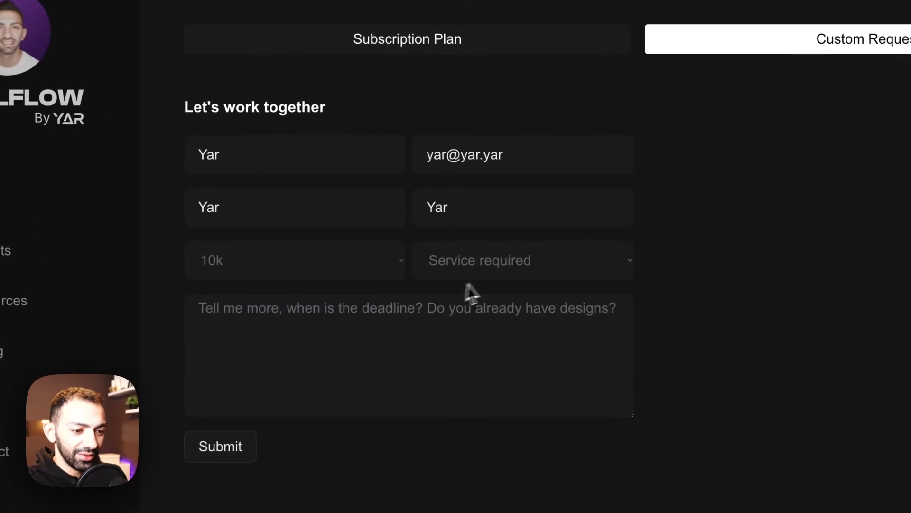
click(521, 261)
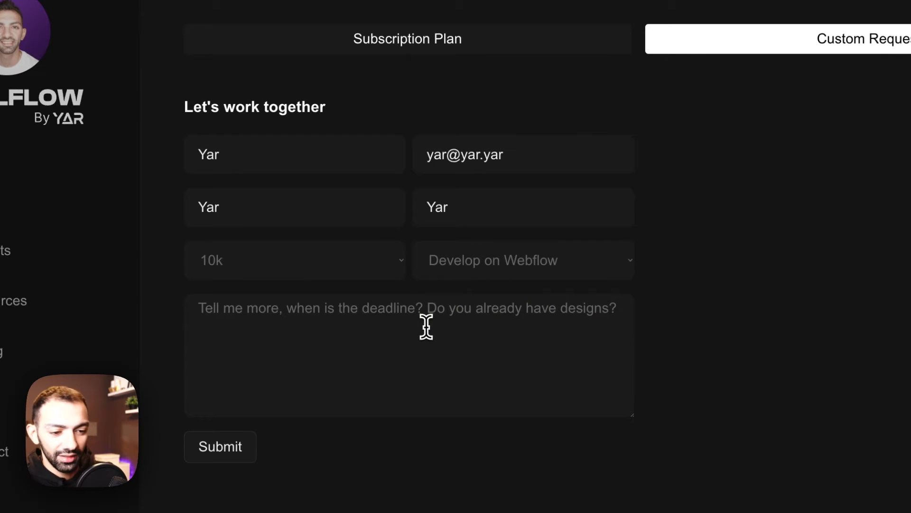
text(Hello)
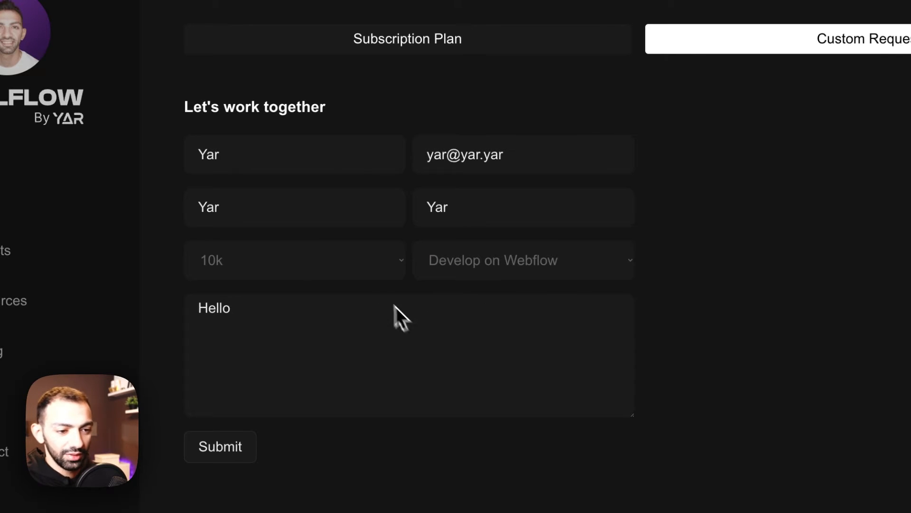
click(219, 446)
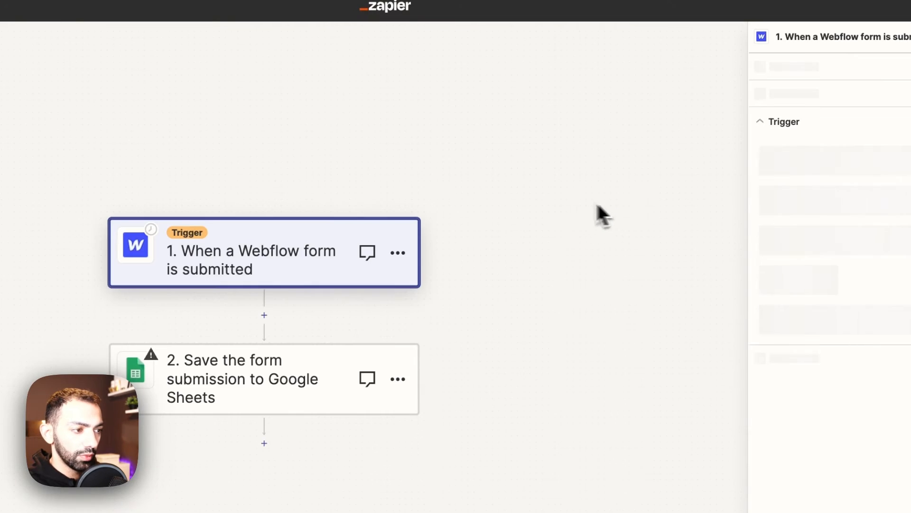
Set the trigger's Form Name to pricing-request, continue and test the trigger for the submission.
click(775, 220)
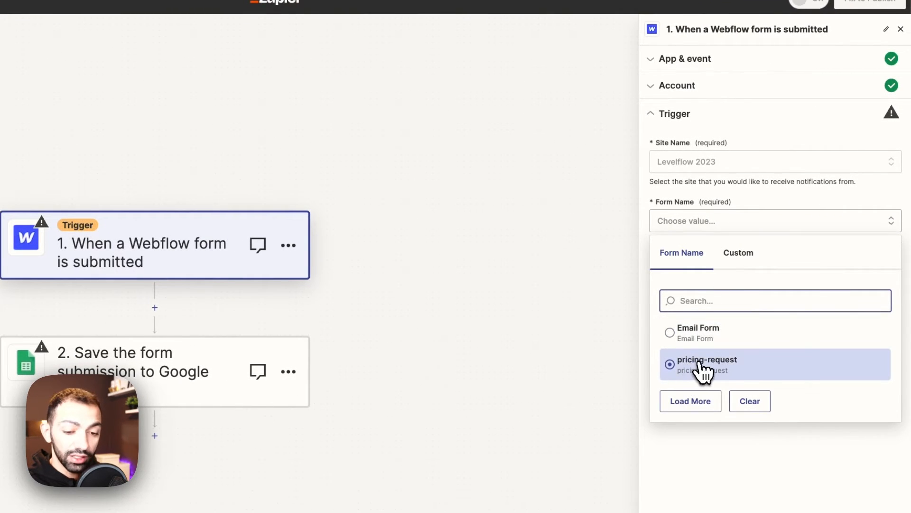
click(706, 358)
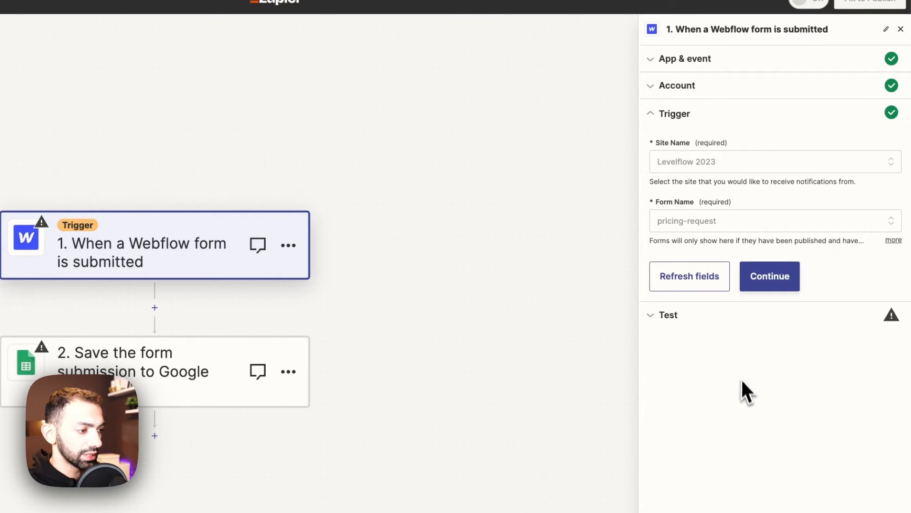
click(768, 275)
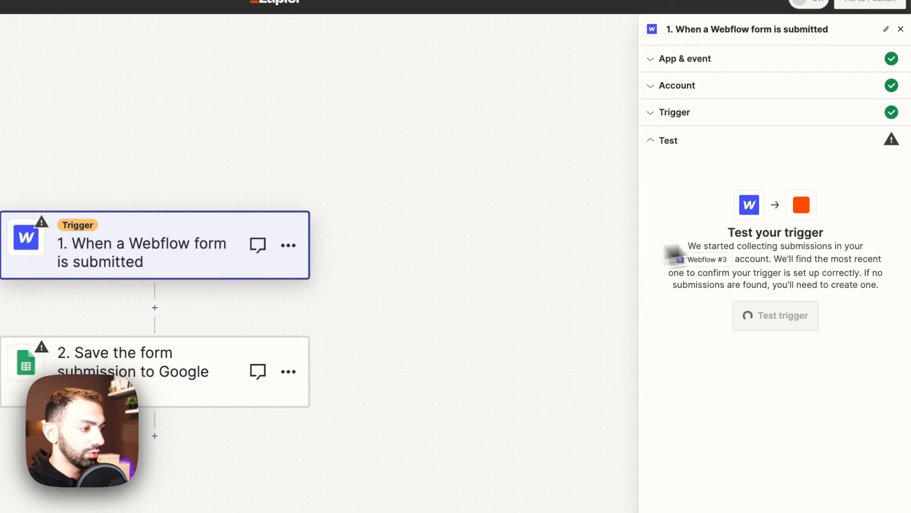
click(774, 315)
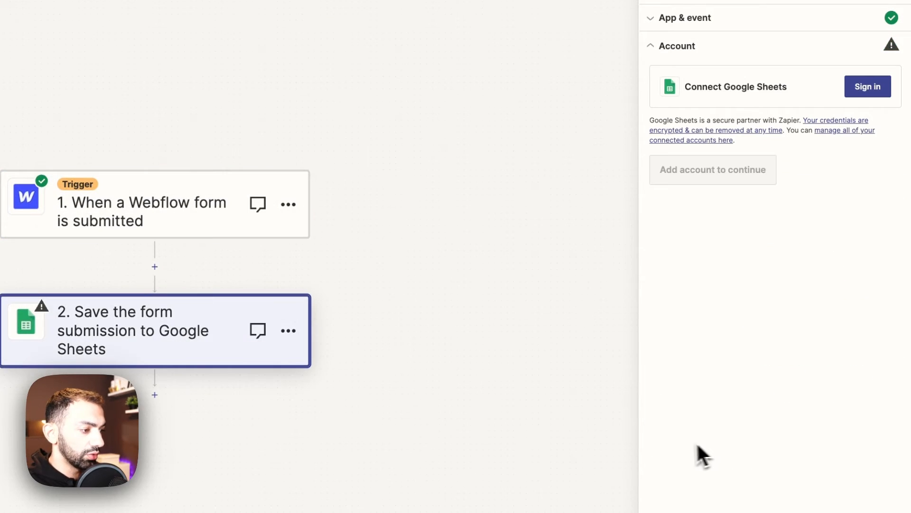
mouse_move(867, 86)
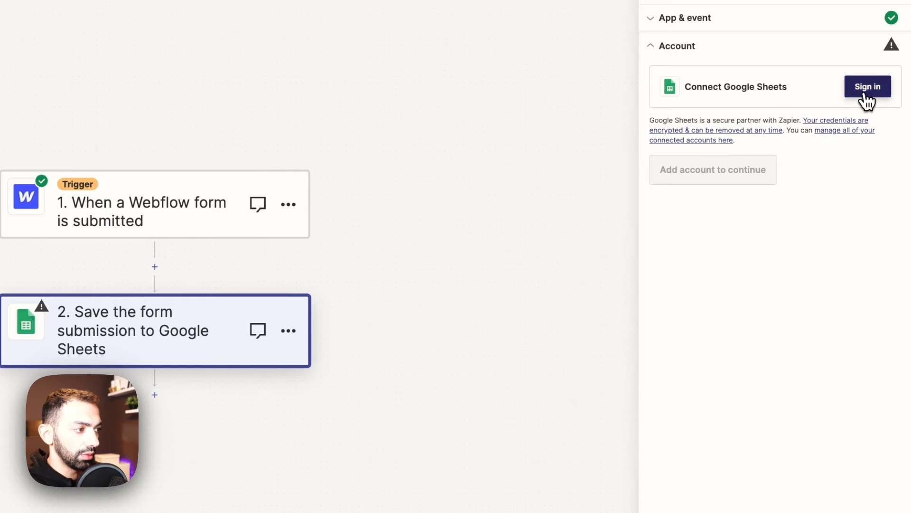
Sign in with the existing Google account and allow Zapier access to Drive and Sheets.
click(868, 86)
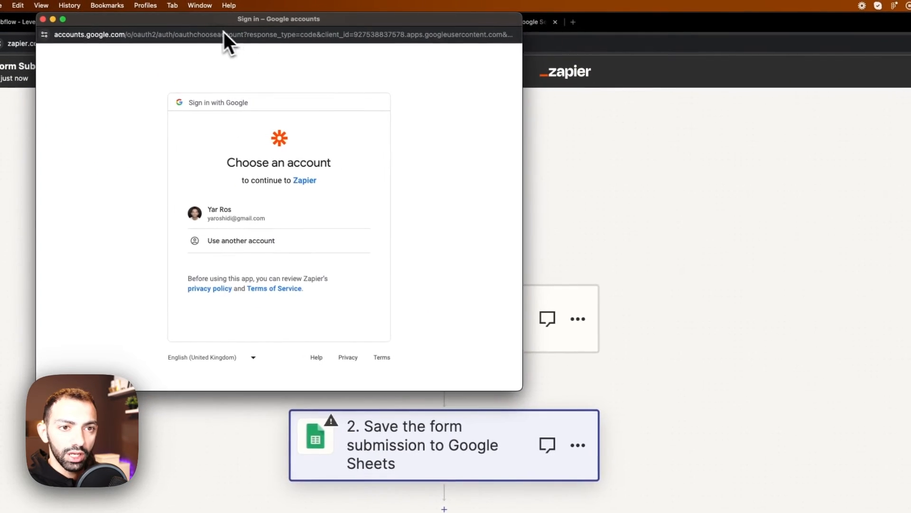
click(235, 213)
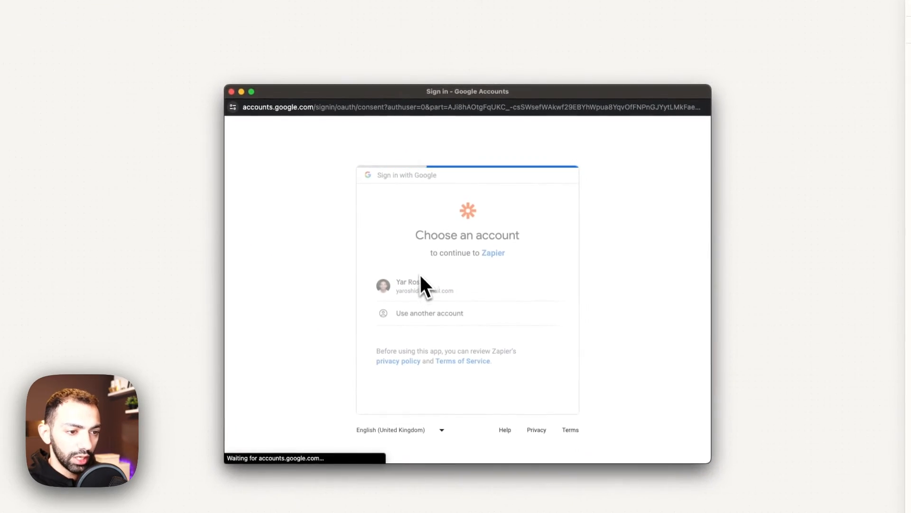
click(430, 286)
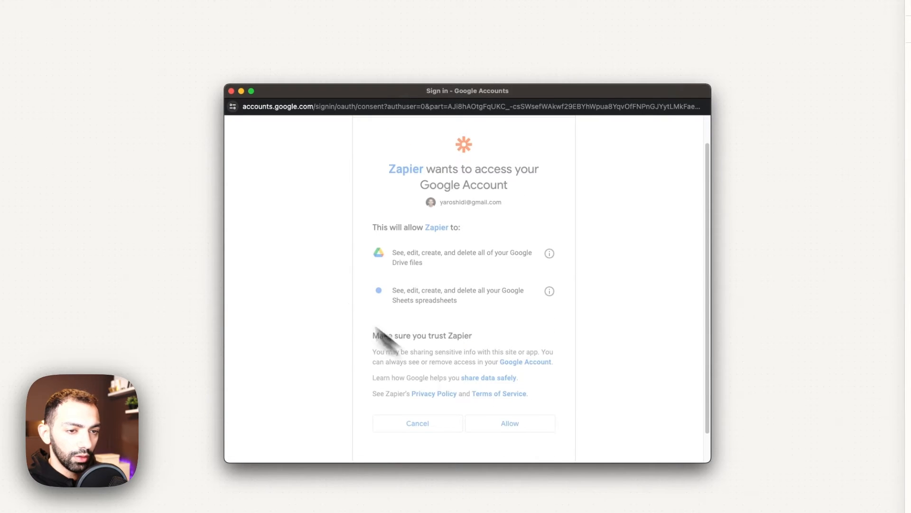
click(509, 423)
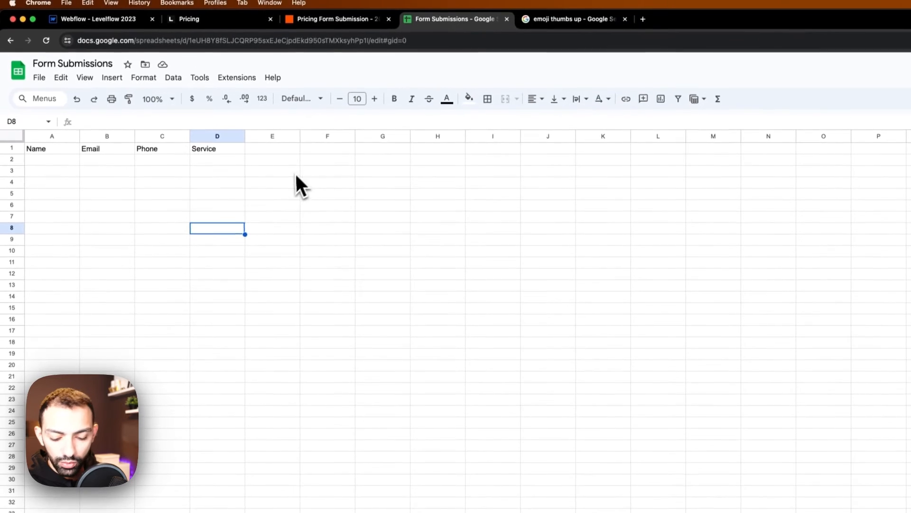
After checking the Webflow form fields, add Company, Budget and Message headers in E1, F1, G1.
click(334, 19)
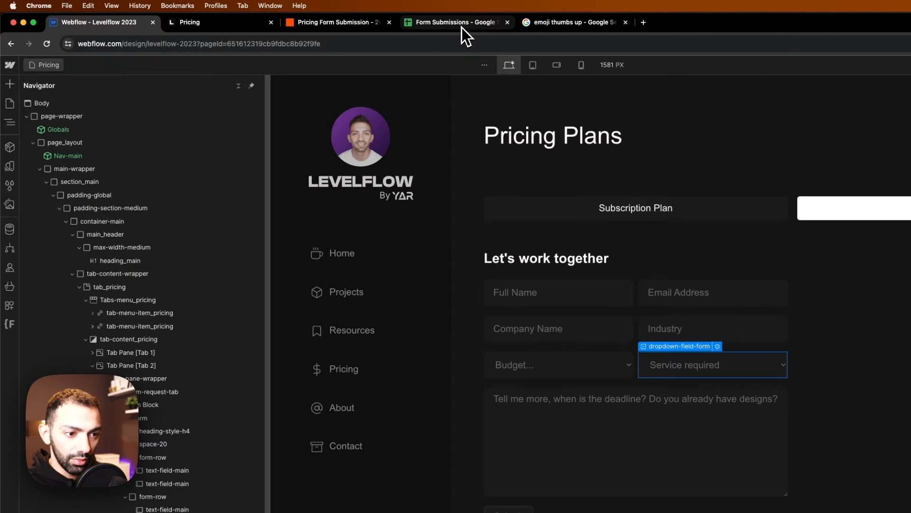
click(457, 22)
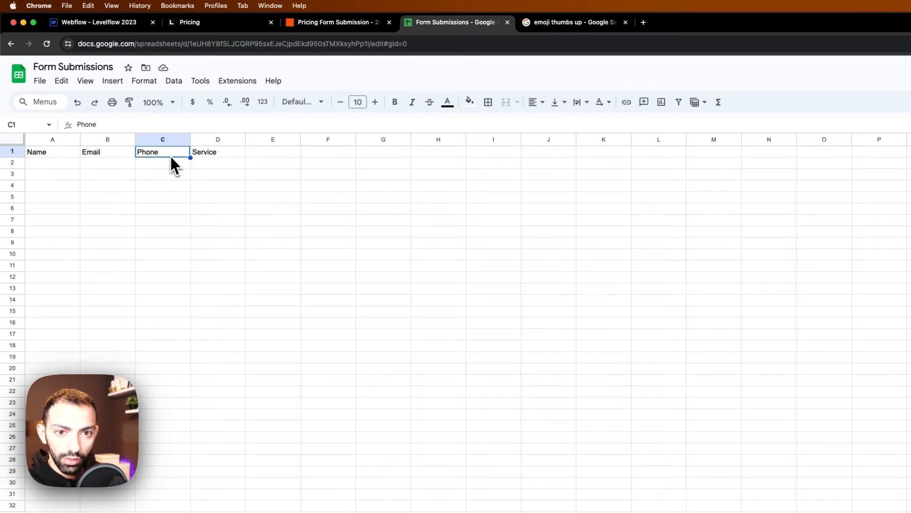
click(218, 152)
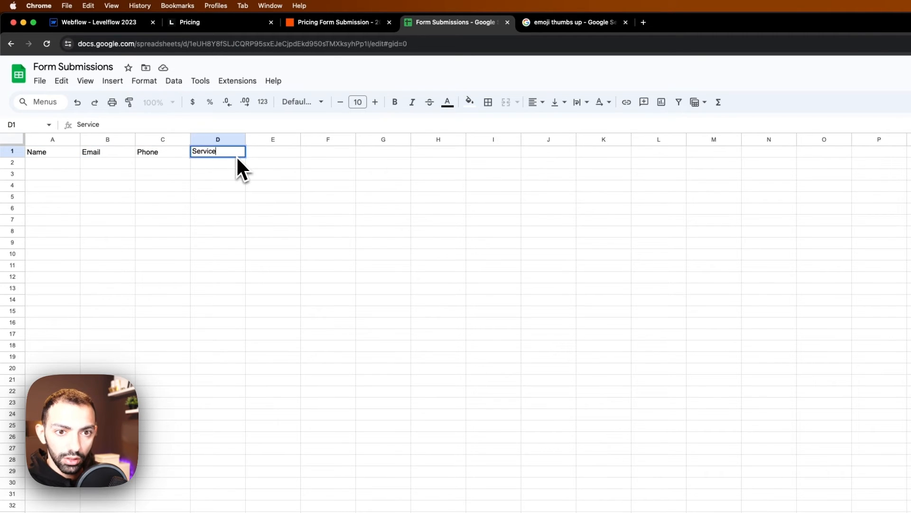
text(Company)
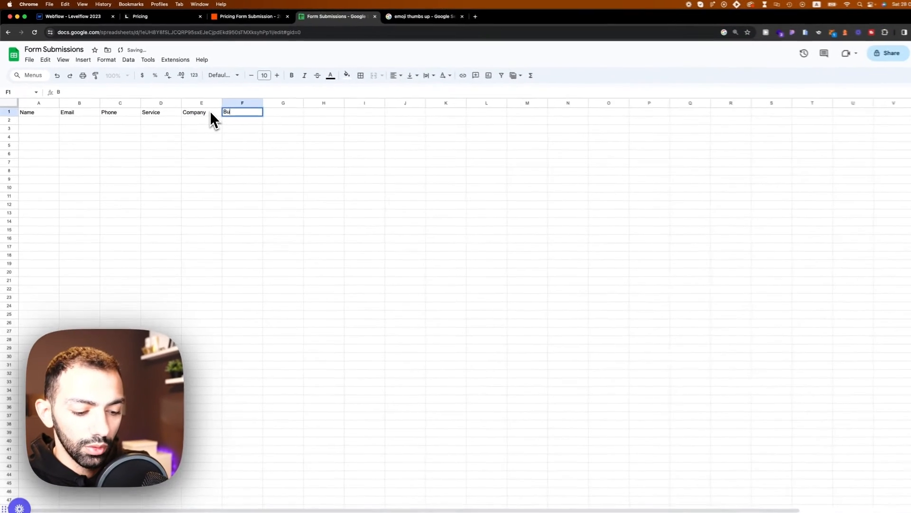
text(Message)
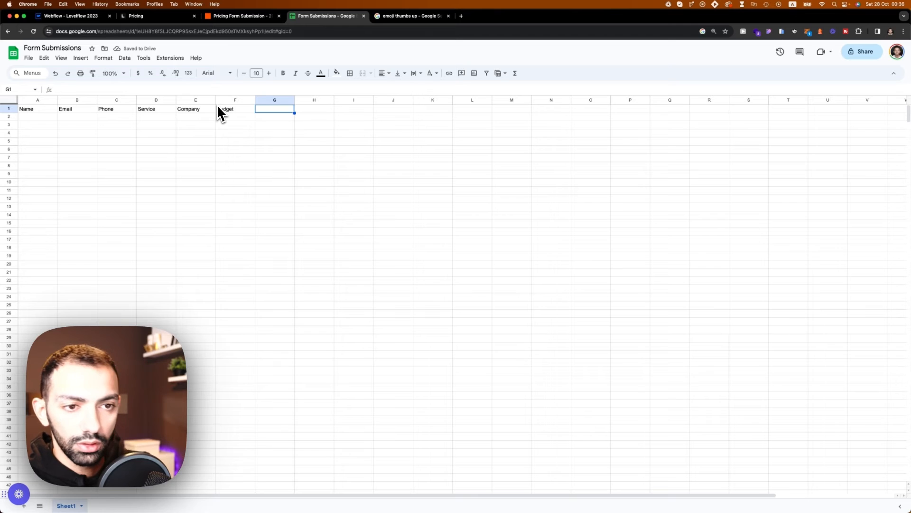
text(Message)
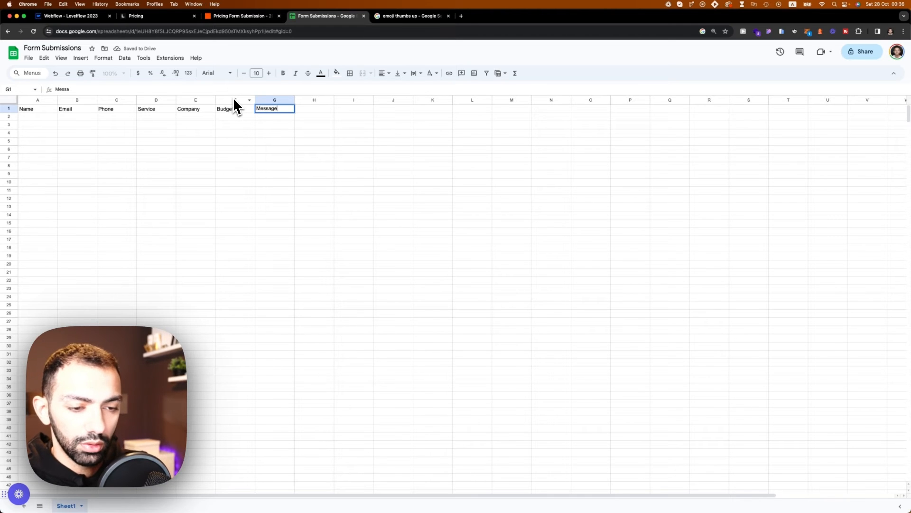
text(Me)
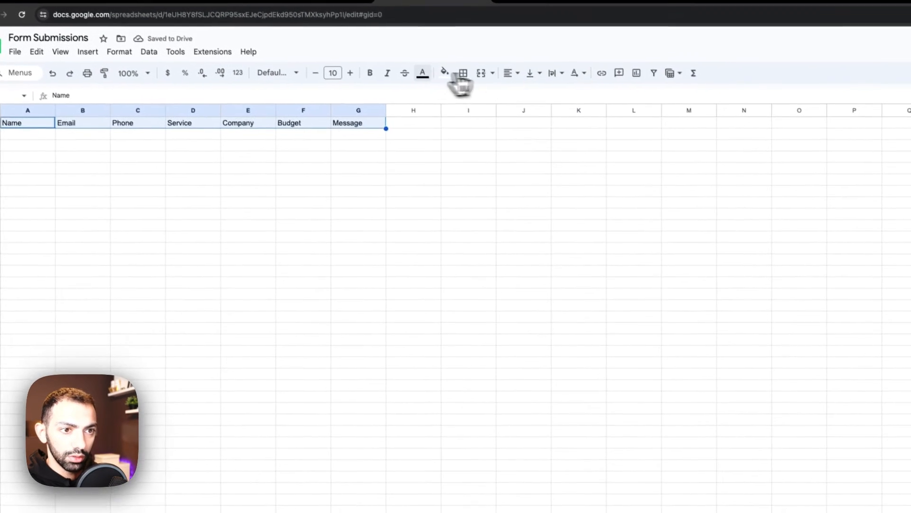
Fill the header row light purple and insert a 'Date of submission' column before Name.
click(439, 73)
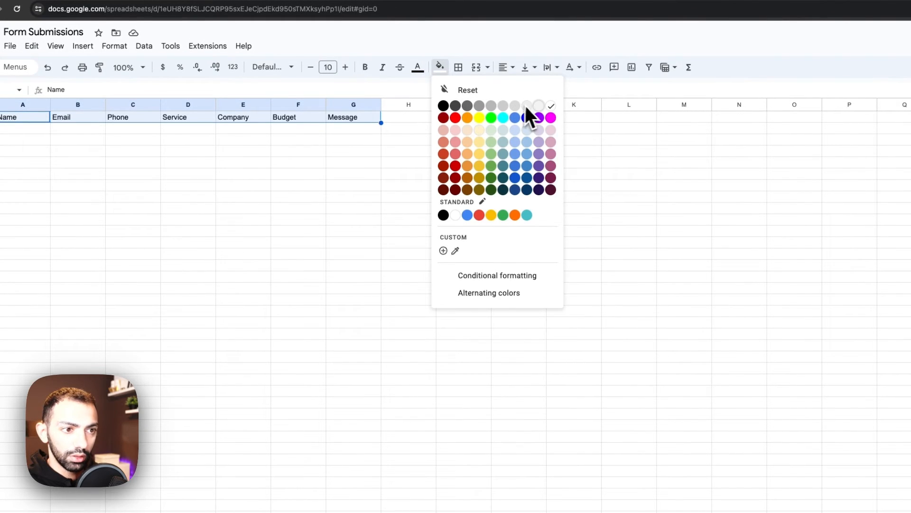
mouse_move(550, 145)
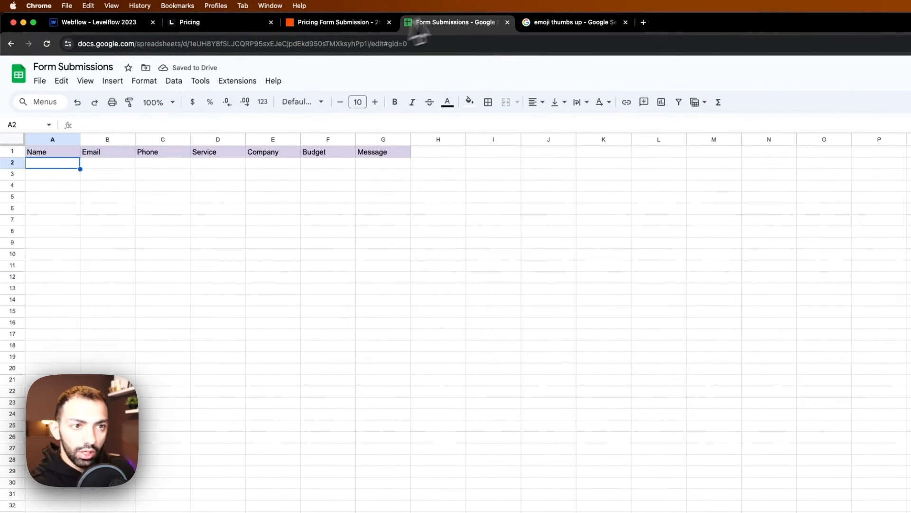
right_click(51, 139)
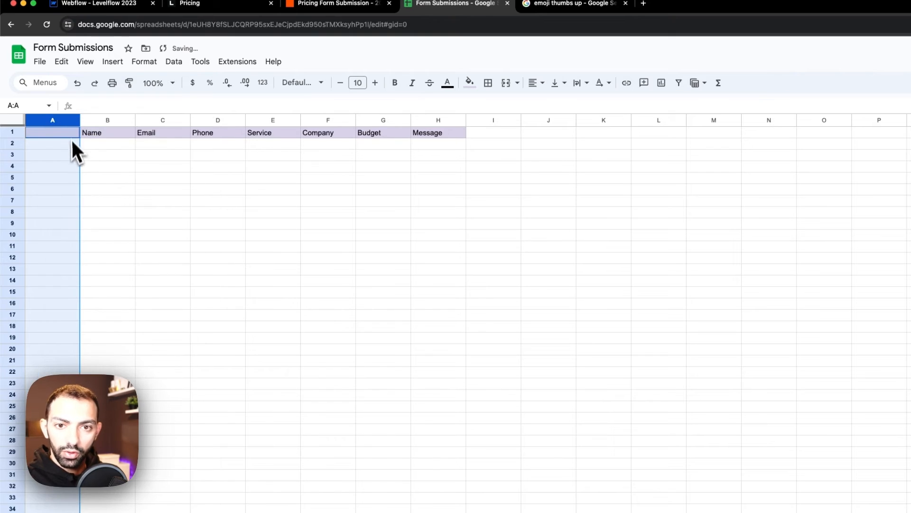
click(51, 133)
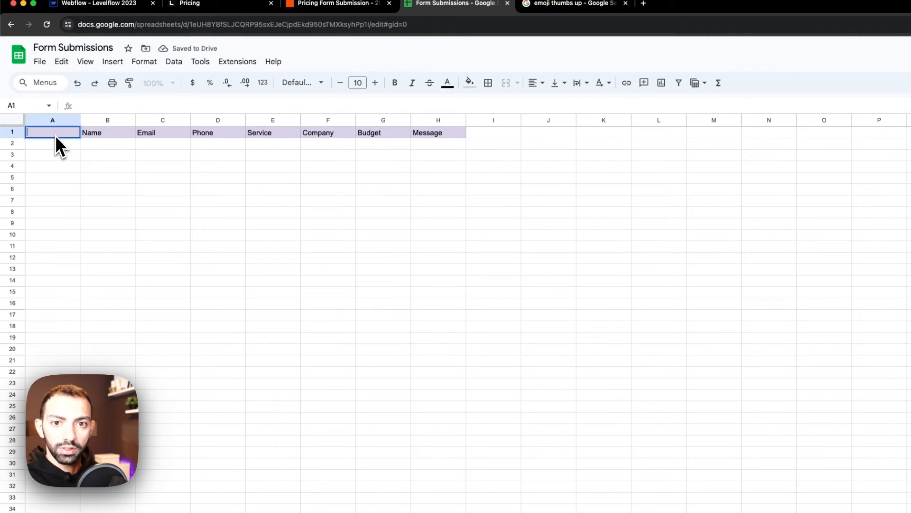
text(Date of sub)
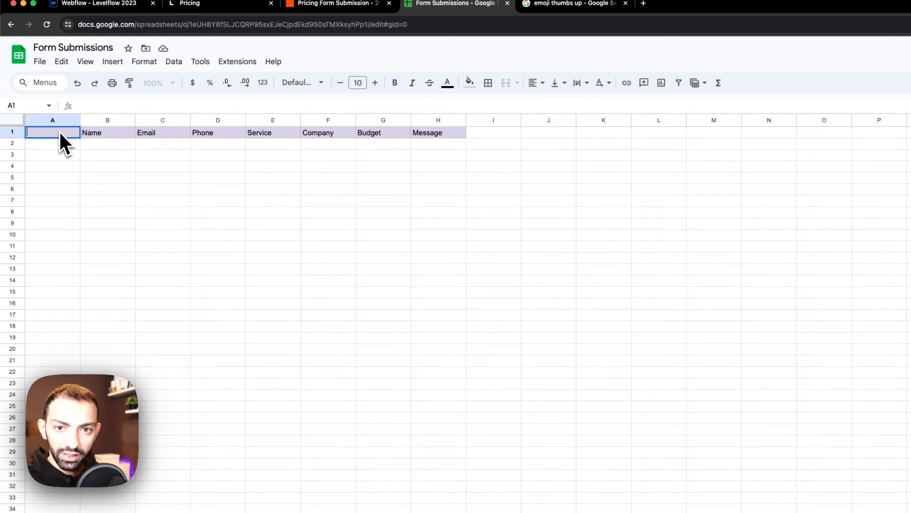
text(Date of submission)
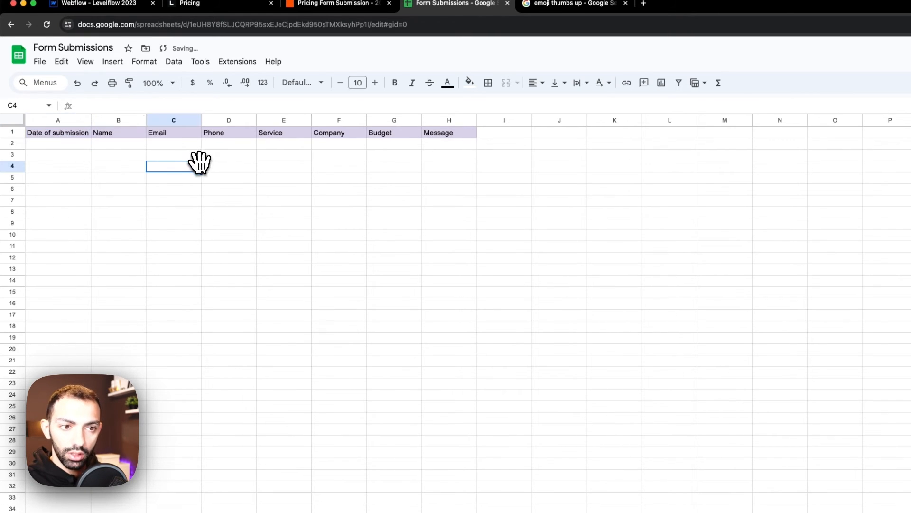
click(337, 4)
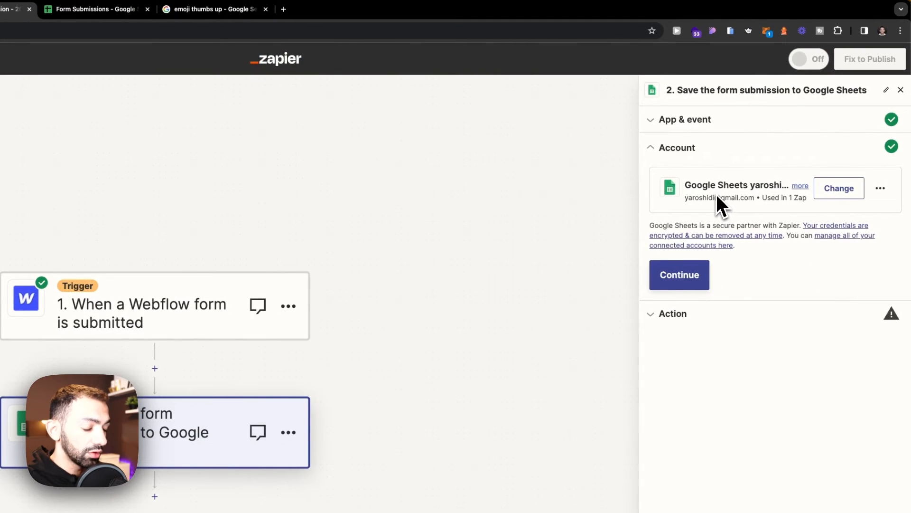
Select the Form Submissions spreadsheet and its Sheet1 worksheet in the Sheets action.
click(678, 274)
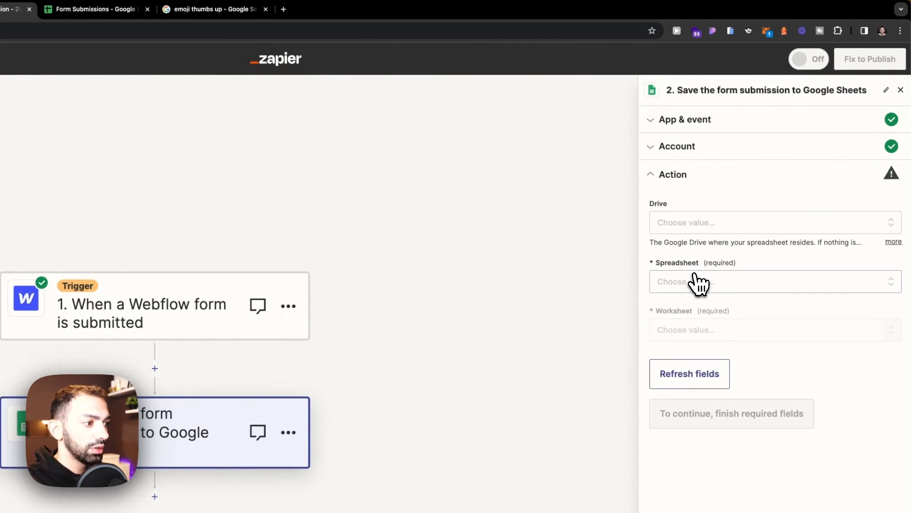
click(772, 223)
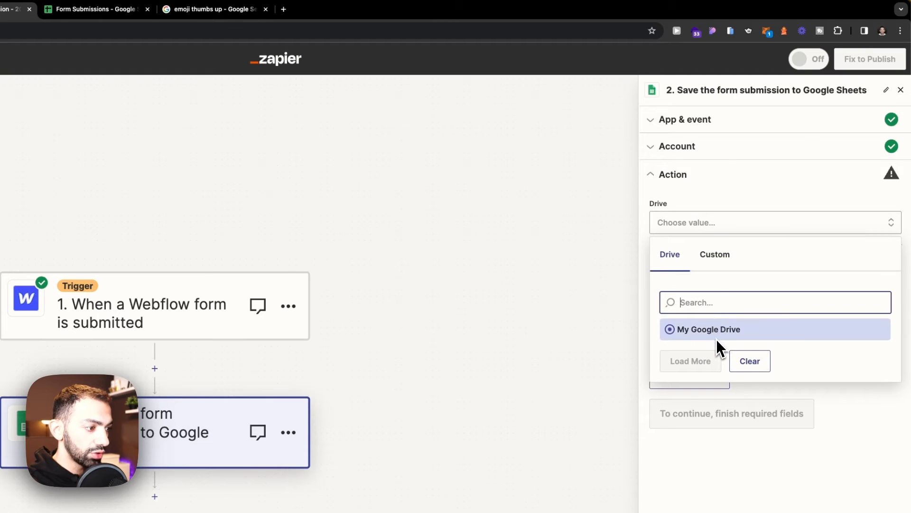
click(710, 330)
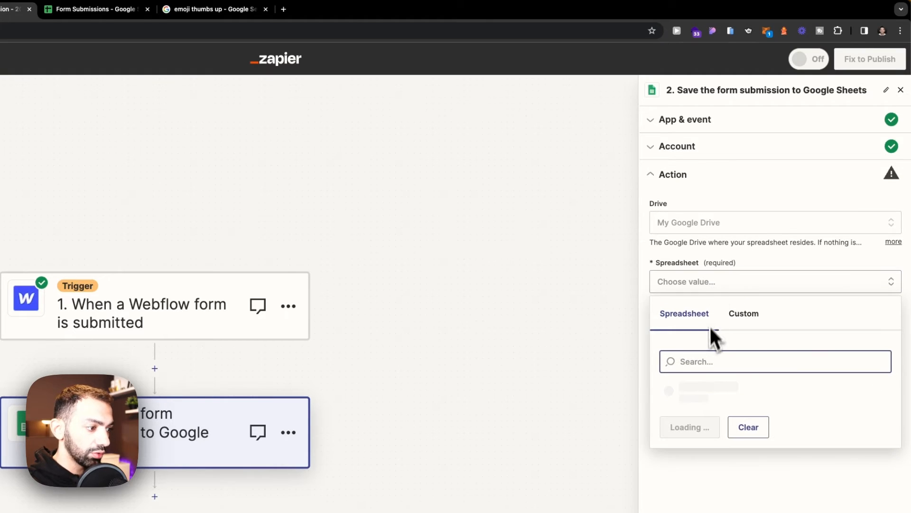
text(form su)
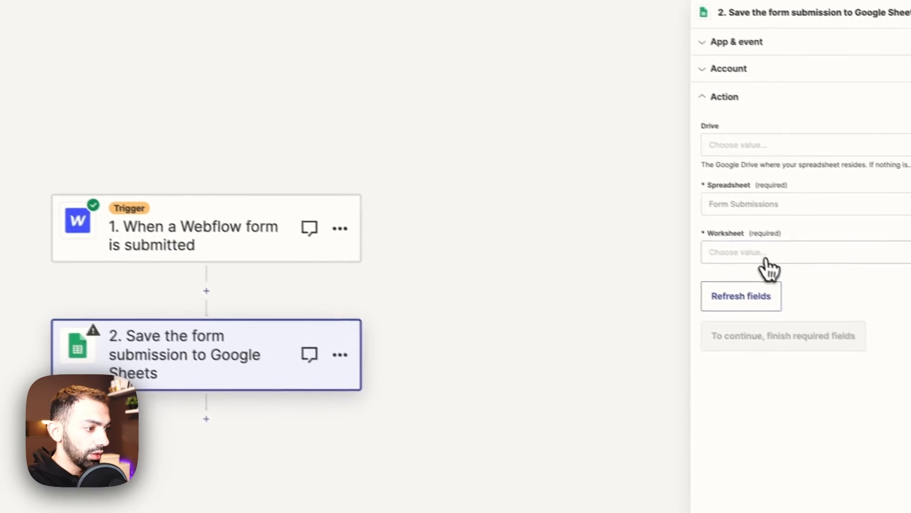
click(741, 296)
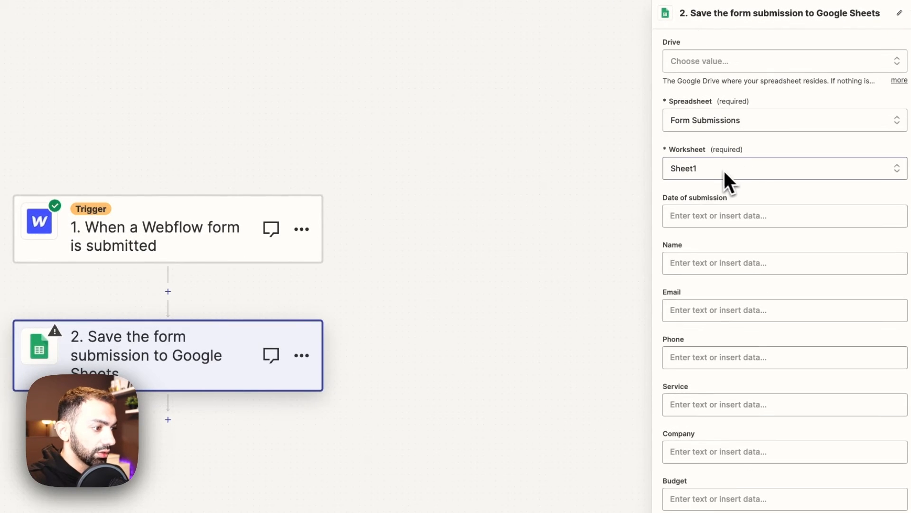
Map trigger data into the Date of submission and Name columns.
click(783, 216)
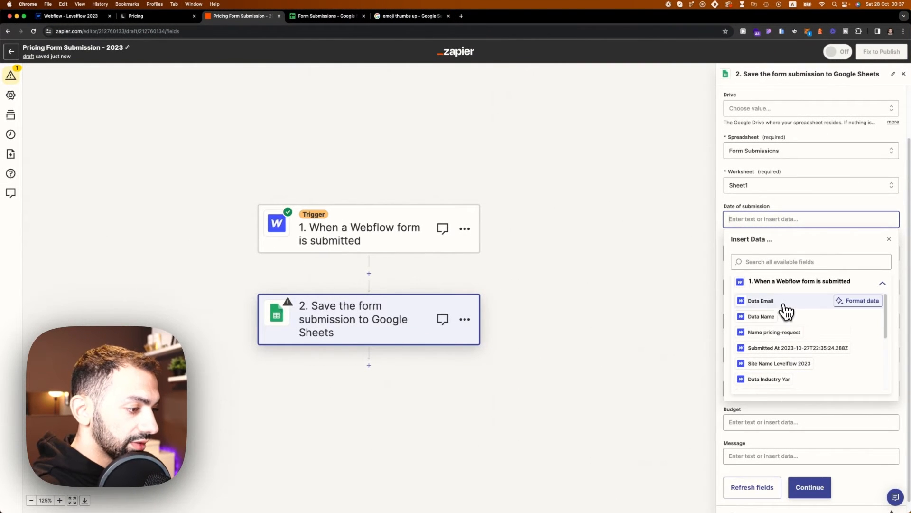
mouse_move(788, 316)
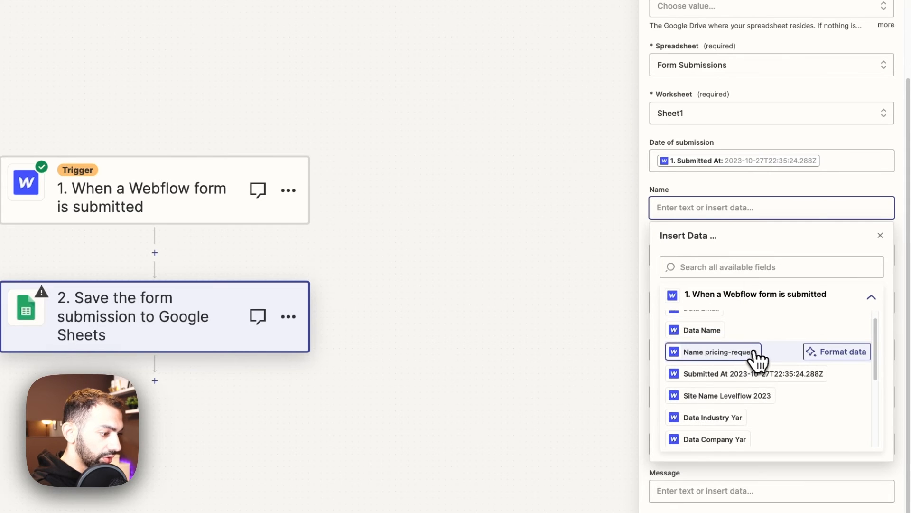
scroll(down, 3)
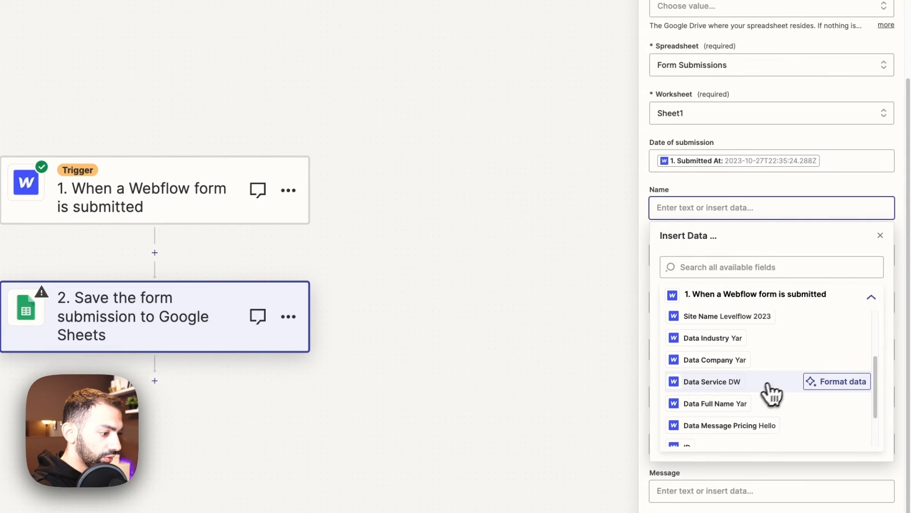
click(715, 402)
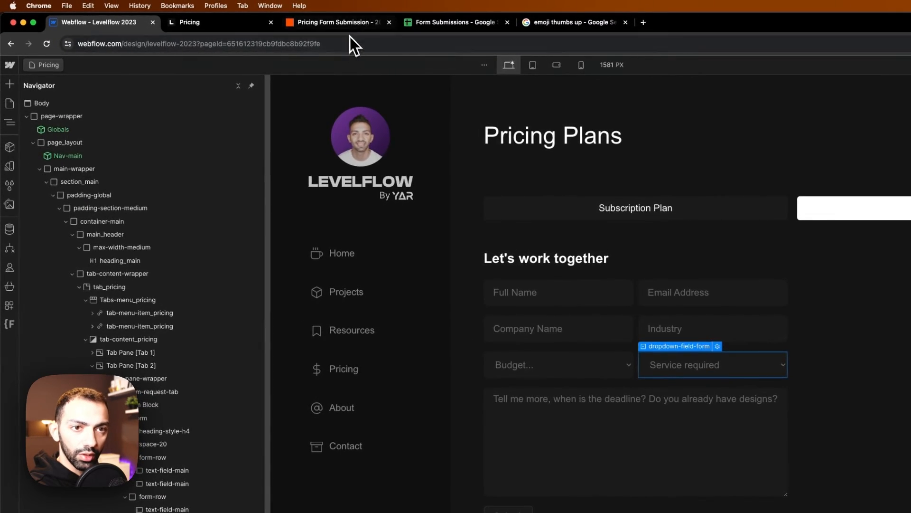
click(334, 22)
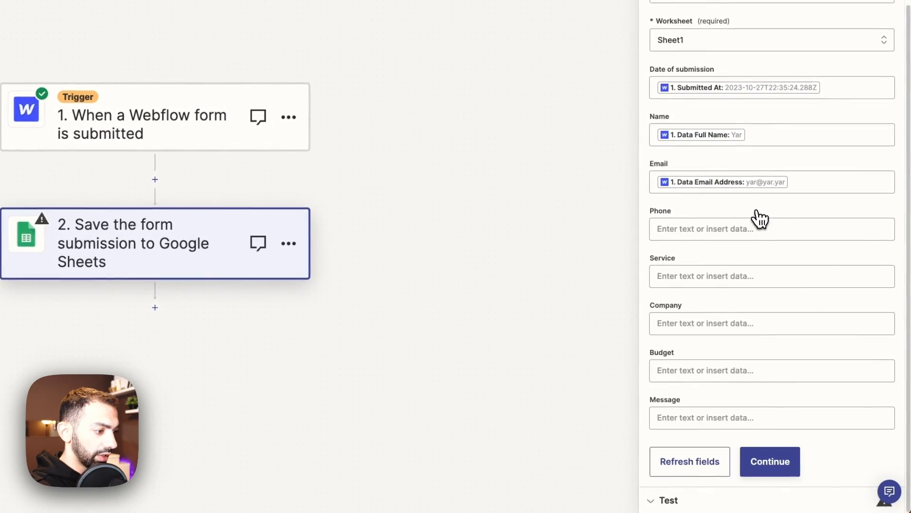
Map Data Service, Data Company and Data Budget to the Service, Company and Budget columns, then continue.
click(771, 275)
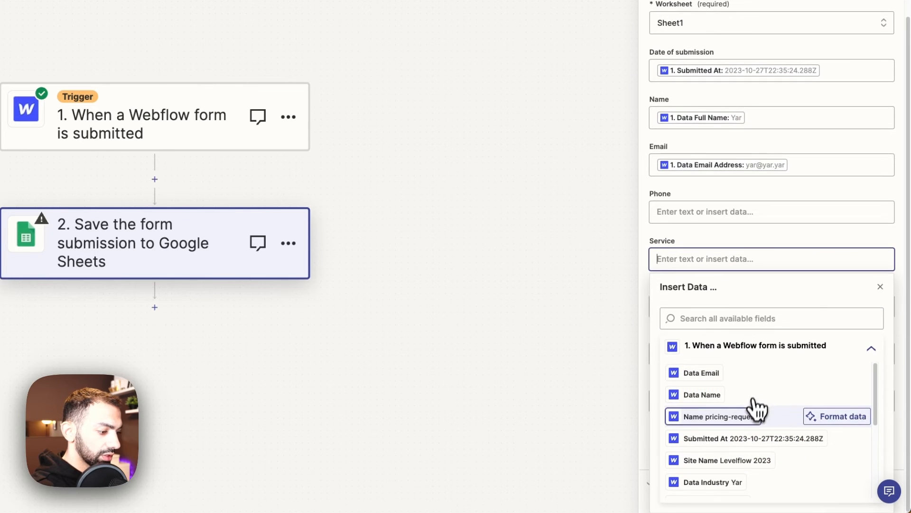
scroll(down, 3)
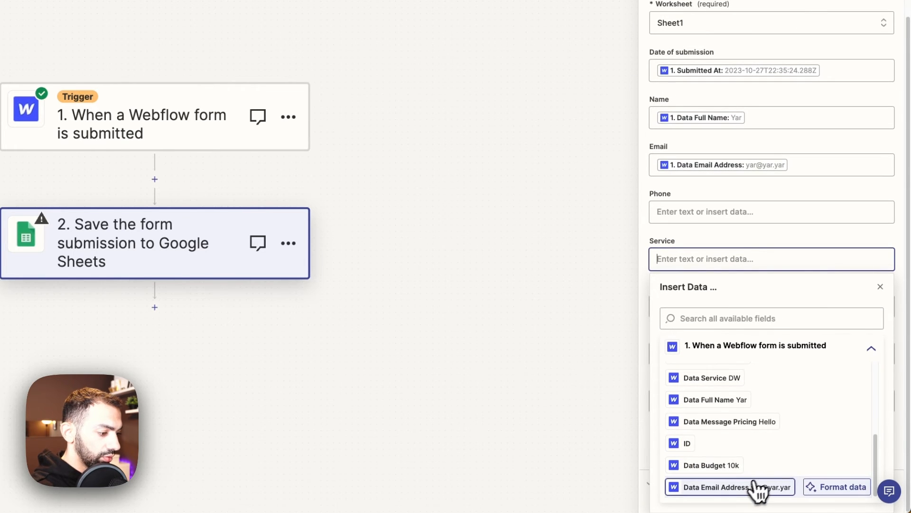
click(710, 377)
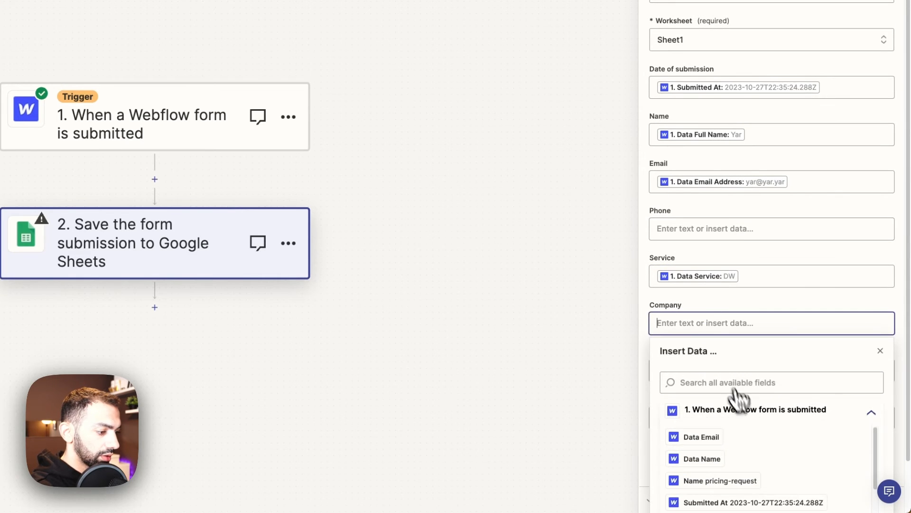
click(712, 417)
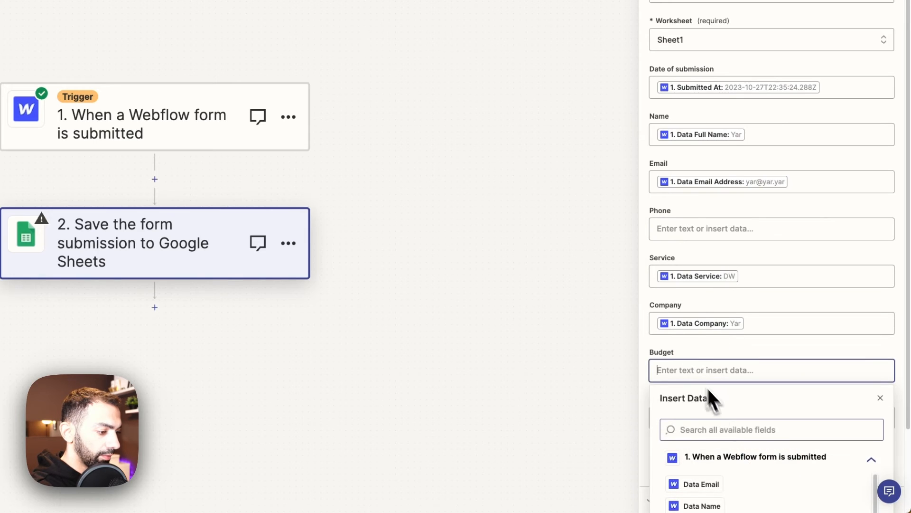
click(713, 465)
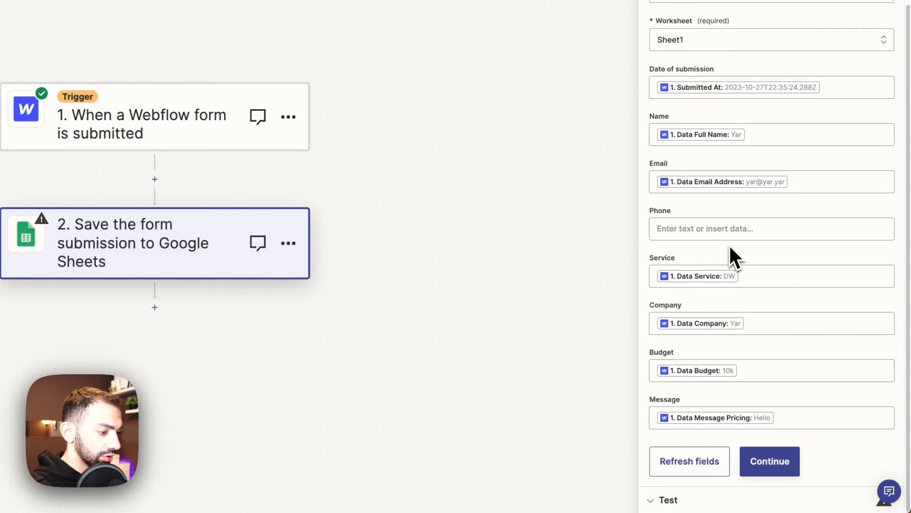
click(769, 461)
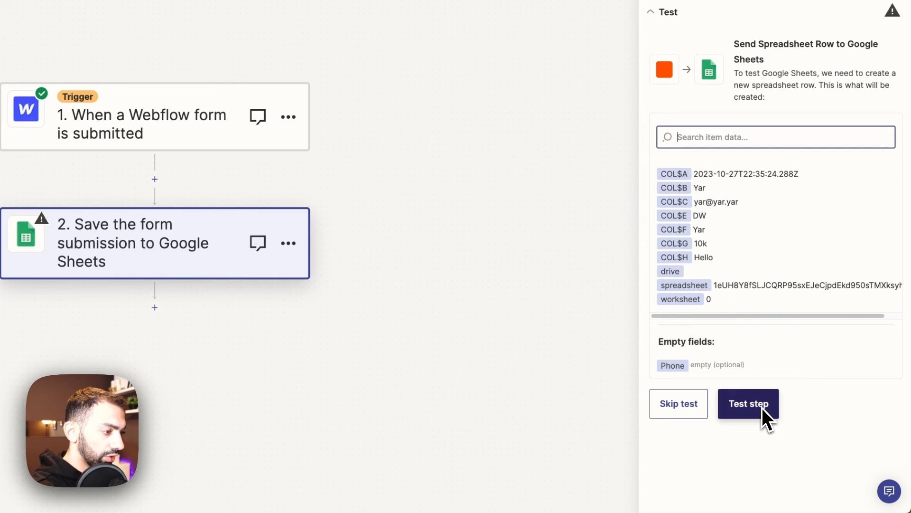
Test the step to send a row to the spreadsheet and publish the Zap.
click(748, 404)
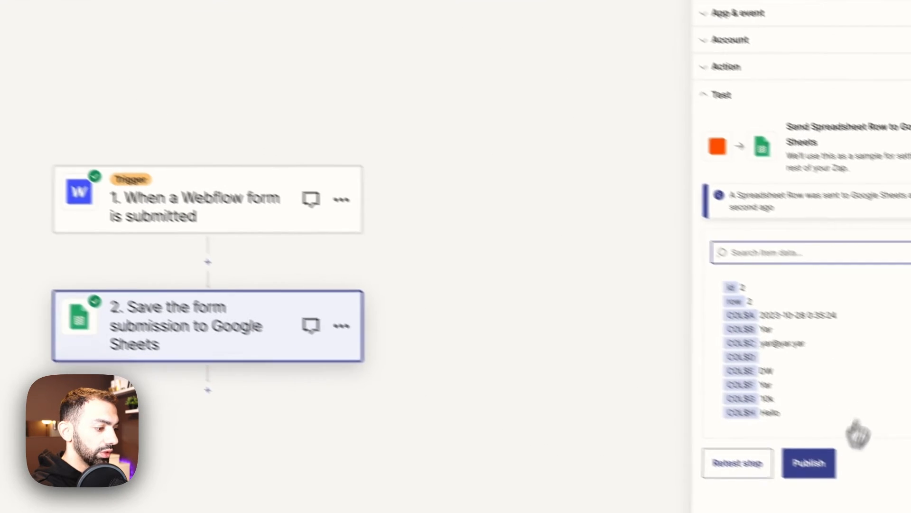
click(808, 462)
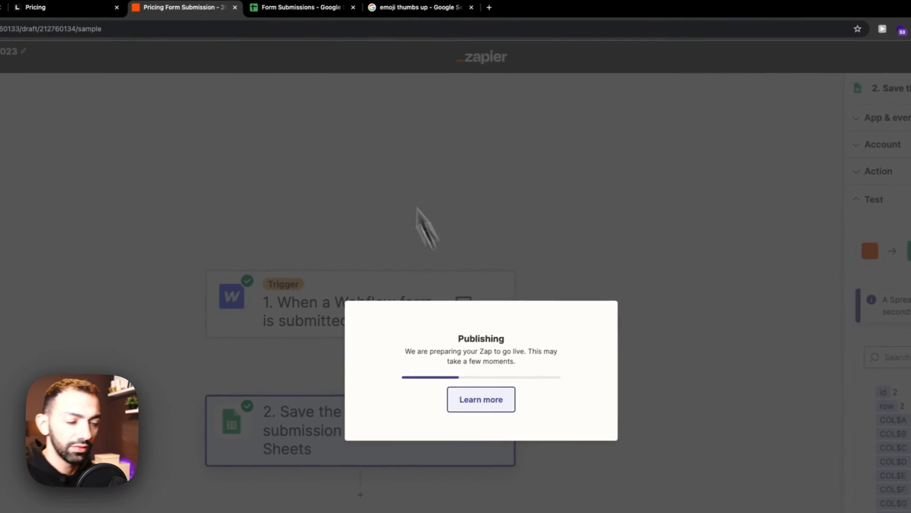
Return to the Form Submissions sheet and bring up the Phone column's actions.
click(457, 22)
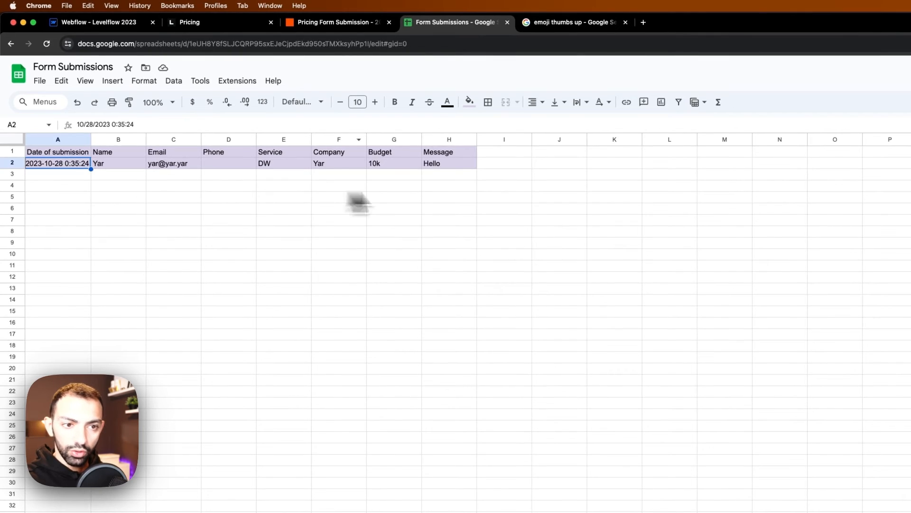
click(459, 101)
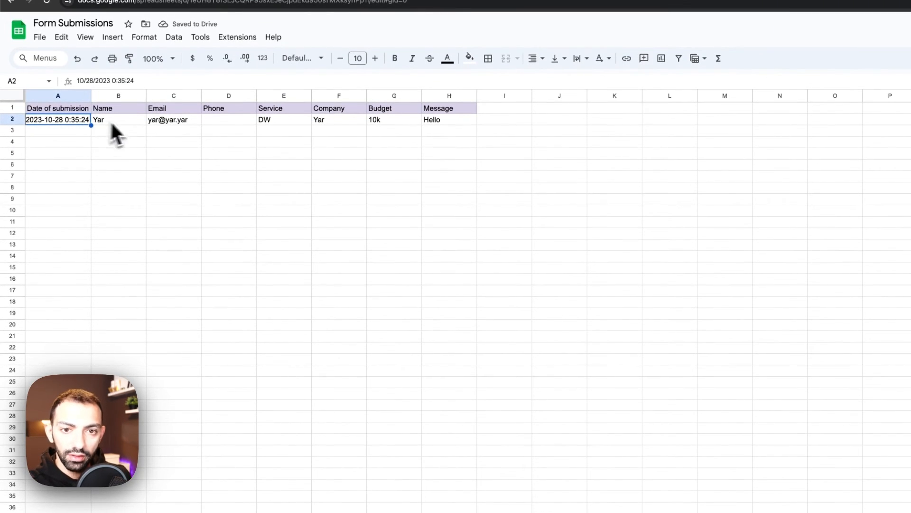
click(229, 120)
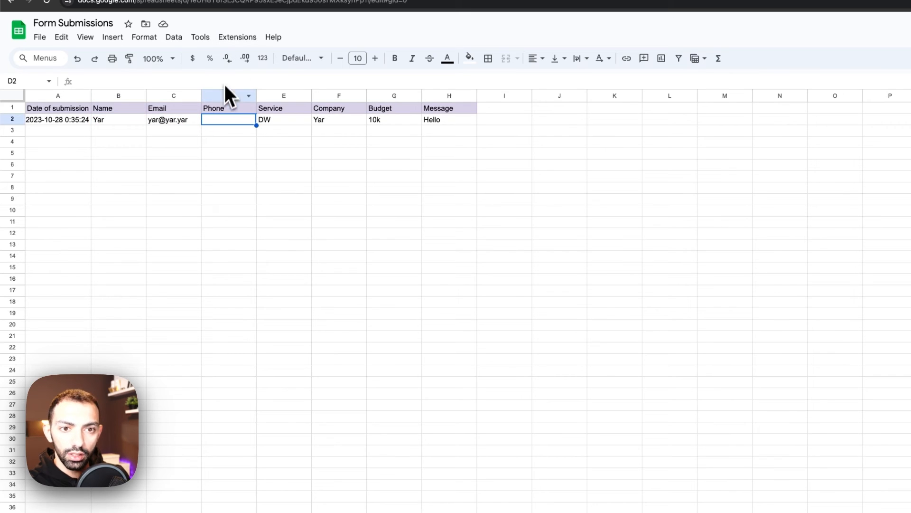
right_click(227, 95)
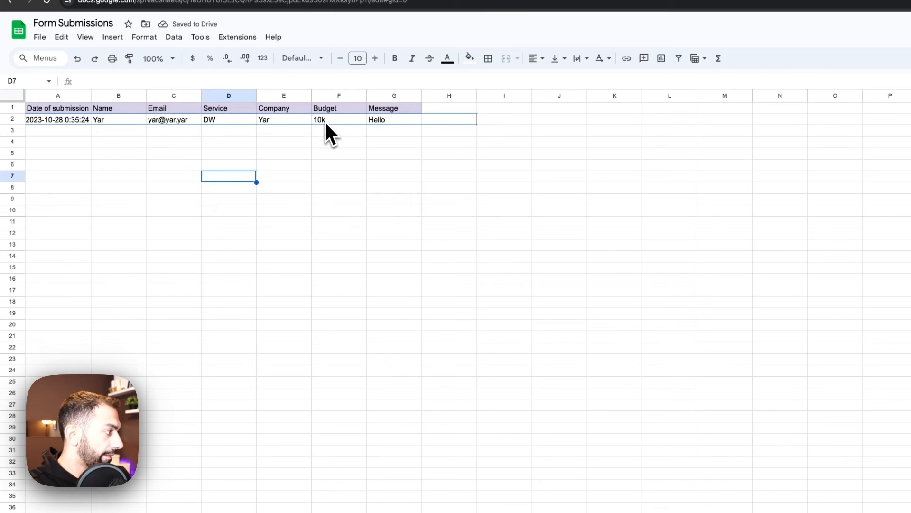
Delete the Phone column and insert a new Industry column before Message.
click(393, 120)
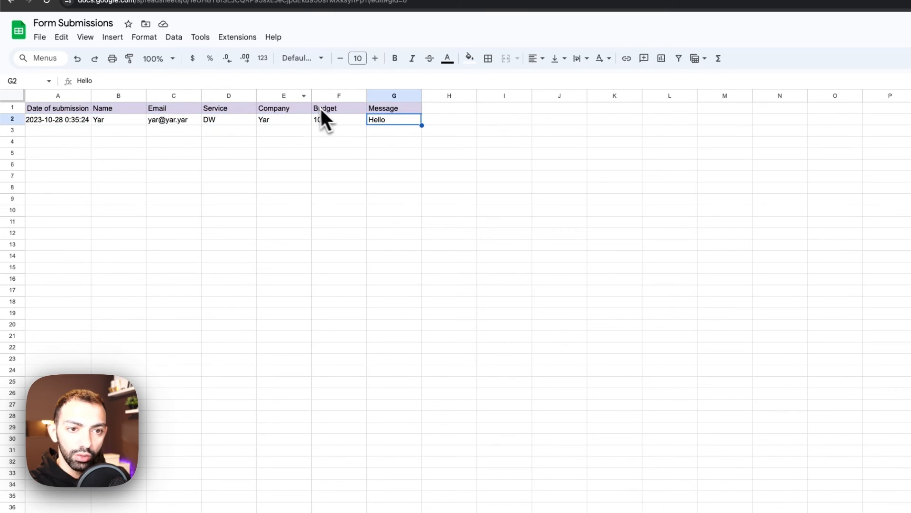
right_click(228, 95)
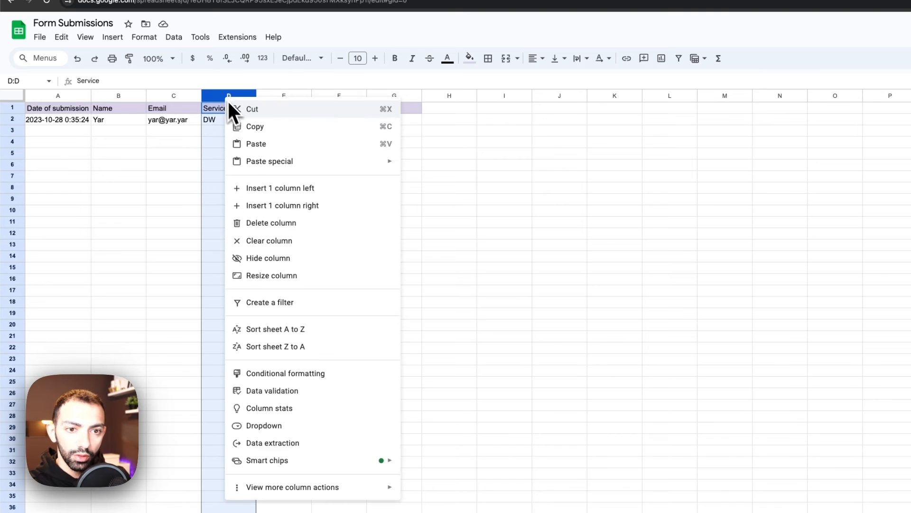
click(268, 241)
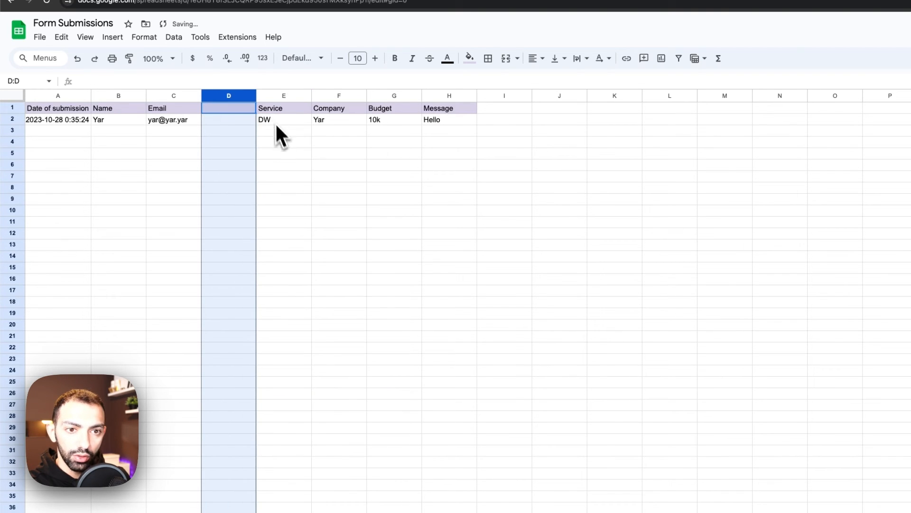
text(Ind)
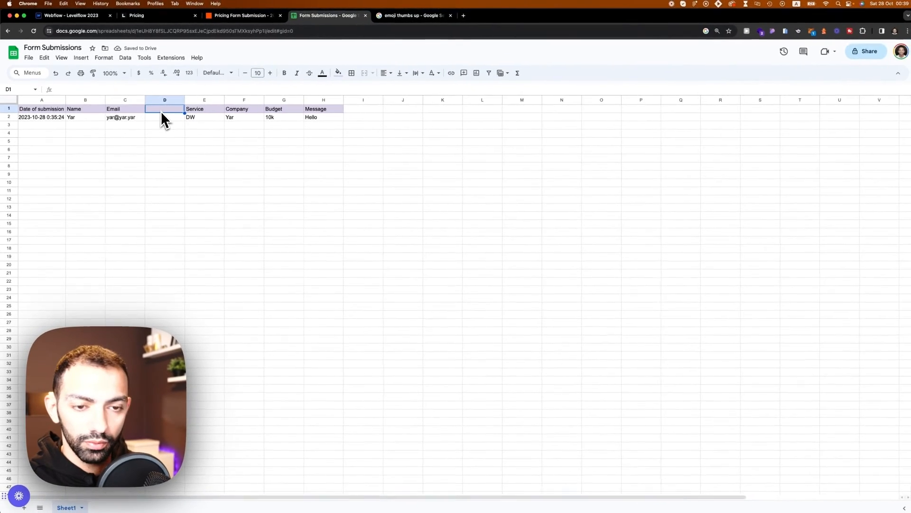
text(Industry)
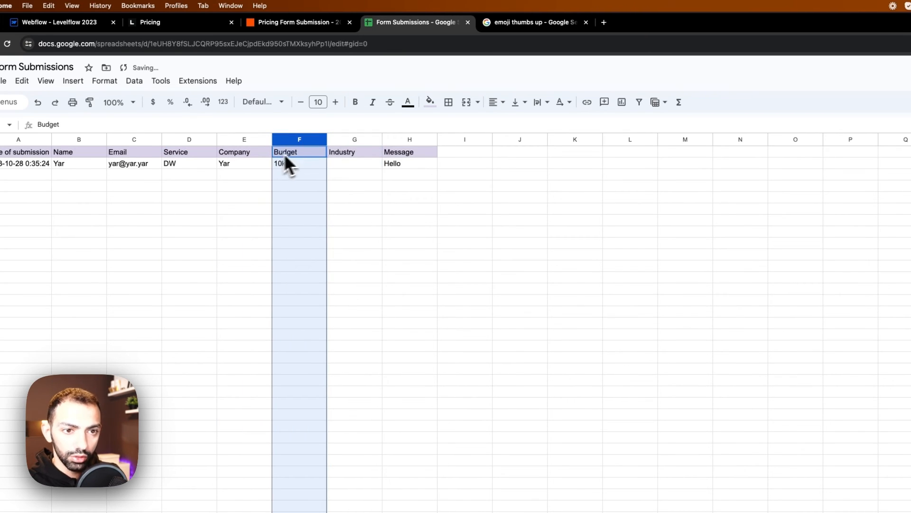
click(296, 22)
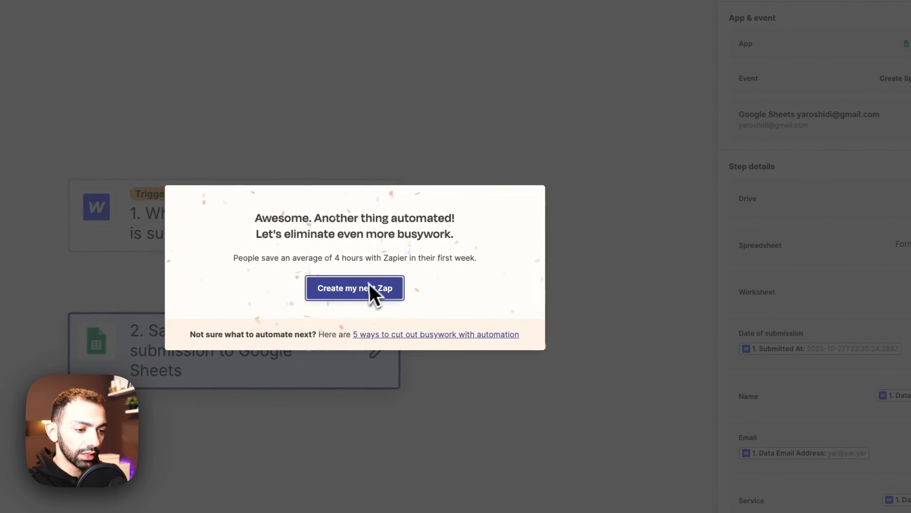
Dismiss the success popup, edit the Zap replacing the draft, and reopen the Sheets step settings.
click(354, 288)
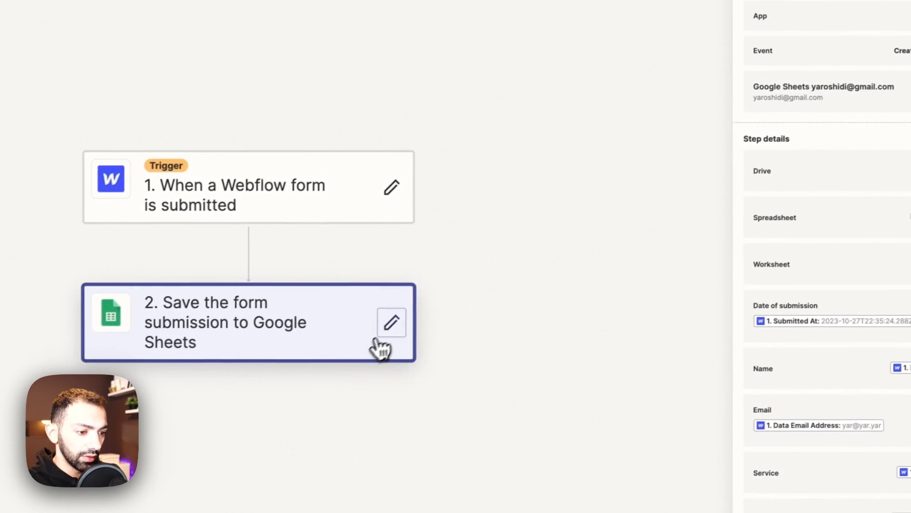
click(393, 323)
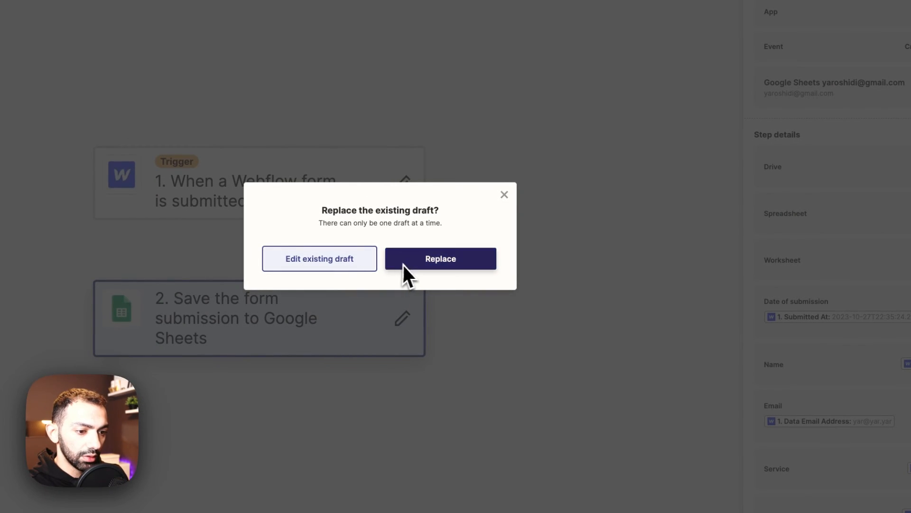
click(440, 258)
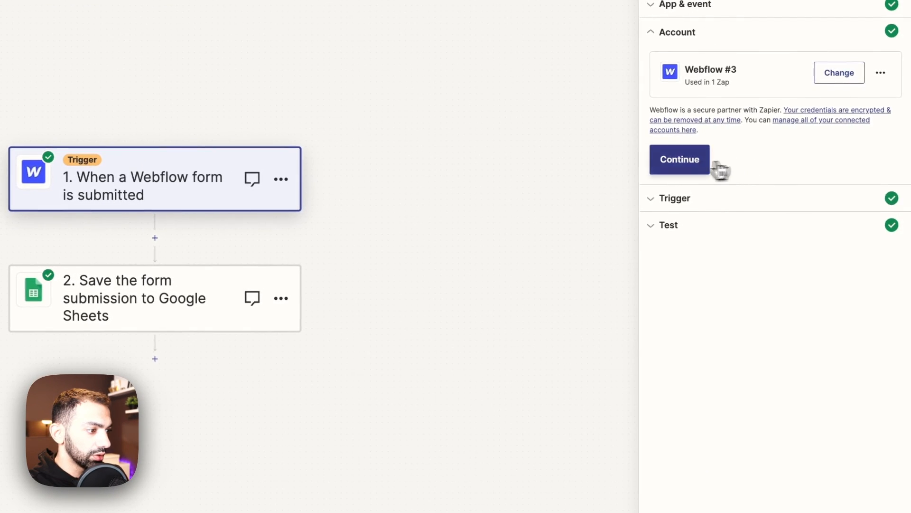
click(679, 160)
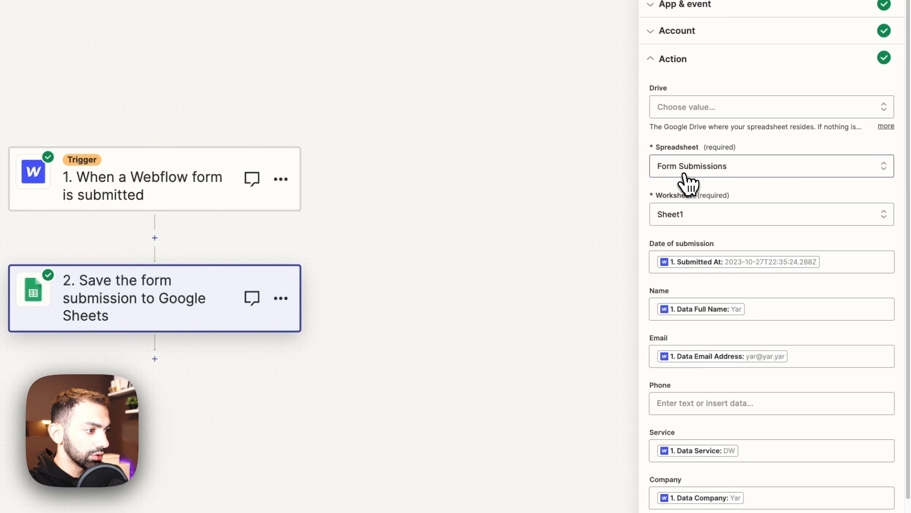
Reload the sheet's columns and map Data Service and Data Company to Service and Company.
click(771, 403)
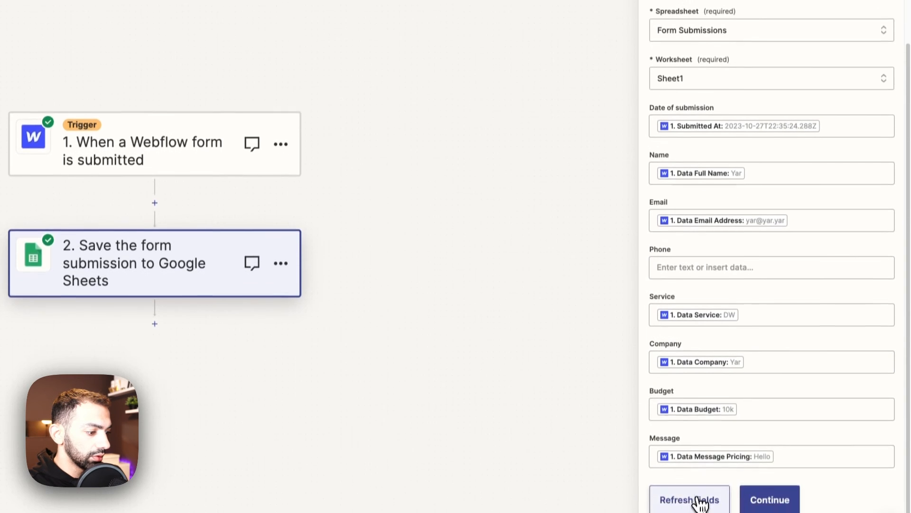
click(771, 267)
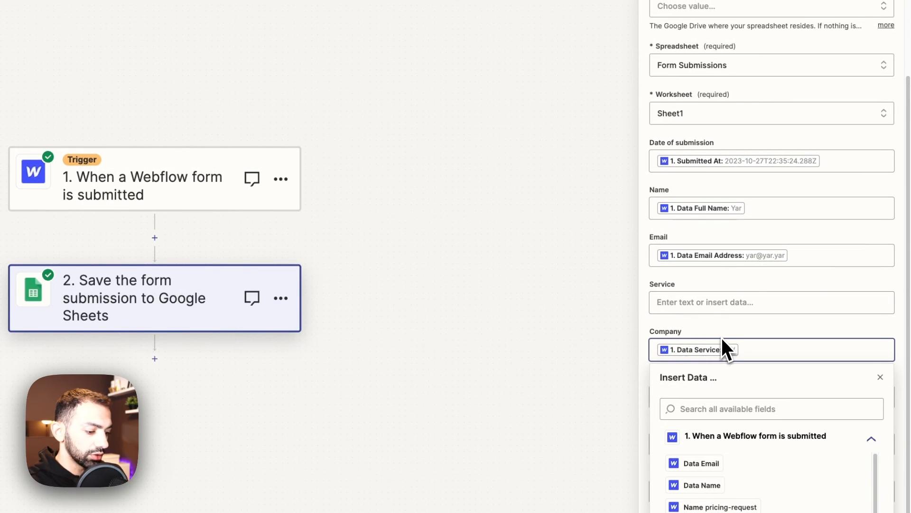
text(s)
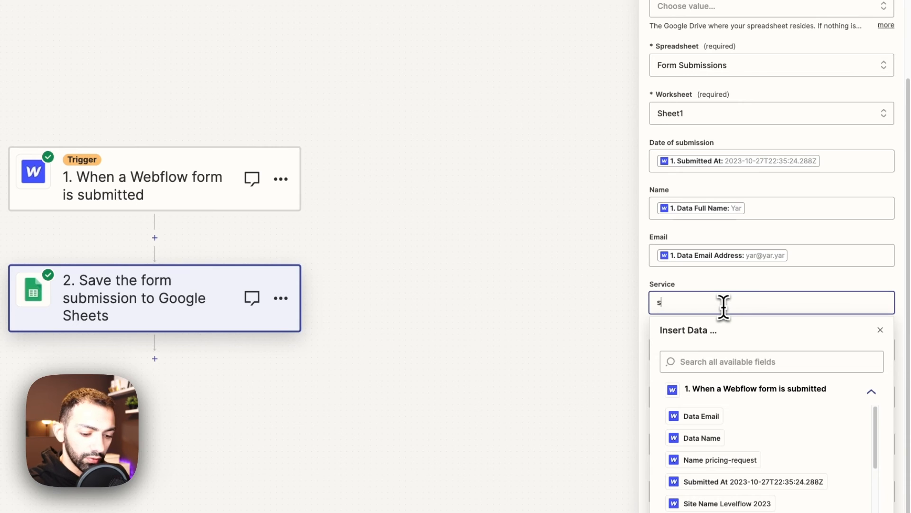
text(serv)
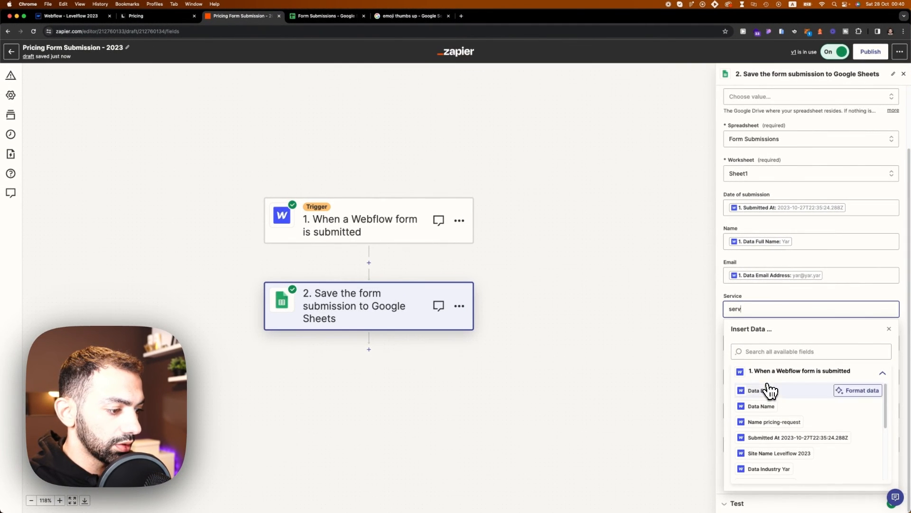
scroll(down, 3)
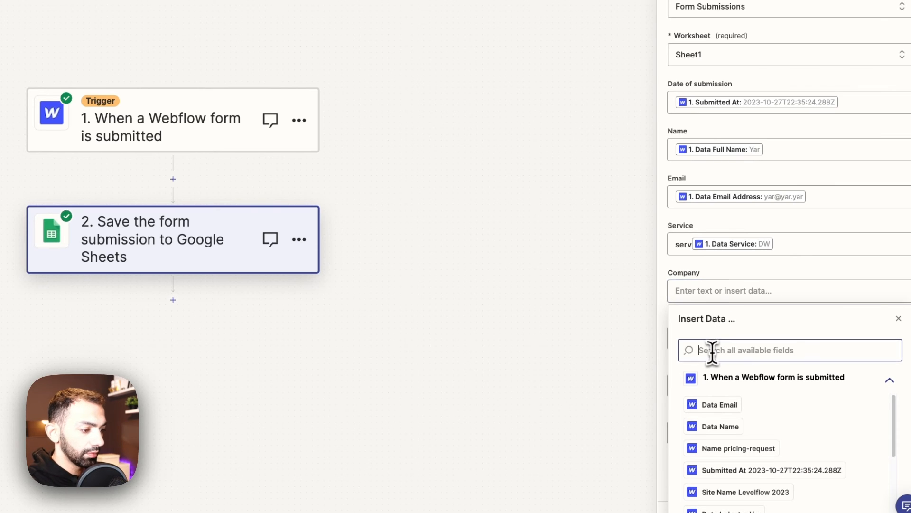
text(com)
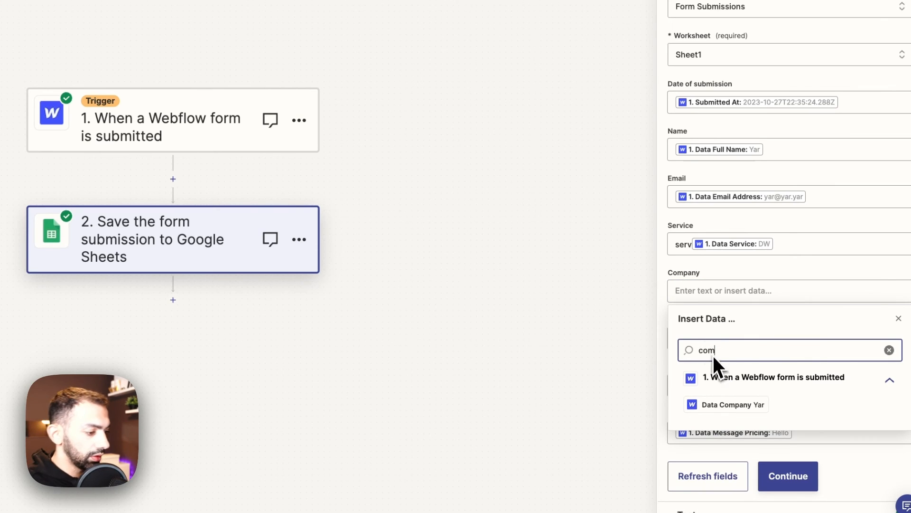
click(734, 405)
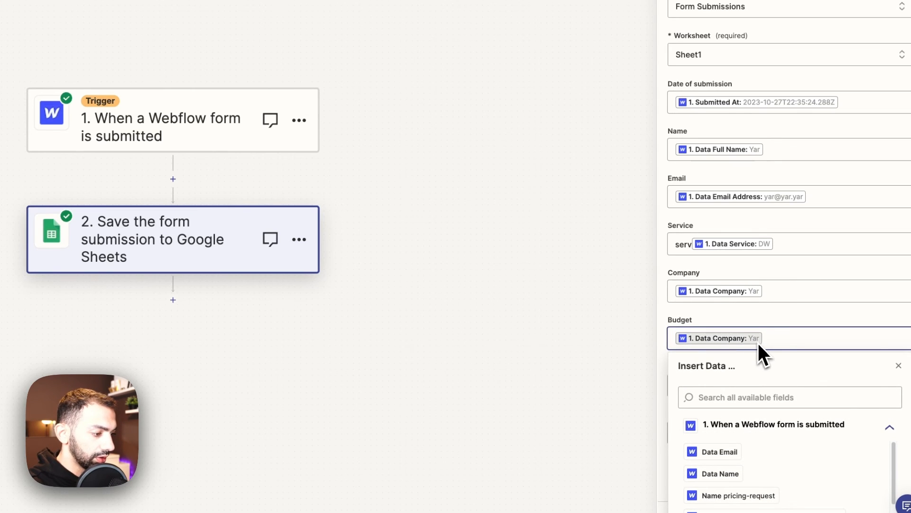
Map Data Budget and Data Industry to the Budget and Industry columns, then continue to testing.
text(b)
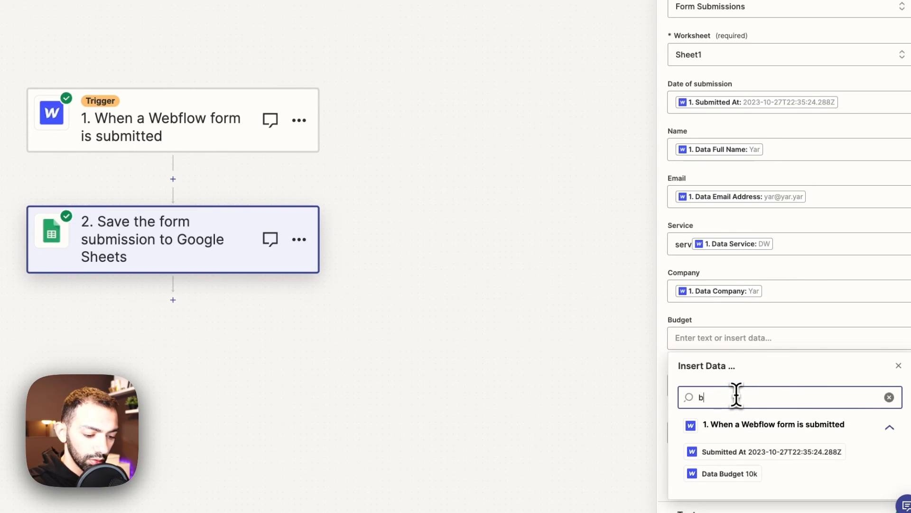
click(729, 473)
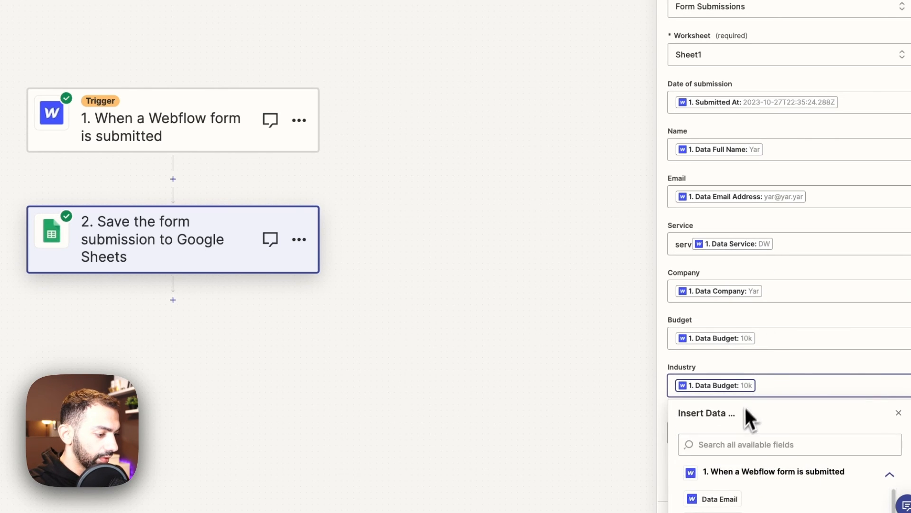
text(in)
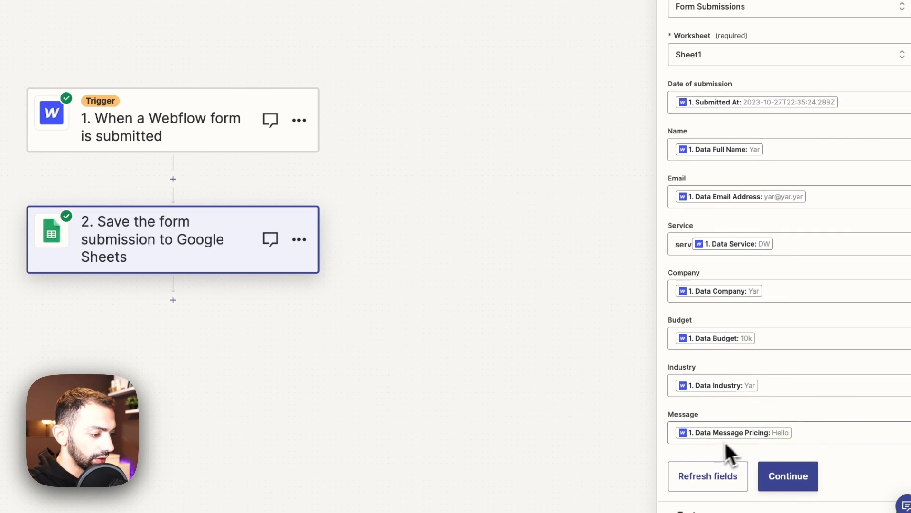
click(786, 475)
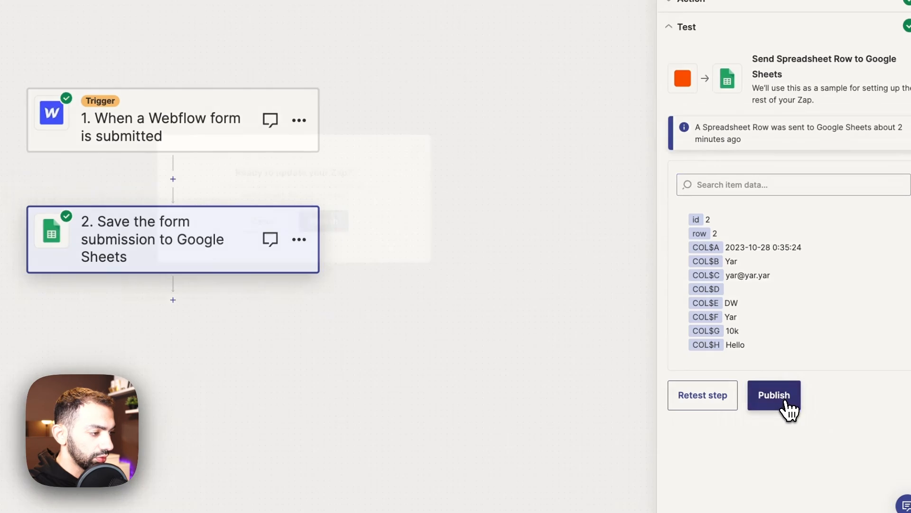
Publish the Zap as version v2, dismiss the published notice and reopen the live pricing form.
click(773, 395)
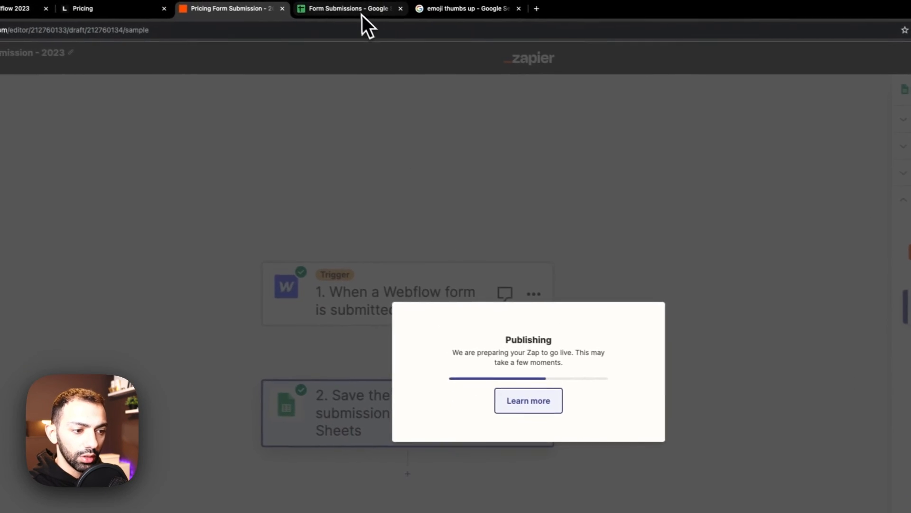
click(349, 9)
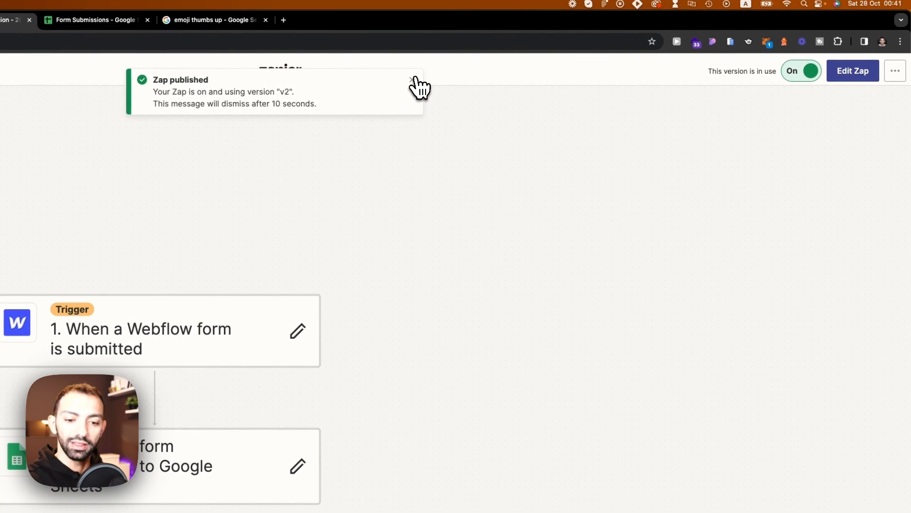
click(414, 82)
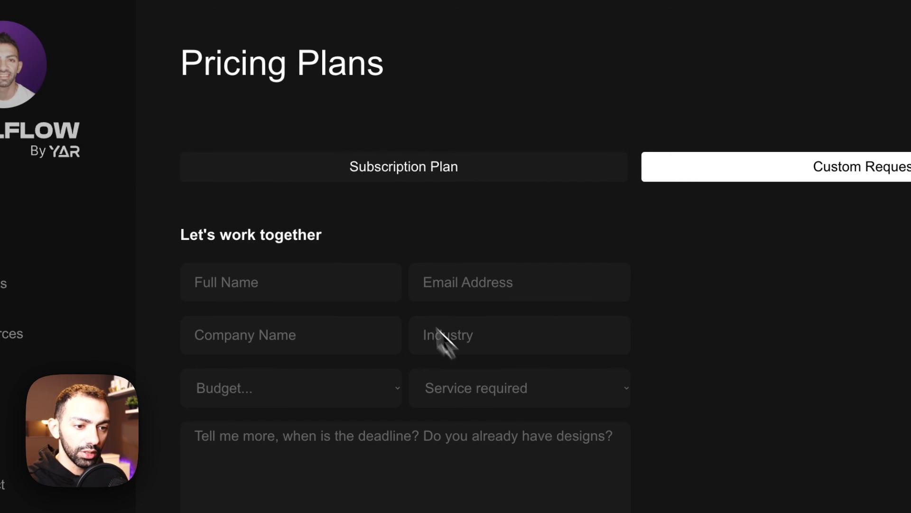
Fill the Custom Request form with name Yar Test, Testing Agency and industry Testing.
scroll(down, 3)
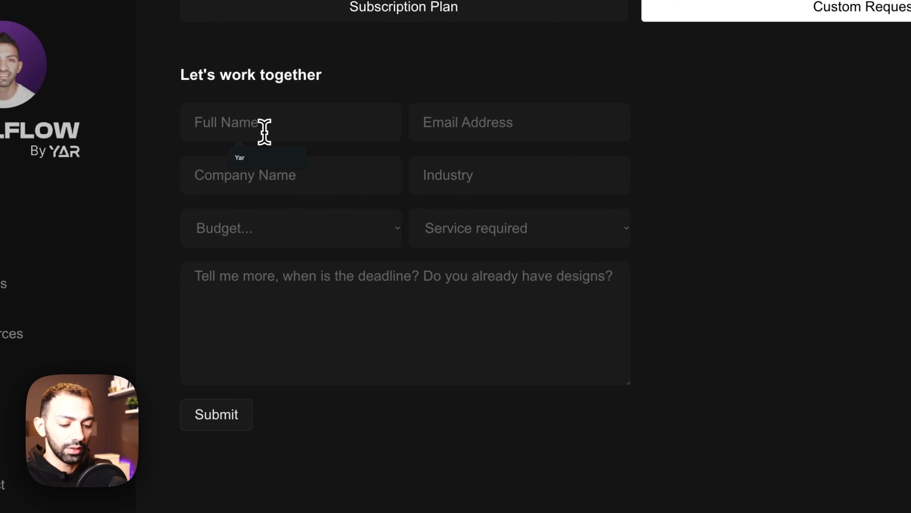
text(Yar Test)
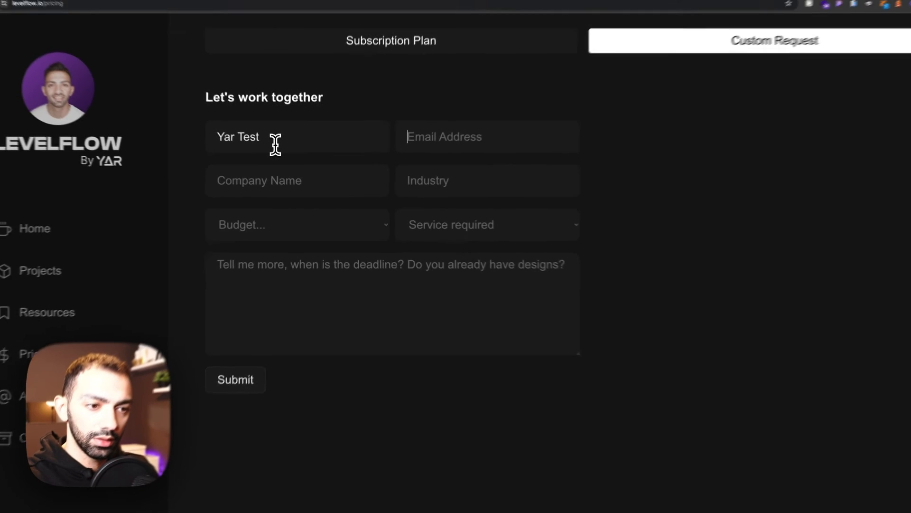
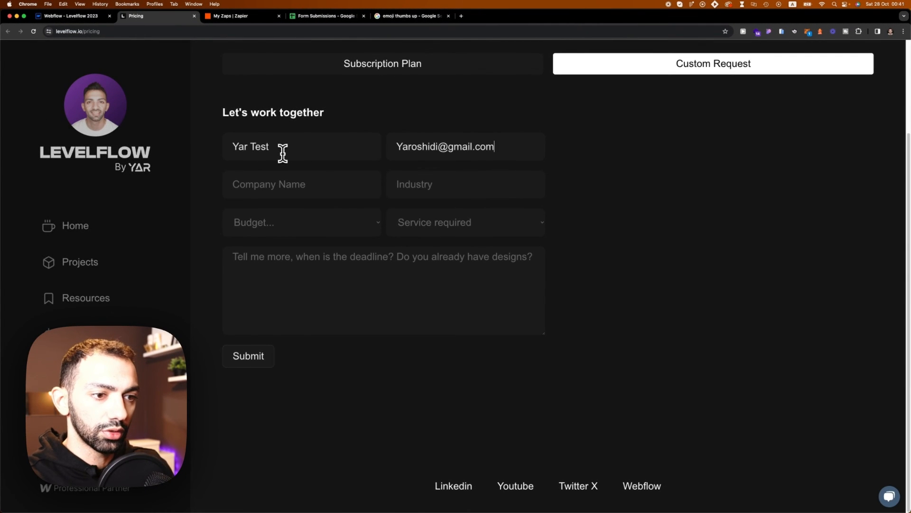
text(Testing Agency)
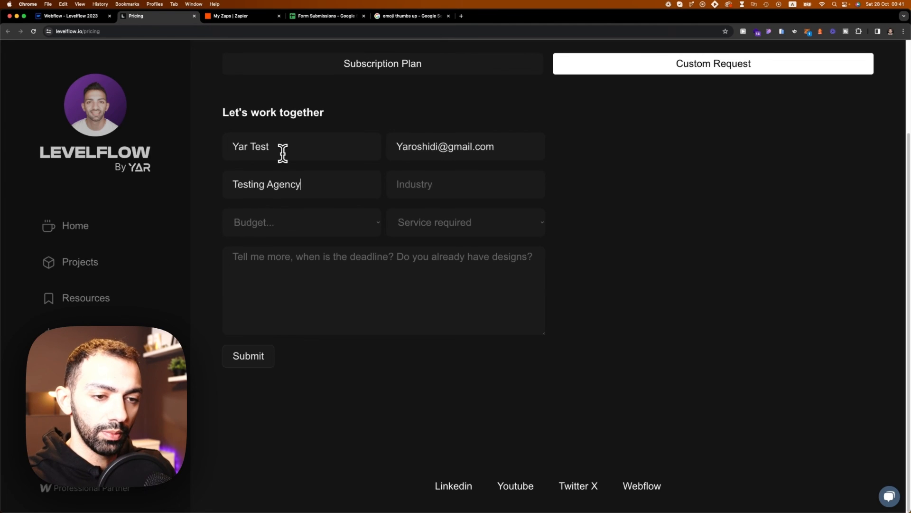
text(T)
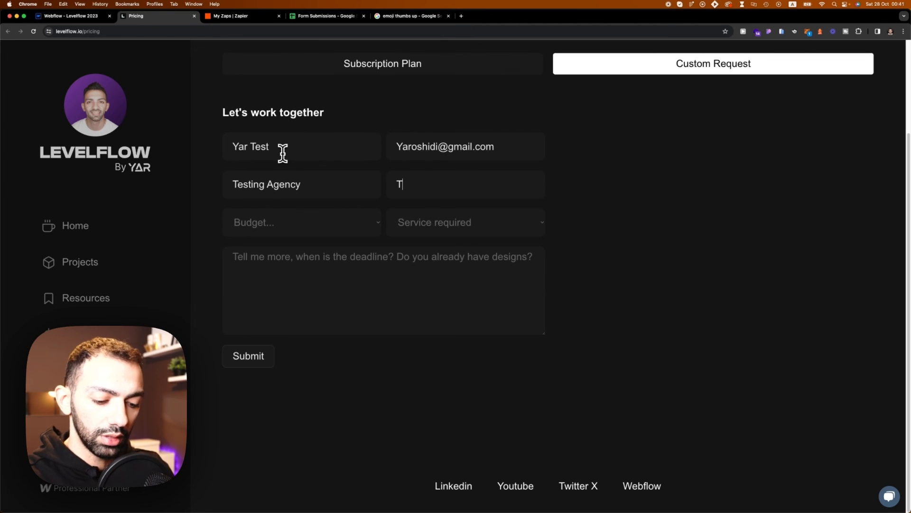
text(esting)
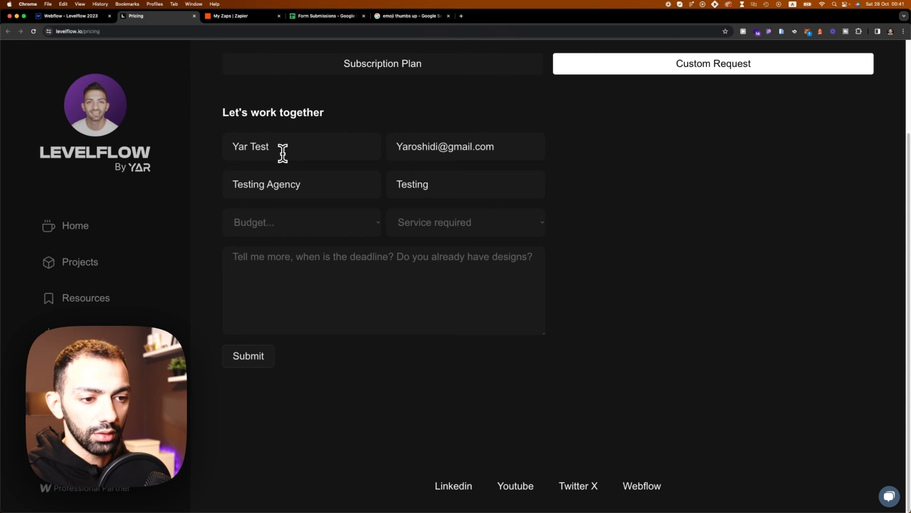
Choose a 20k+ budget, add a short message, submit the request and switch to the Form Submissions sheet.
click(301, 223)
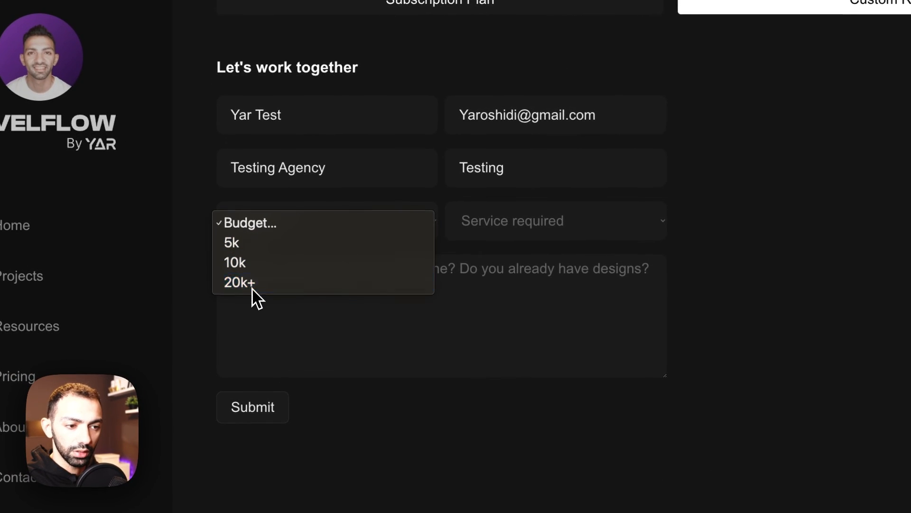
click(238, 283)
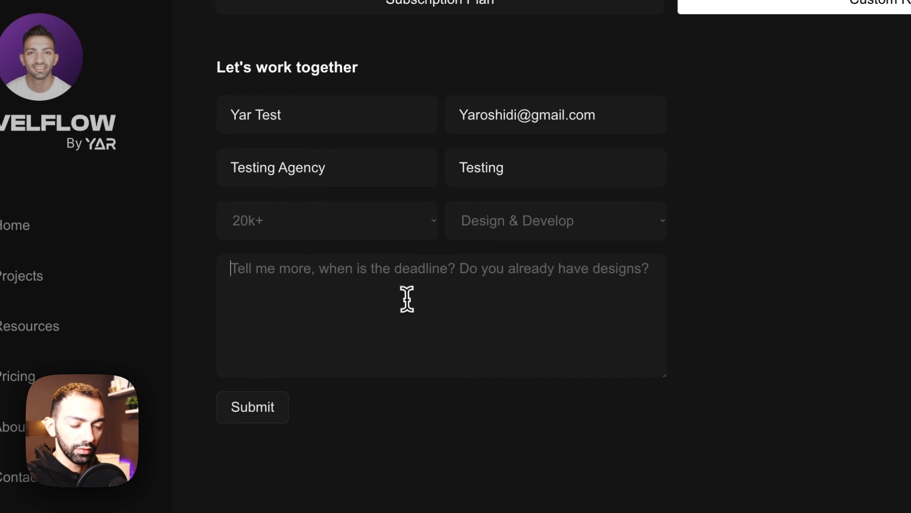
text(This is the f)
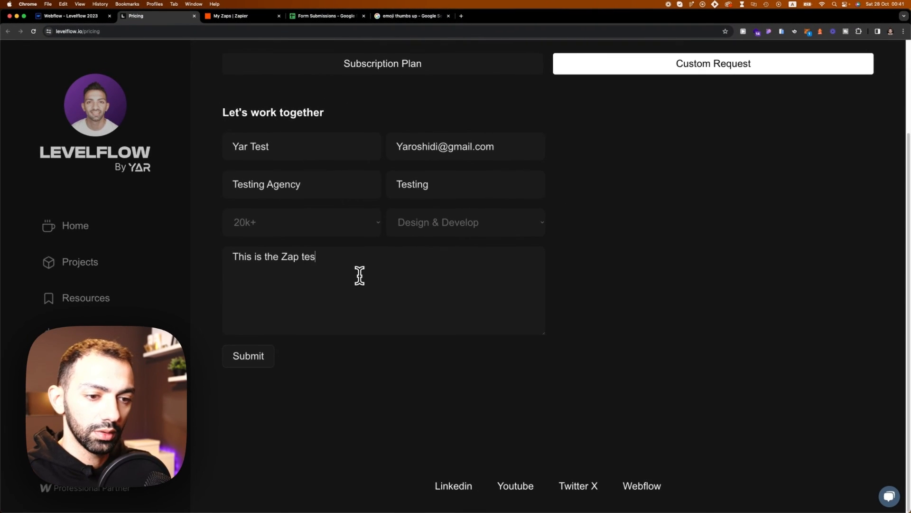
click(247, 355)
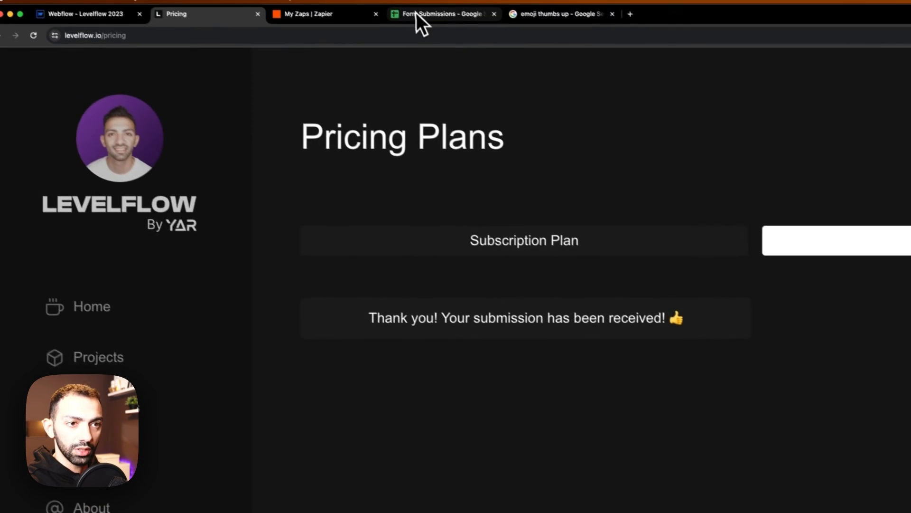
click(441, 14)
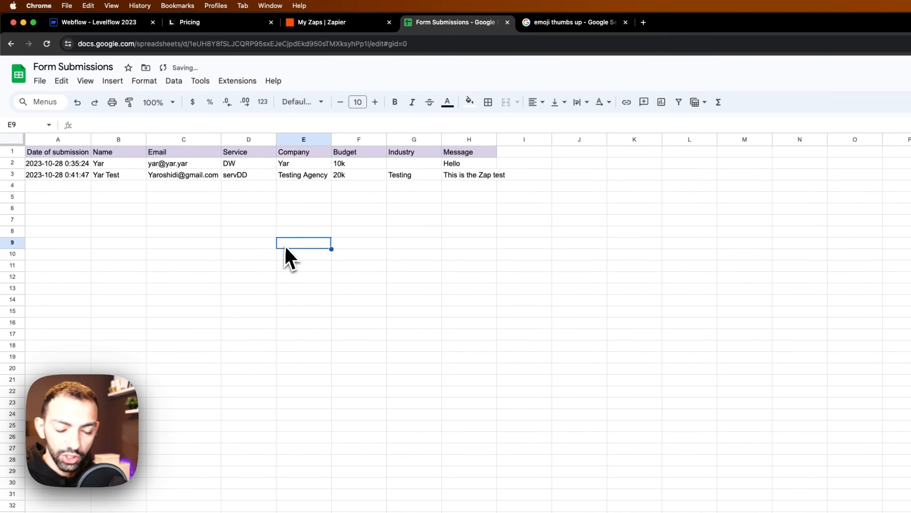
Review the new Testing Agency row in Form Submissions, check the Zap list, and return to the empty pricing form.
click(57, 174)
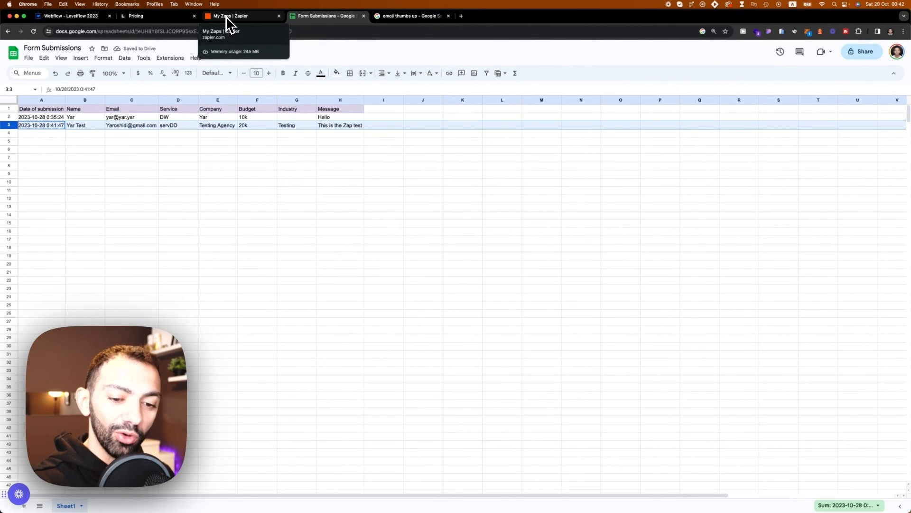
click(357, 355)
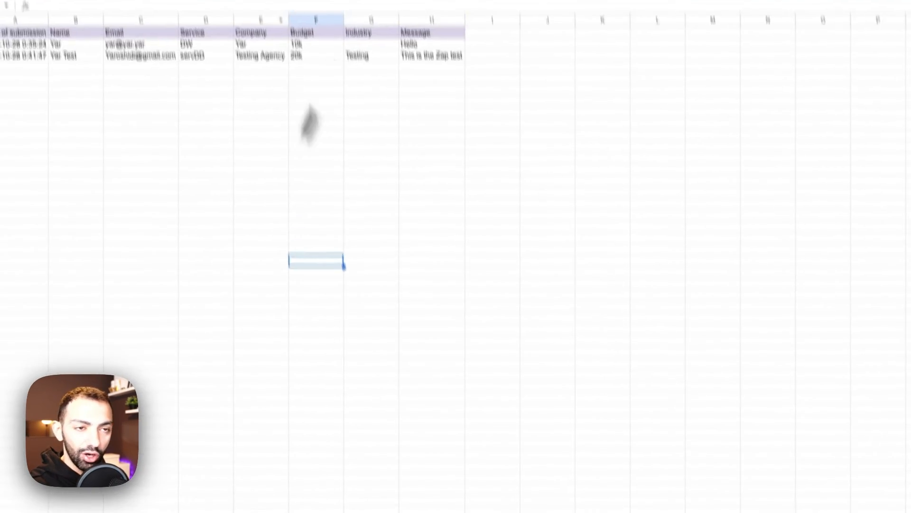
click(296, 22)
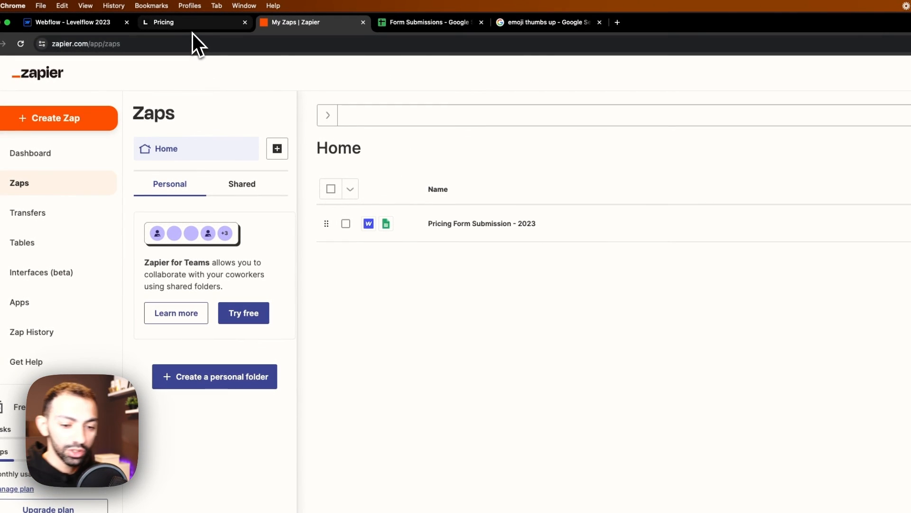
click(169, 22)
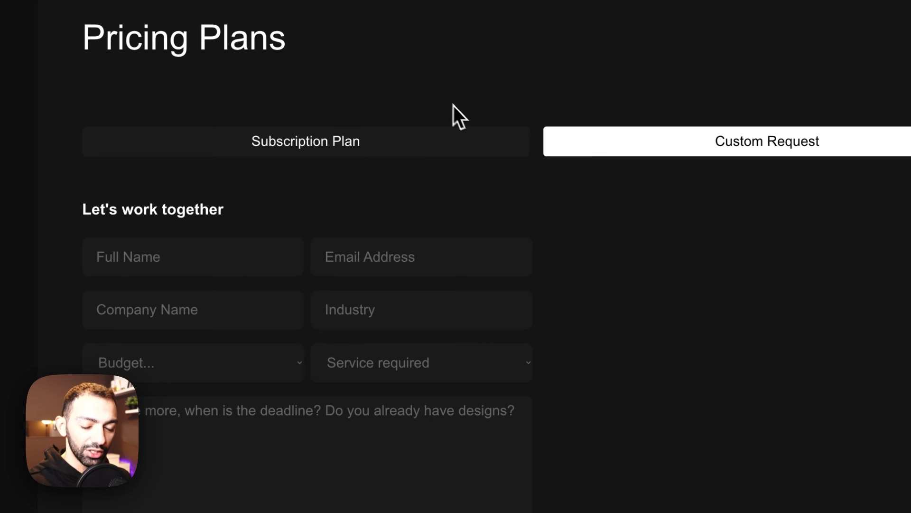
scroll(down, 3)
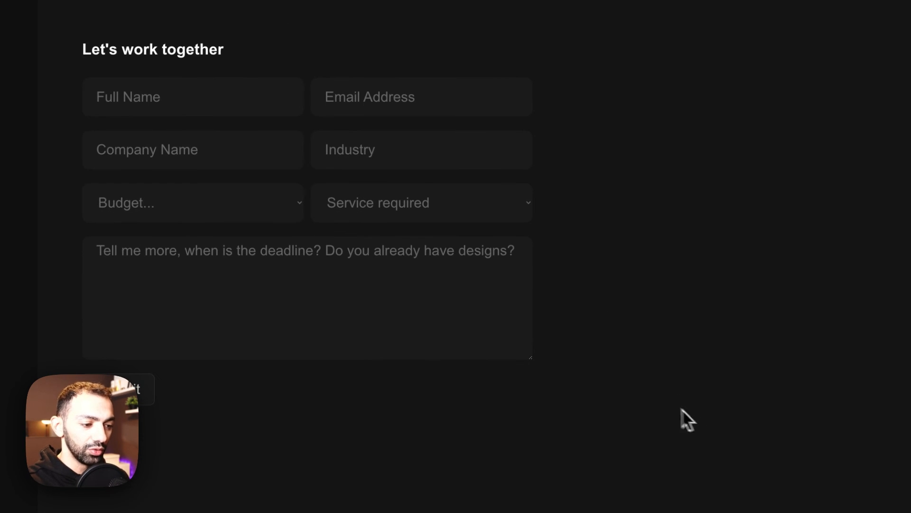